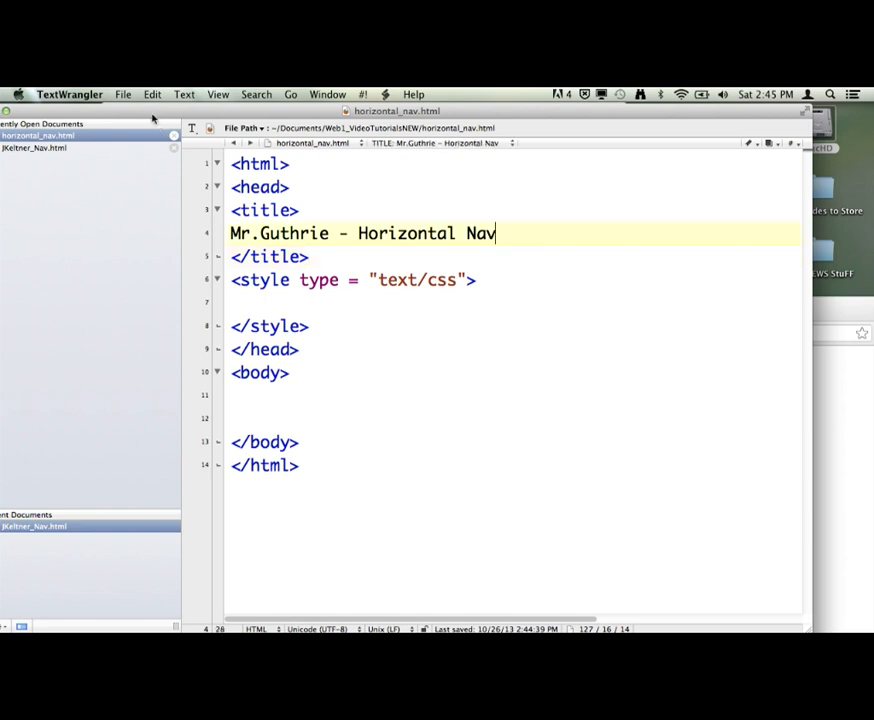
Step: Review the page's code and settle the insertion point on the body's blank line
left_click(122, 94)
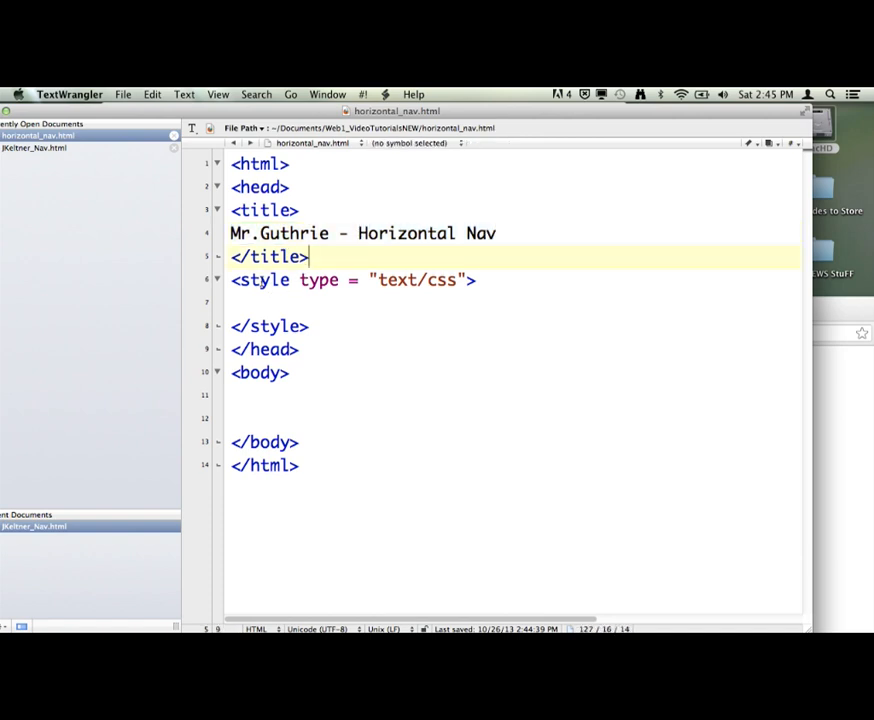
key("cmd+a")
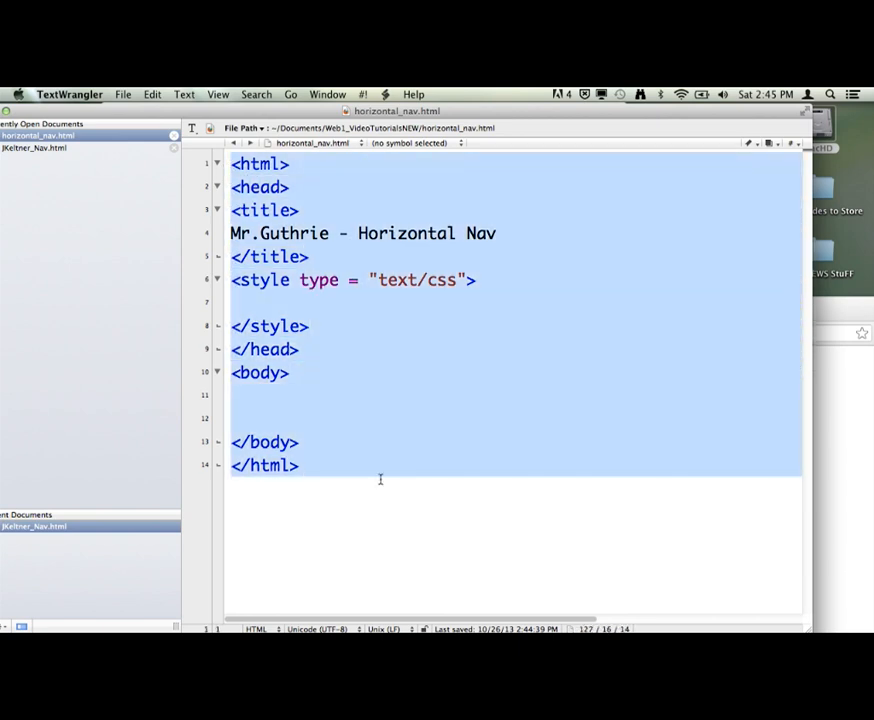
mouse_move(396, 318)
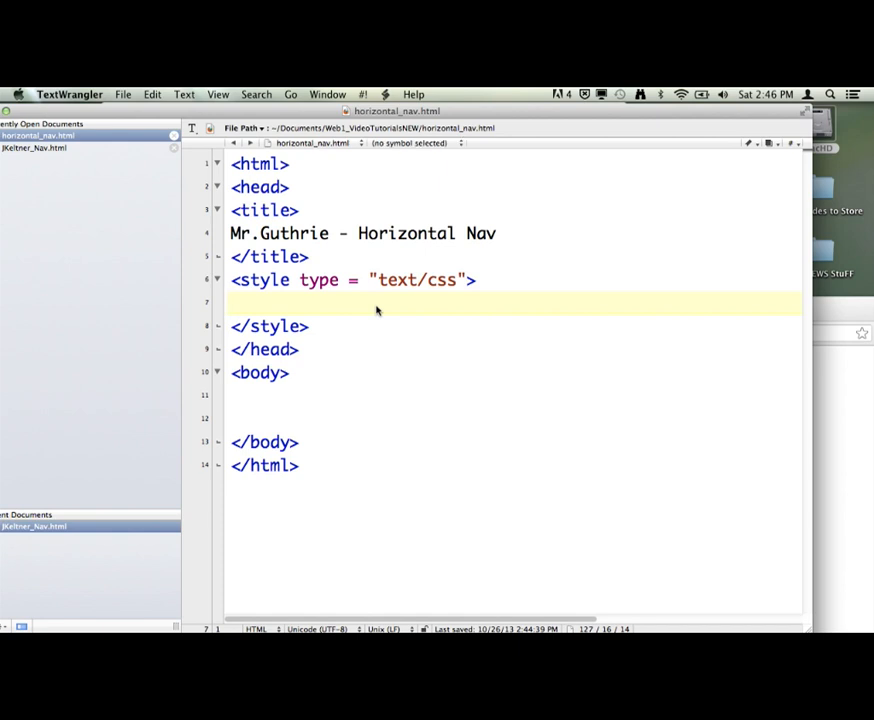
left_click(230, 304)
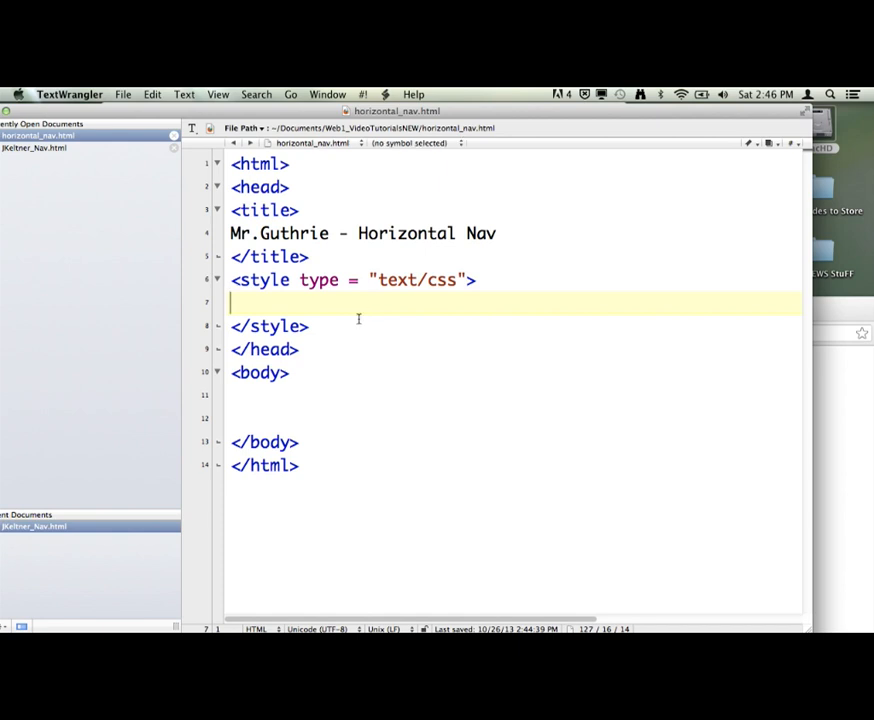
left_click(284, 372)
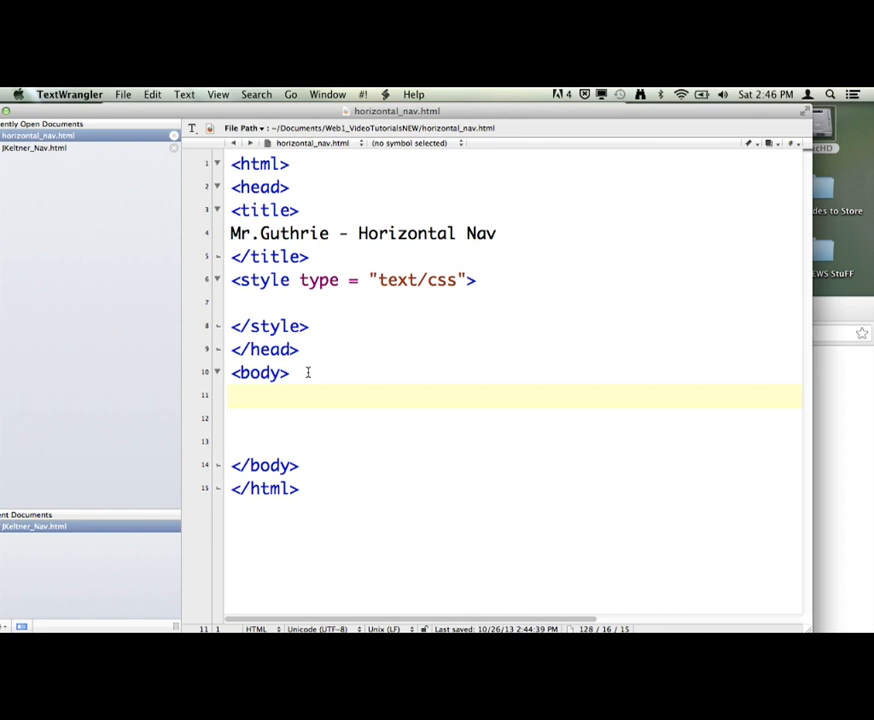
left_click(230, 394)
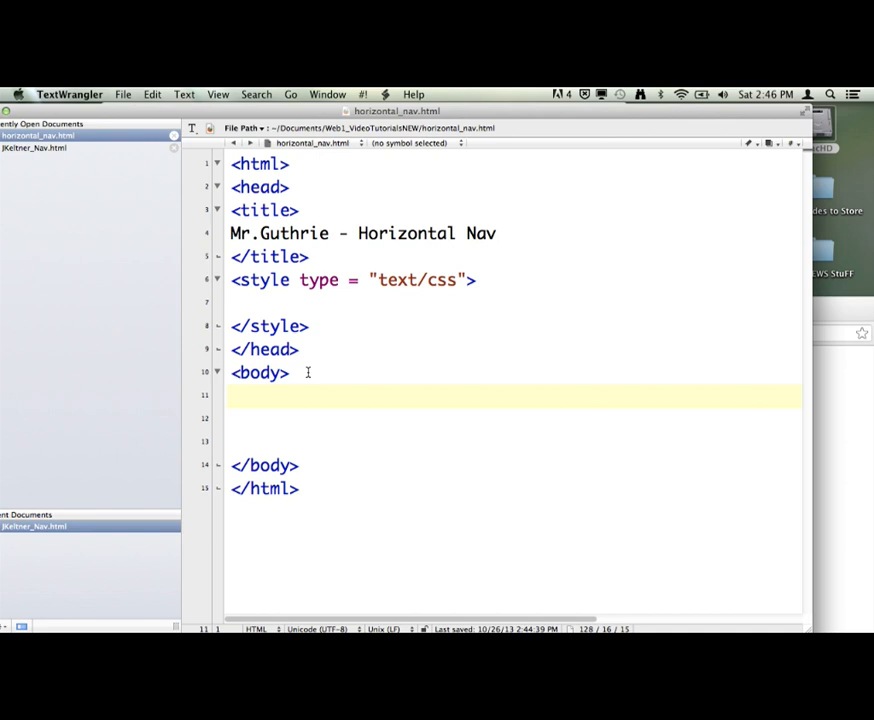
Step: Start an unordered list <ul> with an opening <li> list item
type("<ul")
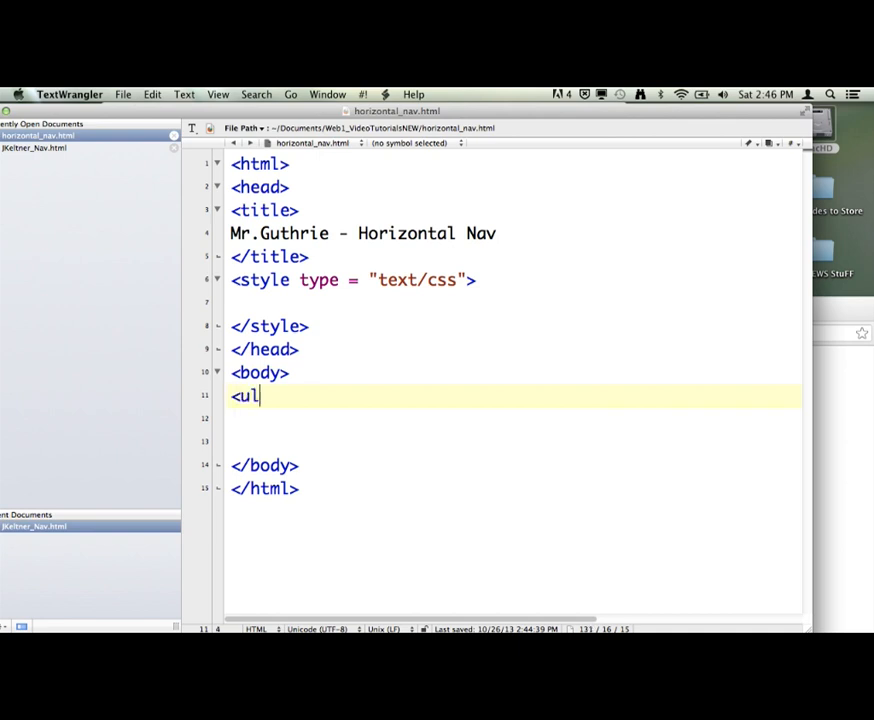
type(">")
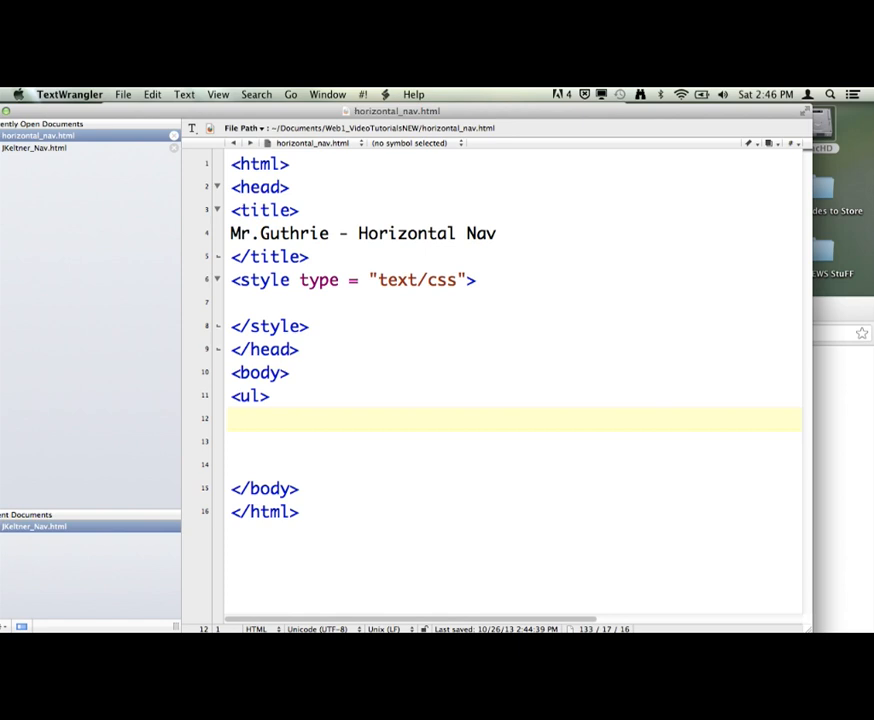
type("<li")
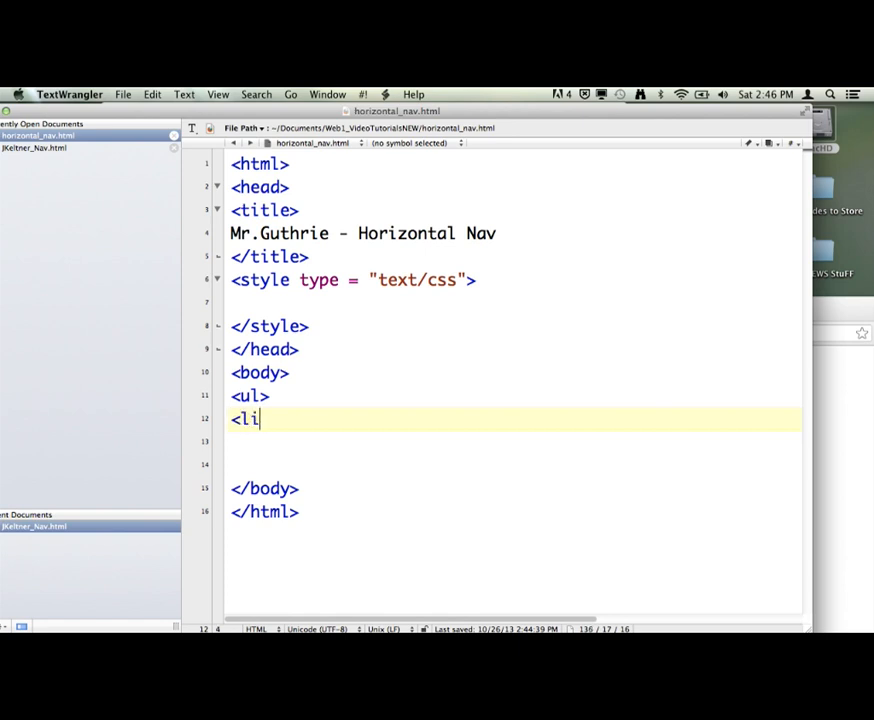
type(">")
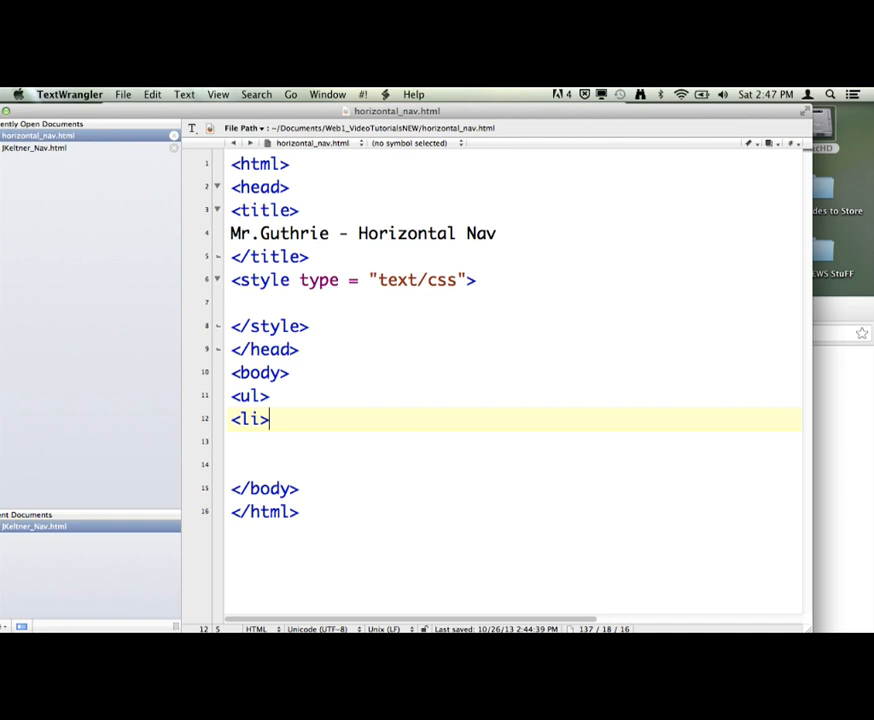
Step: Open a link <a href="aboutme.html">, then replace the file name with the # placeholder
type("<a")
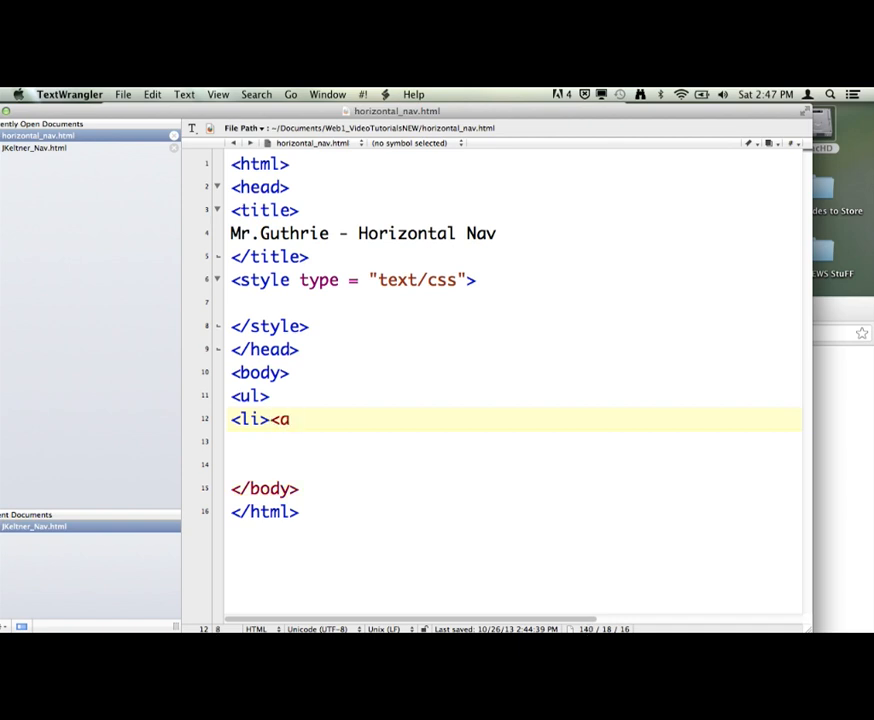
type("h")
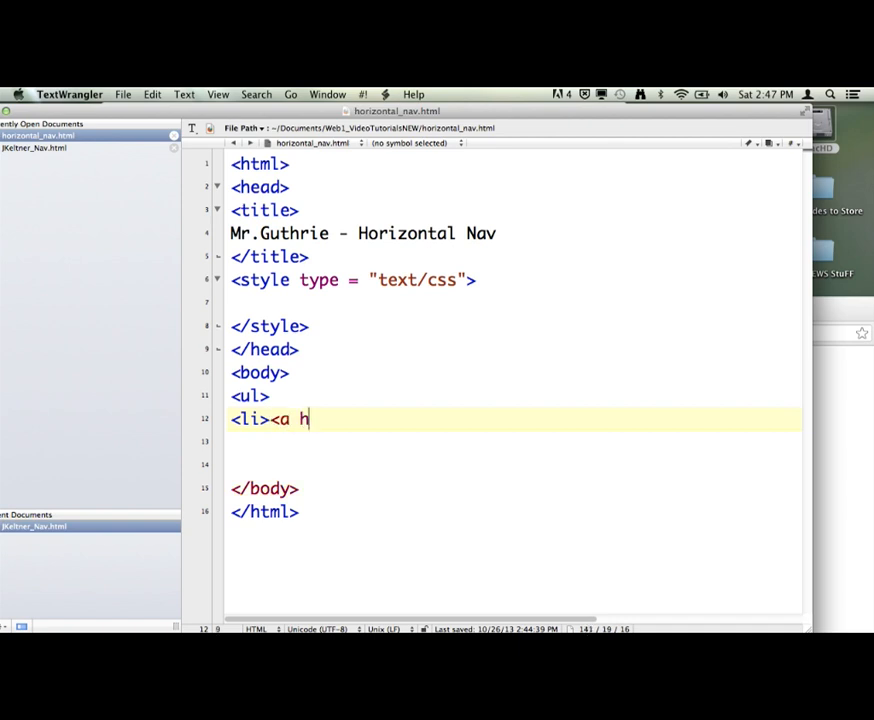
type("ref")
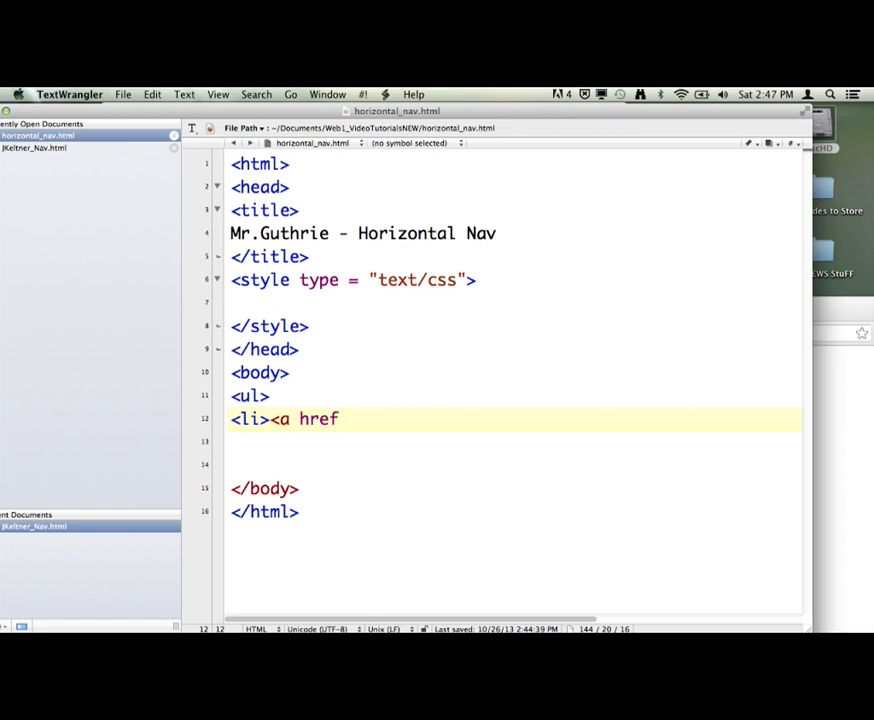
type("=")
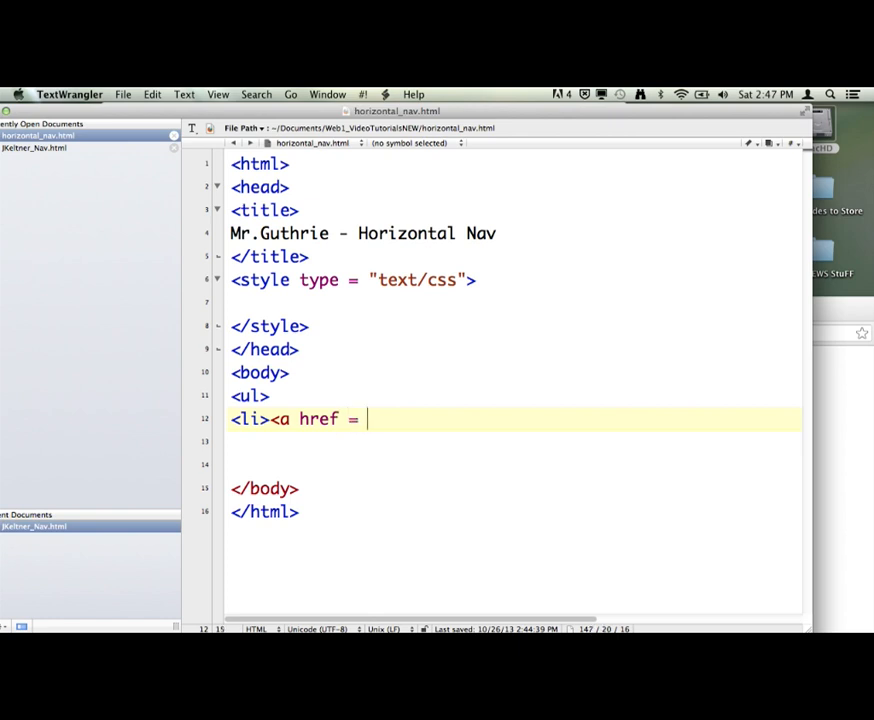
type("\"\"")
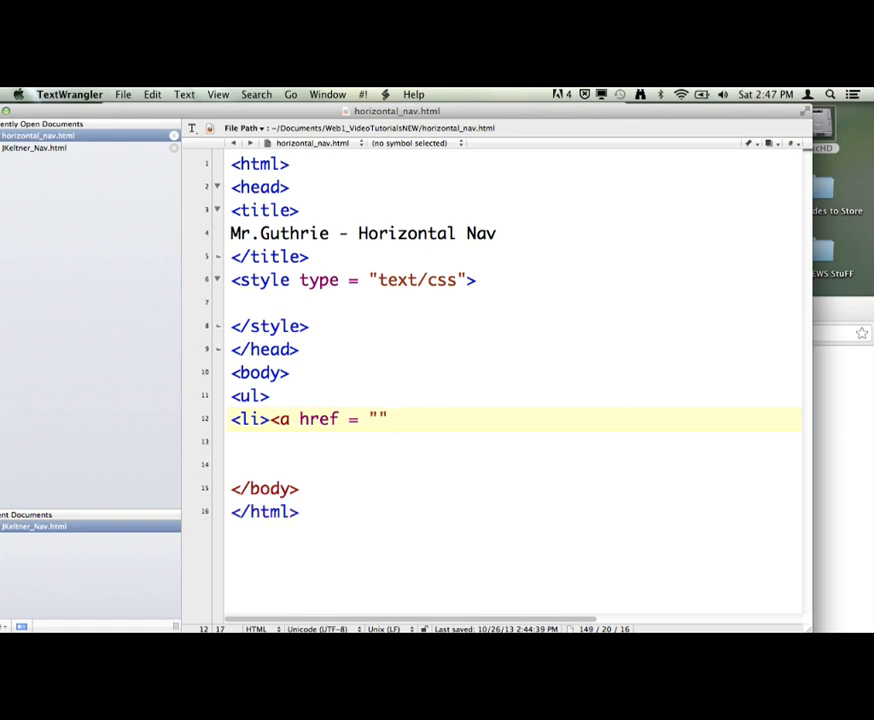
type(">")
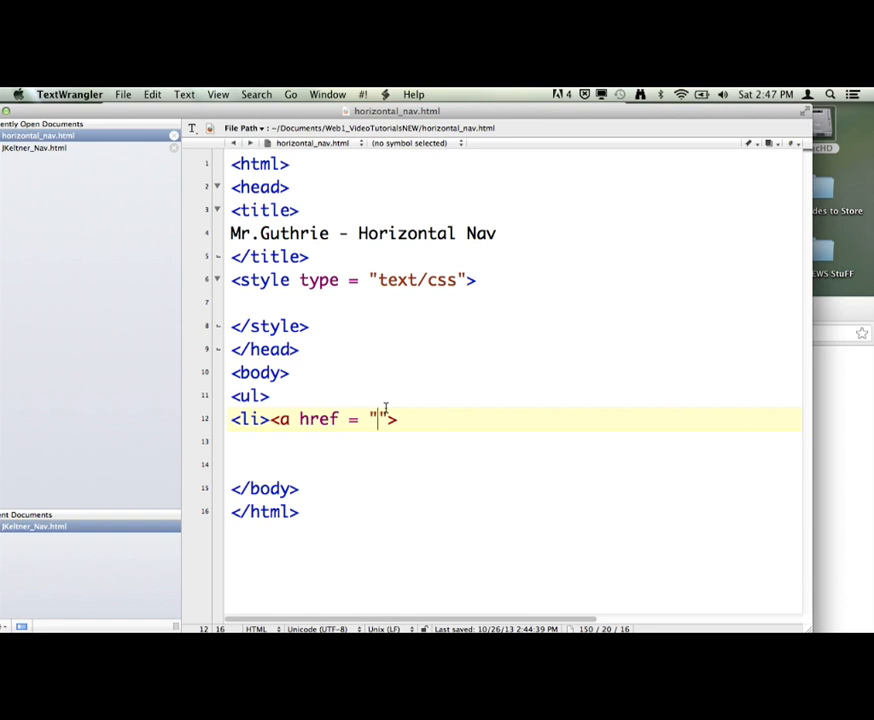
type("abou")
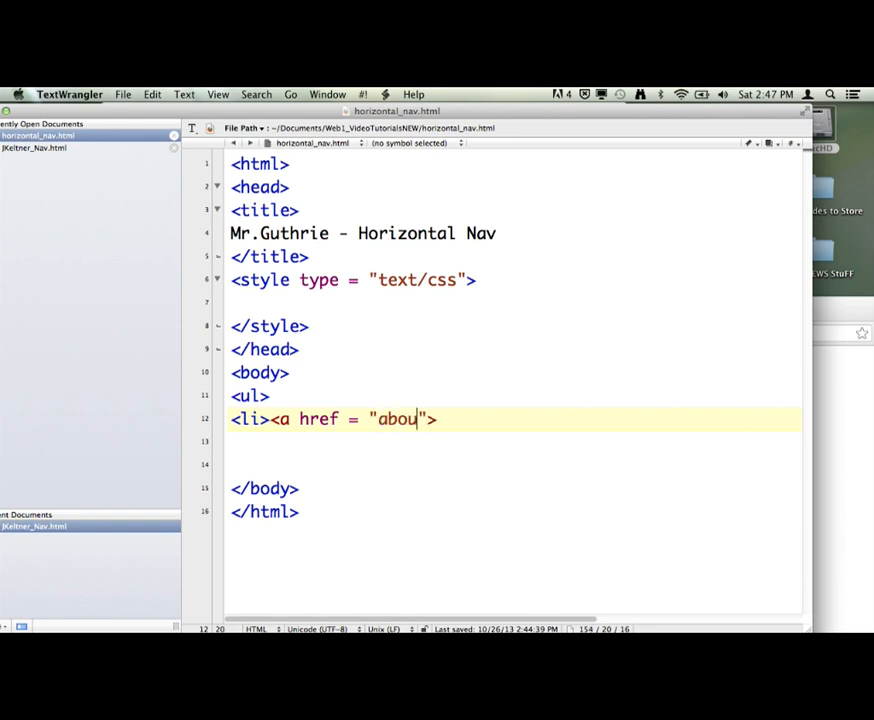
type("me.ht")
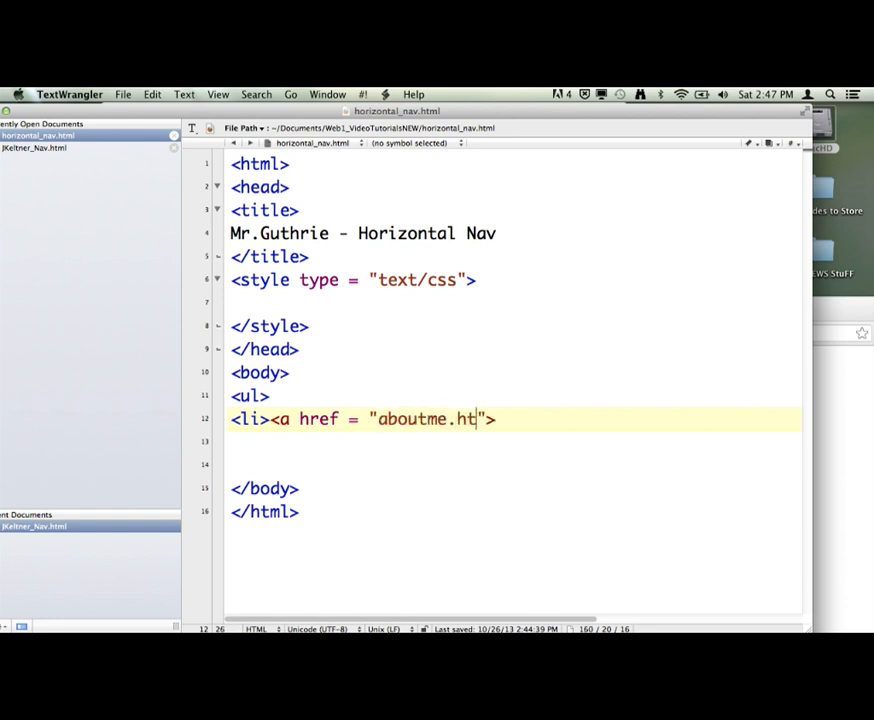
type("ml")
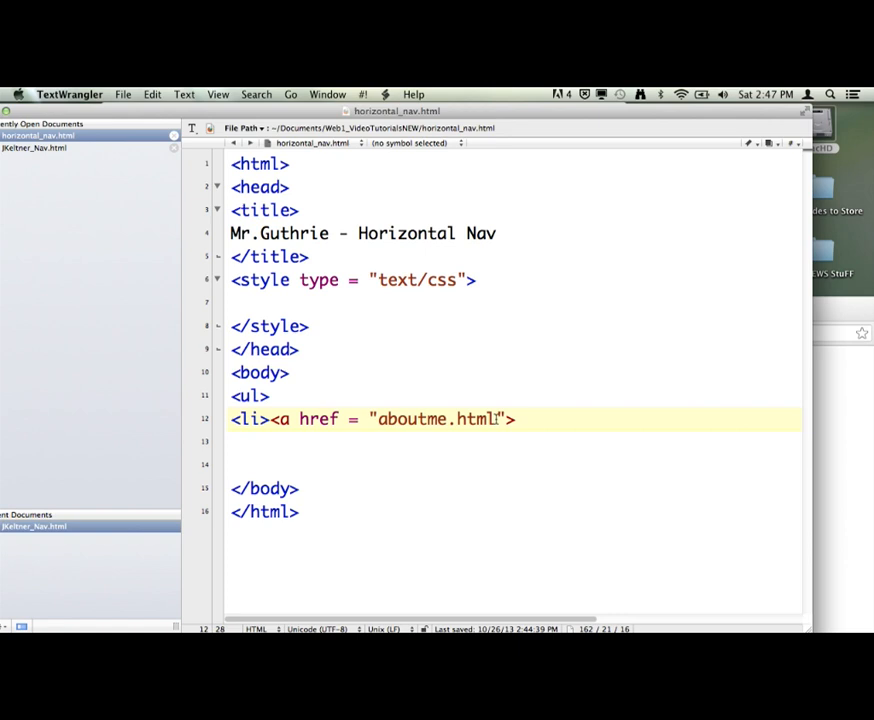
double_click(436, 420)
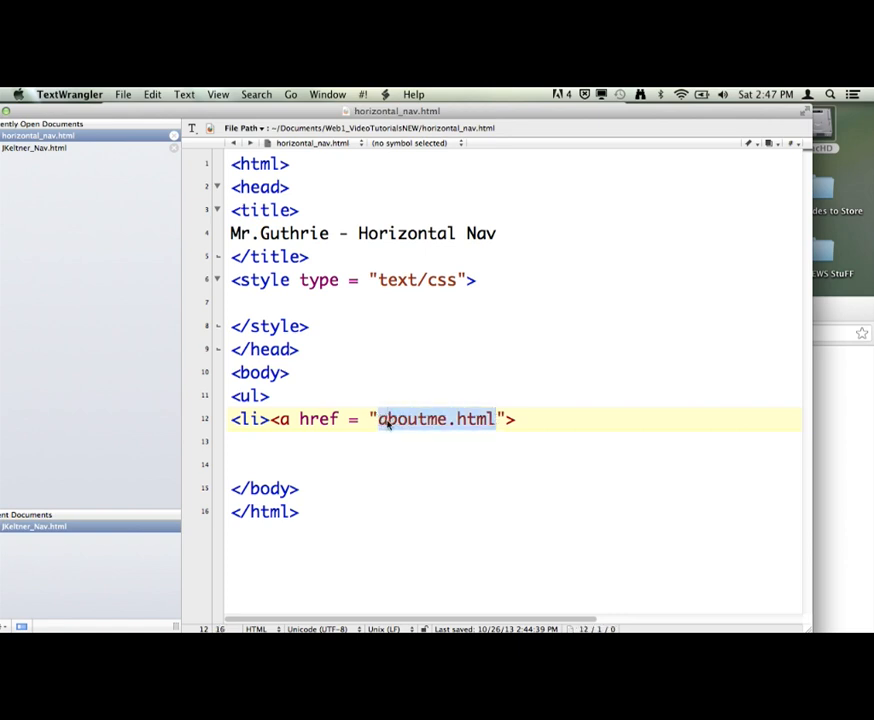
type("#")
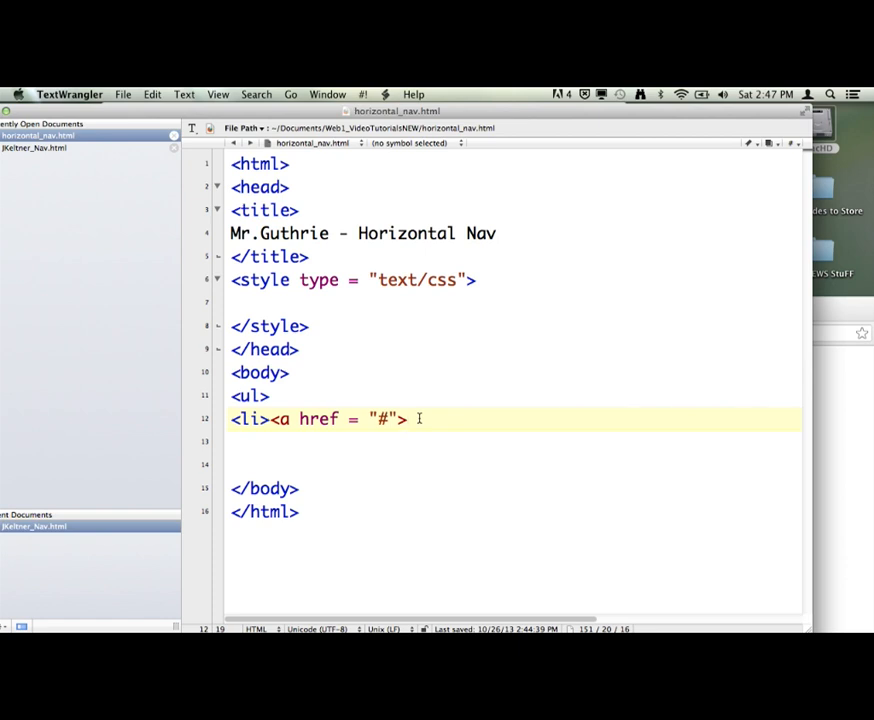
Step: Finish the link text and close the anchor with </a>, checking the opening tag
type("link 1")
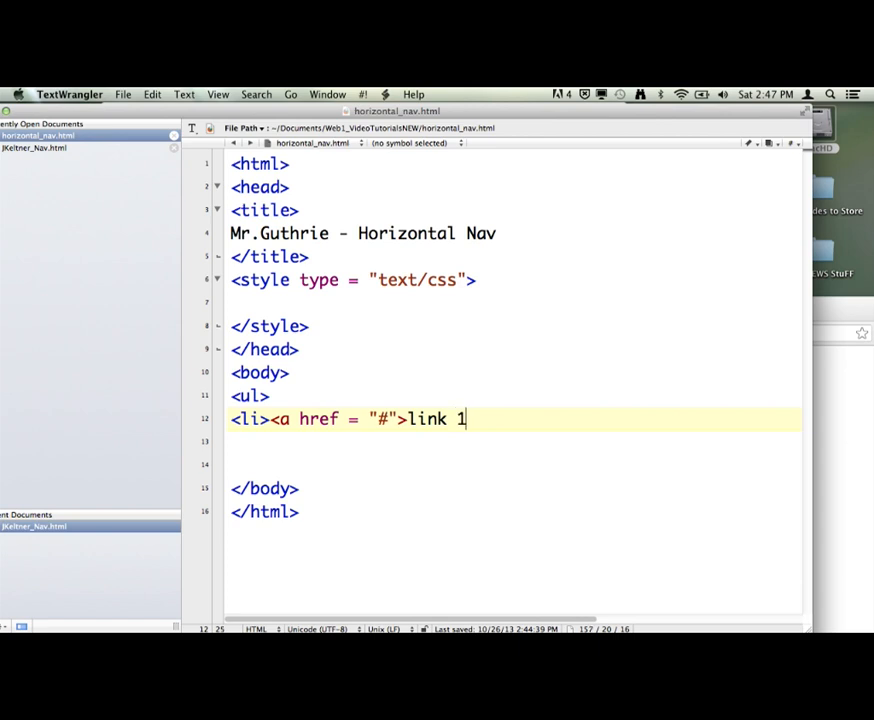
type("<")
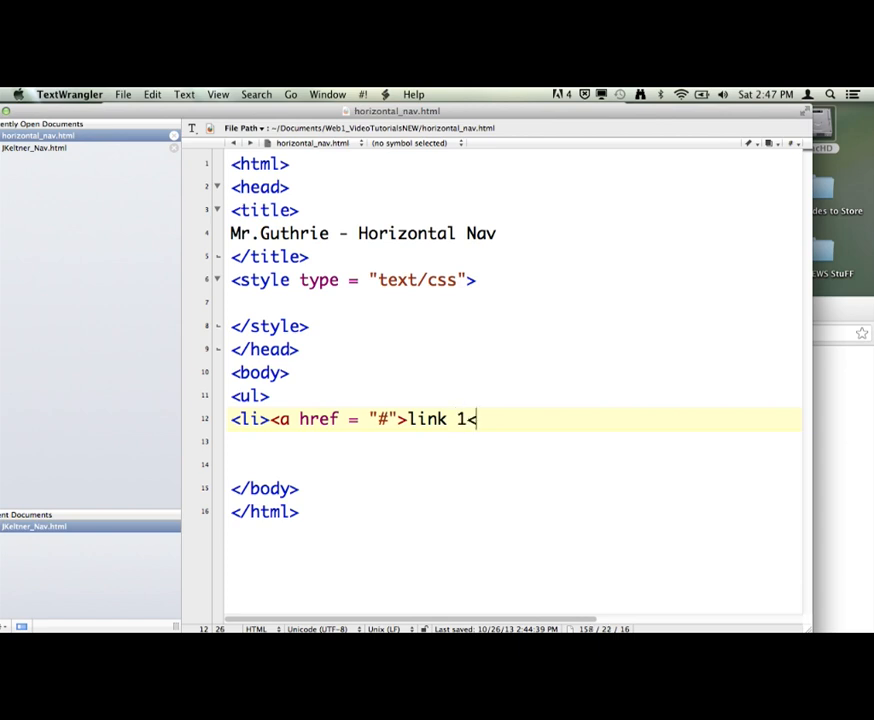
type("/a>")
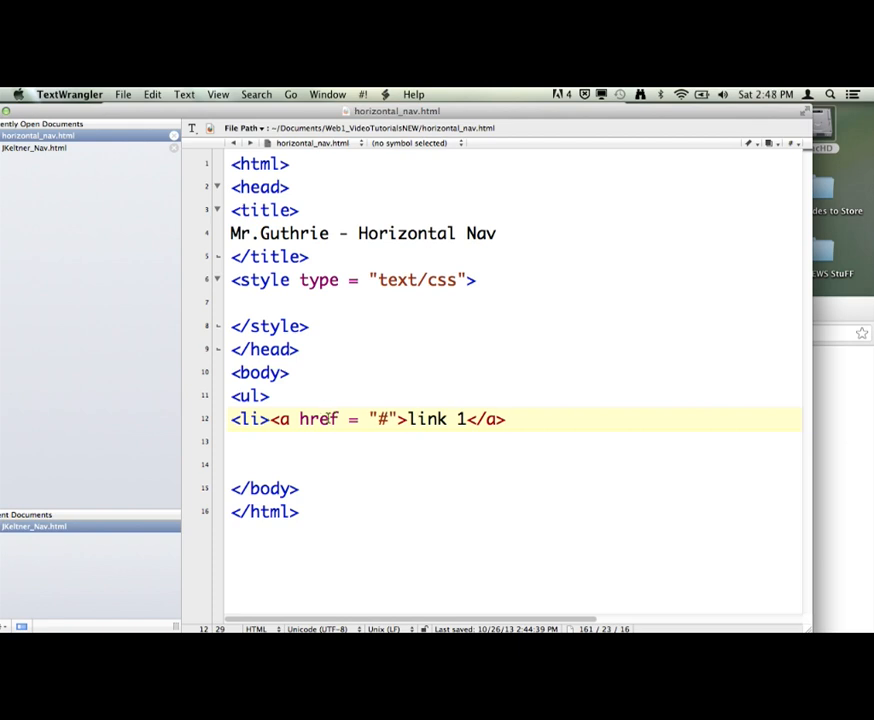
double_click(318, 420)
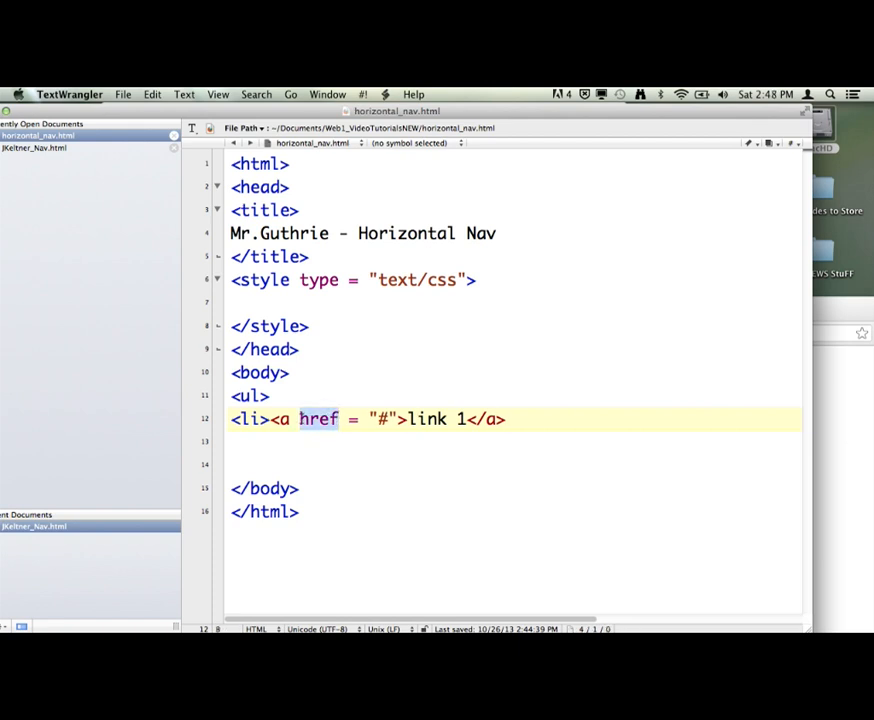
left_click(296, 420)
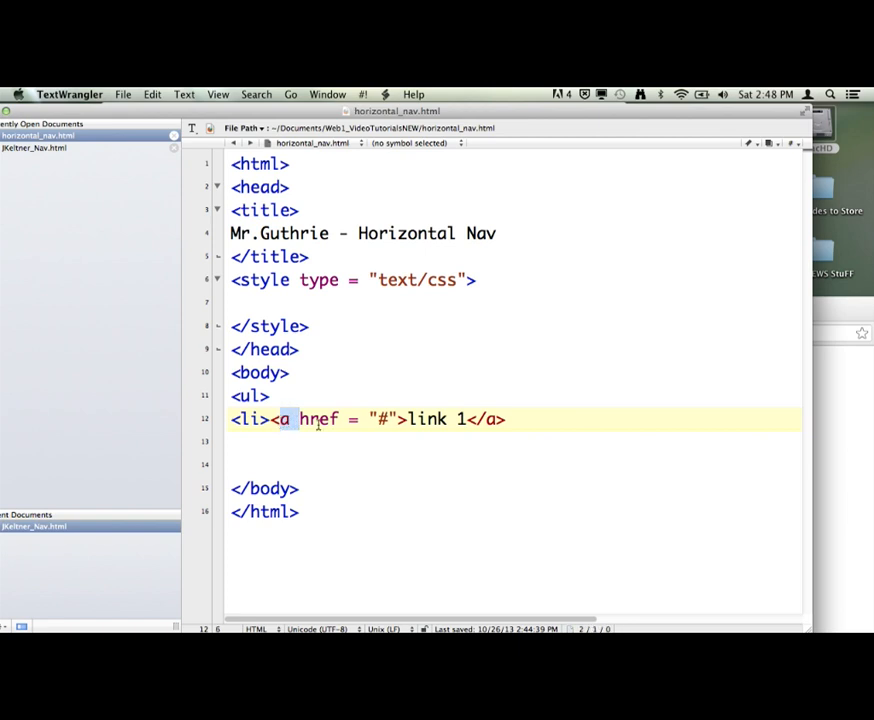
double_click(318, 420)
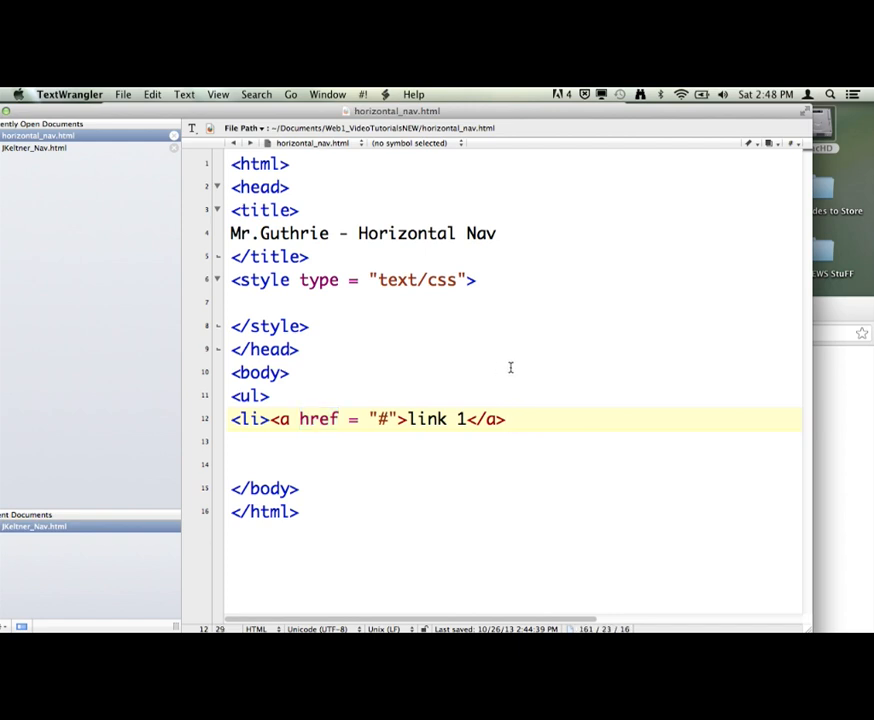
Step: Close the item with </li>, confirm the link text reads link 1, and move past the line
type("</l")
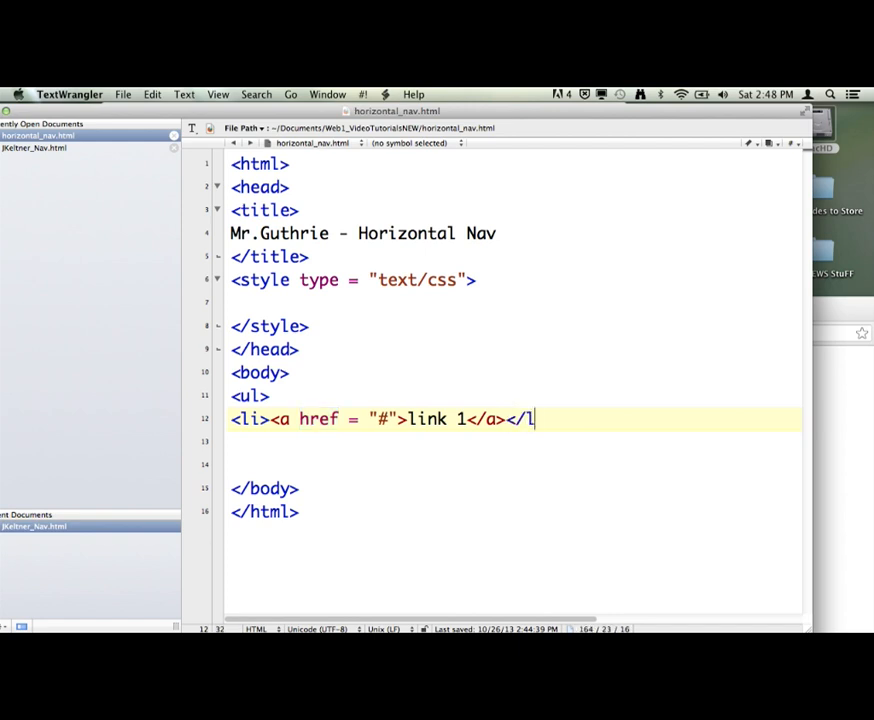
type("i>")
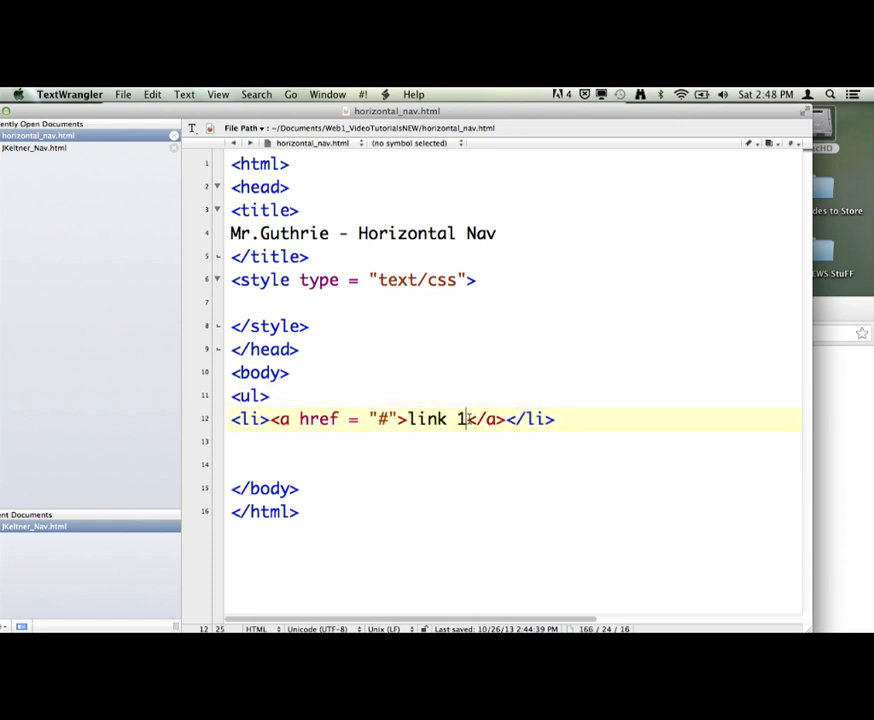
double_click(424, 420)
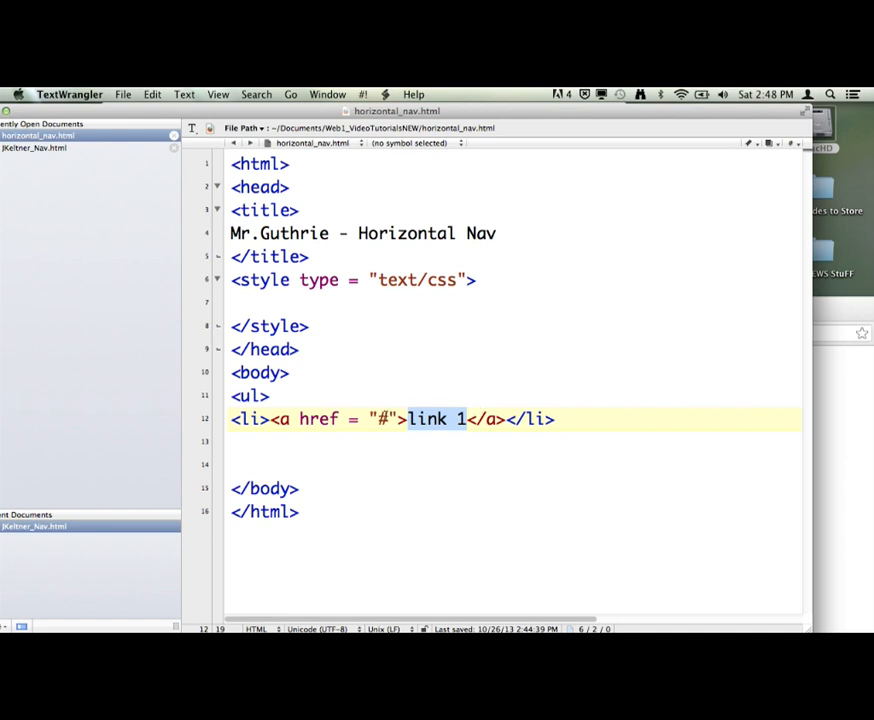
left_click(410, 418)
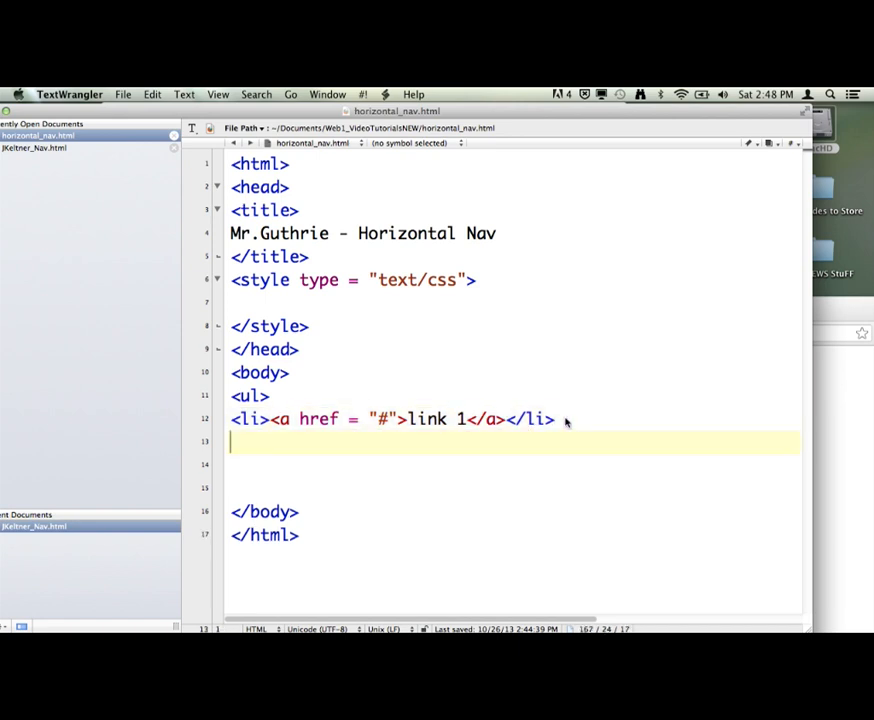
Step: Paste the <li> link line four more times and renumber the copies link 2 through link 5
type("<li><a href = \"#\">link 1</a></li>")
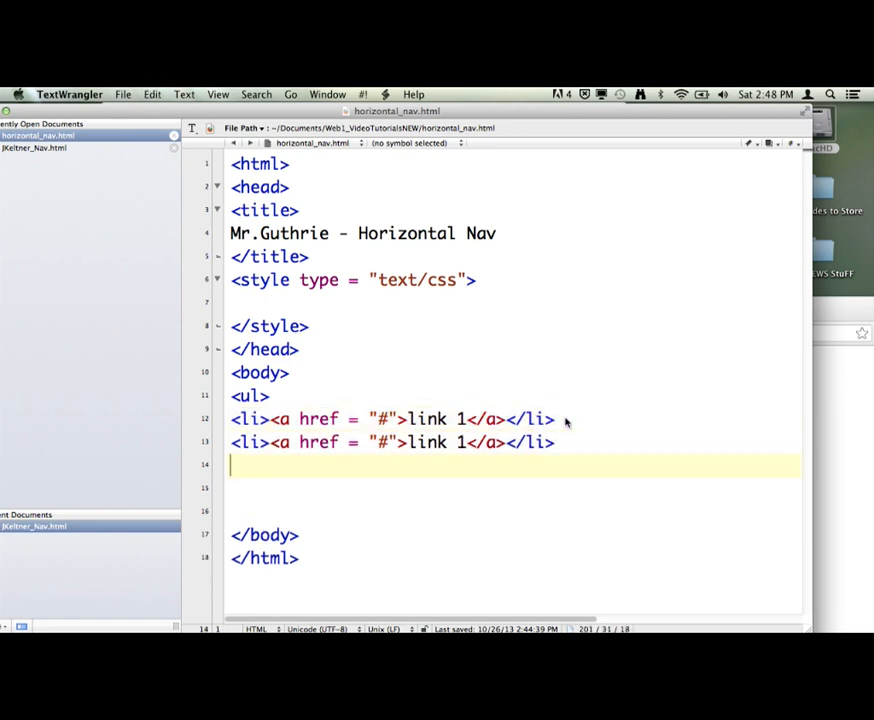
type("<li><a href = \"#\">link 1</a></li>")
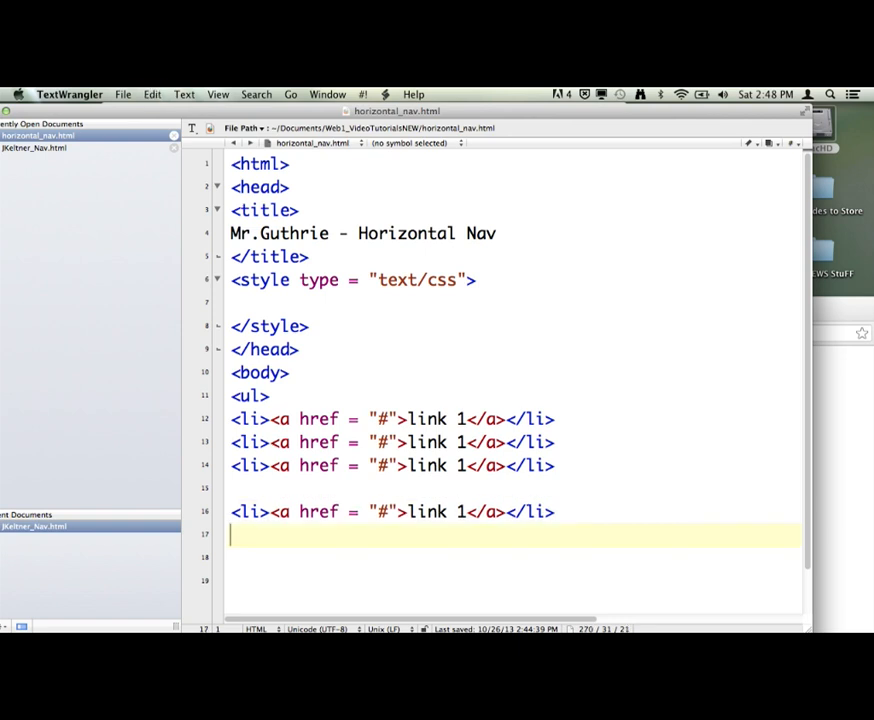
type("<li><a href = \"#\">link 1</a></li>")
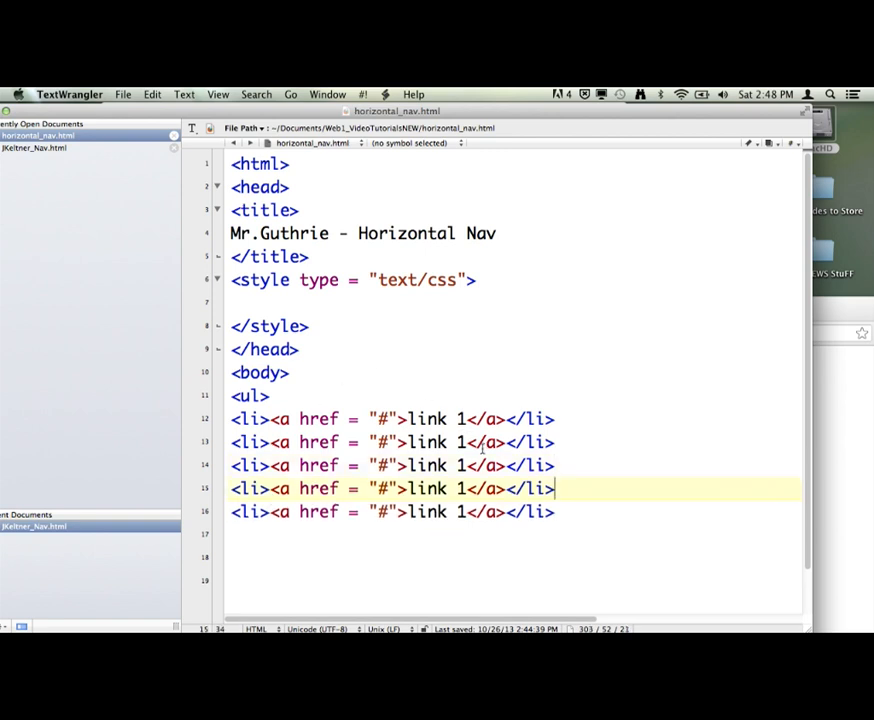
type("2")
left_click(514, 466)
type("3")
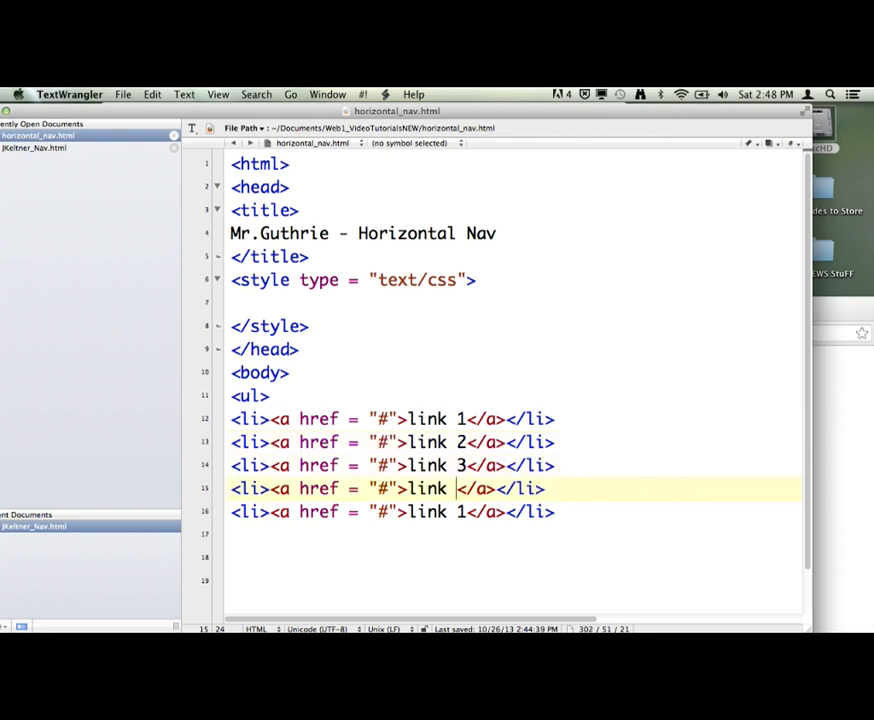
type("4")
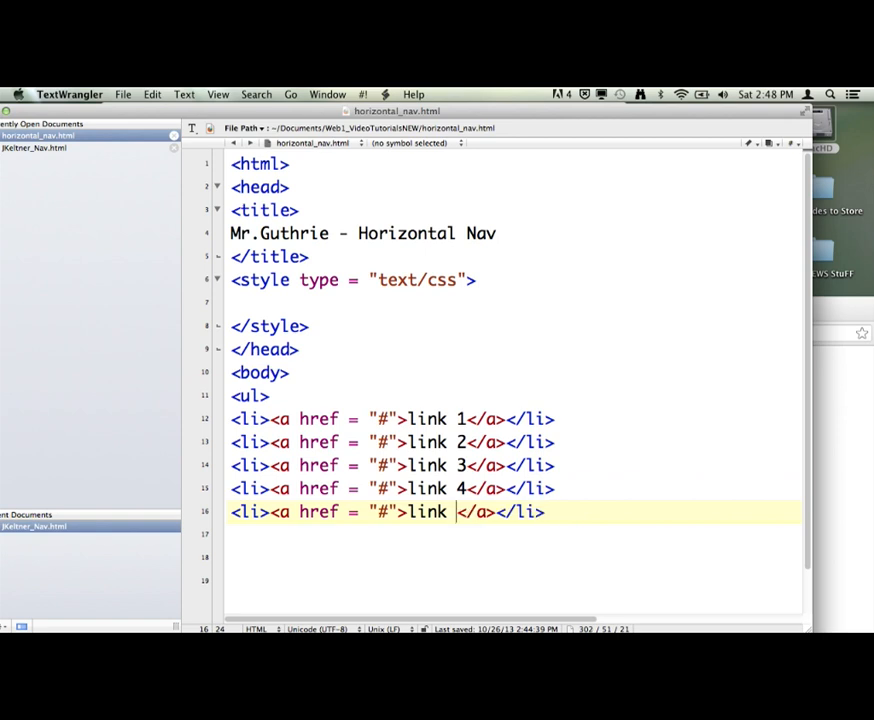
type("5")
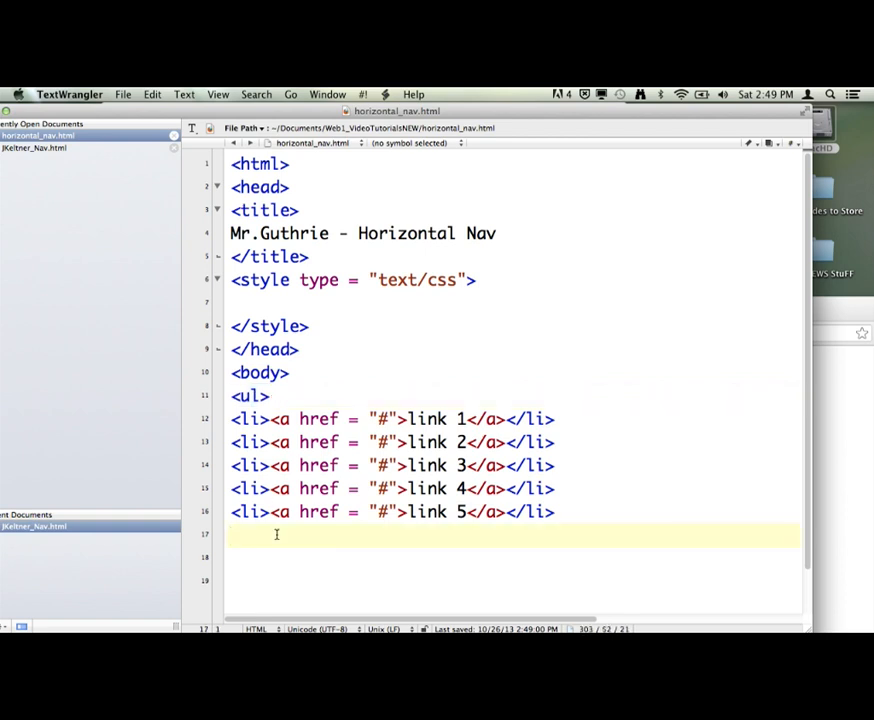
Step: Close the unordered list with </ul> after the fifth link
type("<")
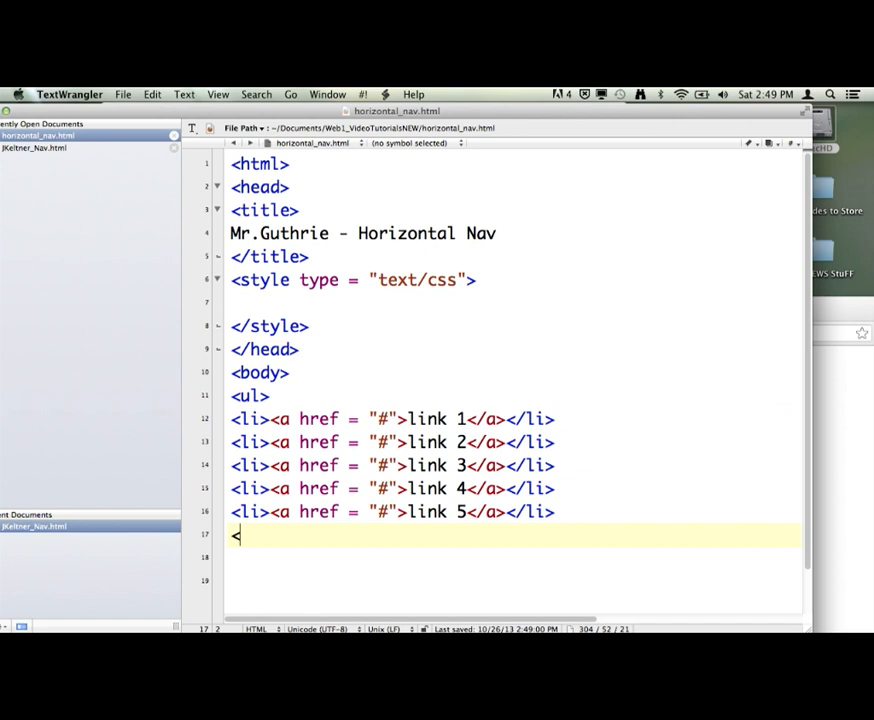
type("/ul")
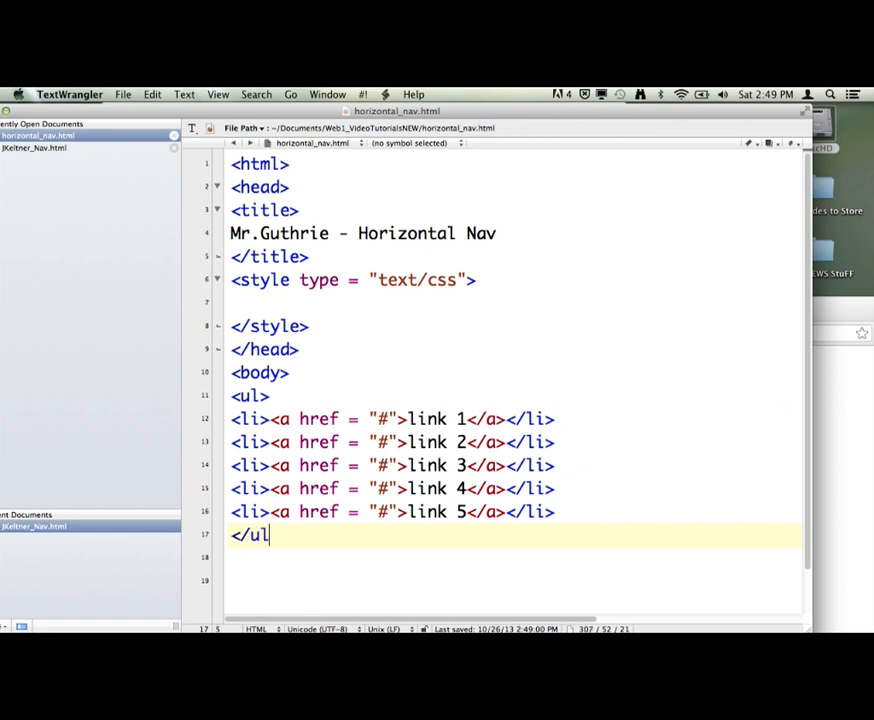
type(">")
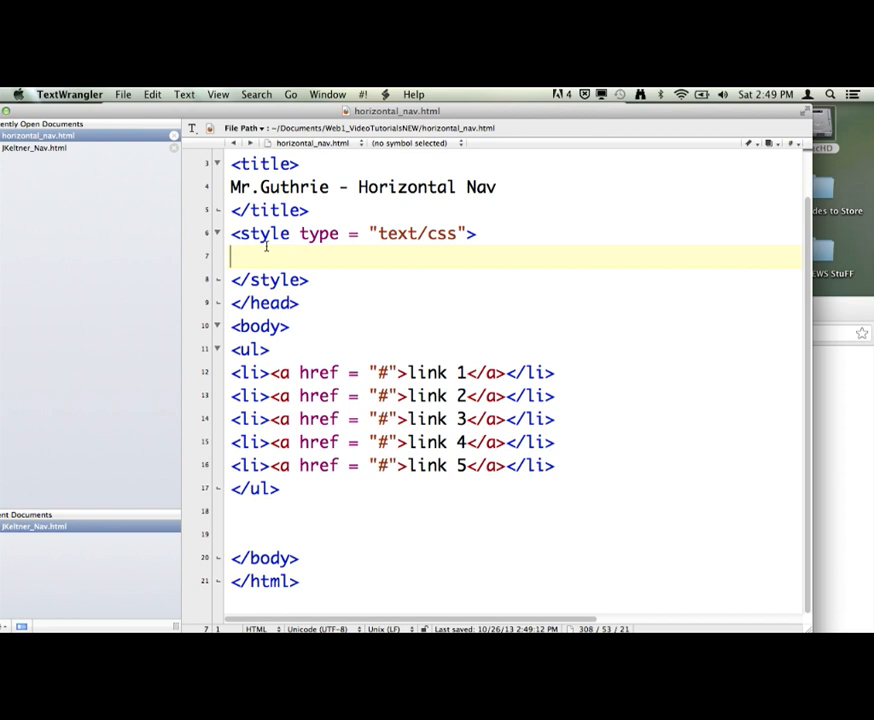
Step: Add an empty ul{ } rule inside the style block
type("u")
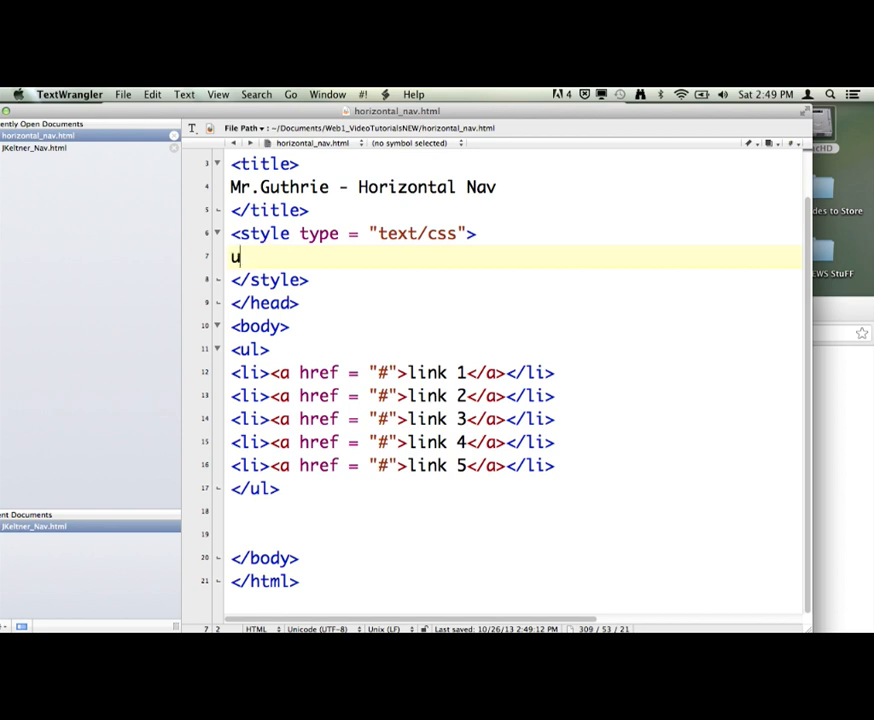
type("l{")
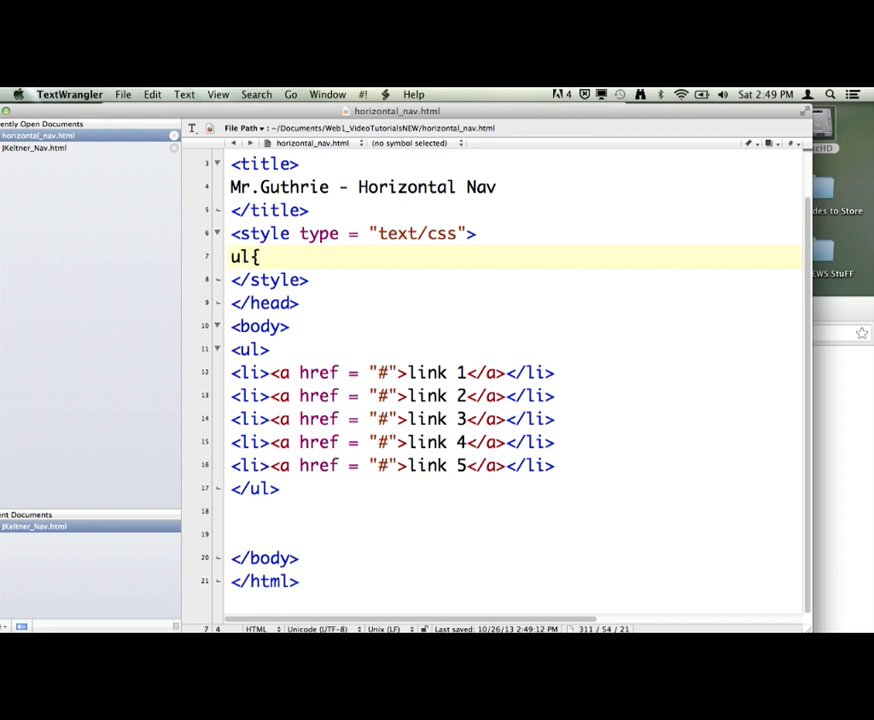
type("}")
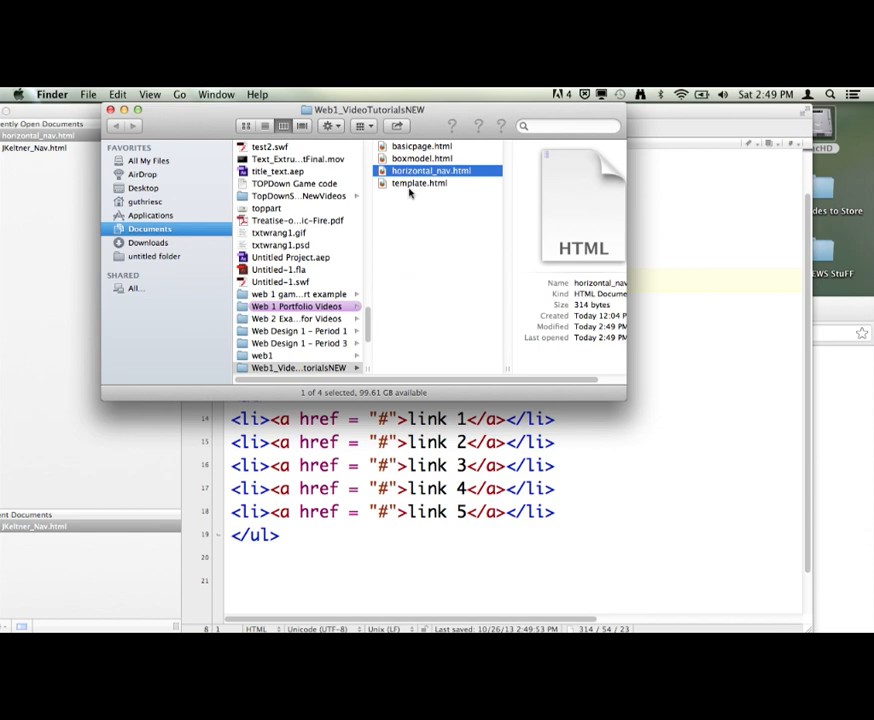
Step: Open horizontal_nav.html from Finder with another application via Open With
right_click(430, 170)
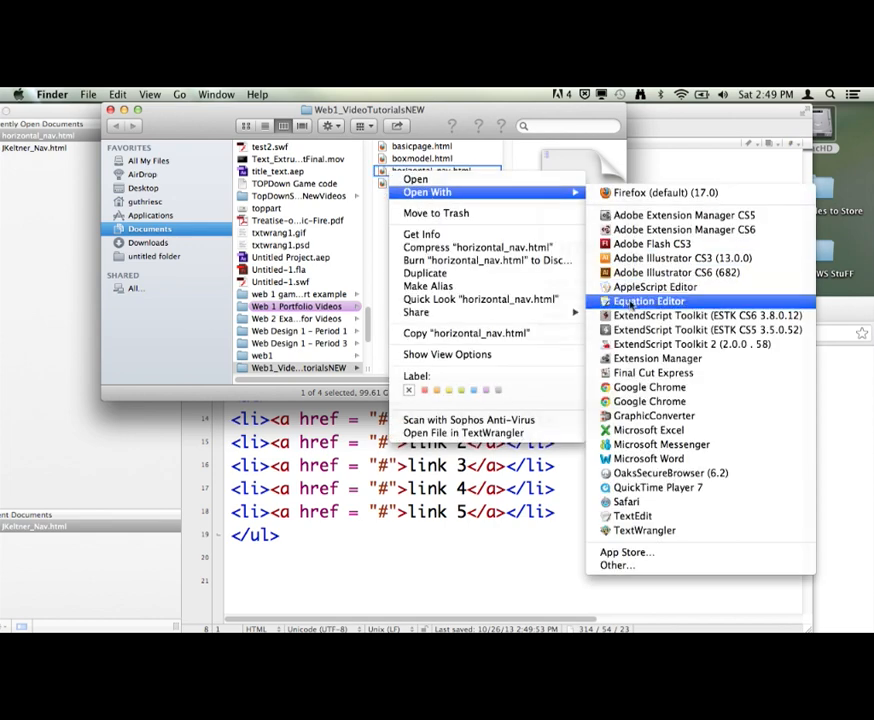
left_click(648, 388)
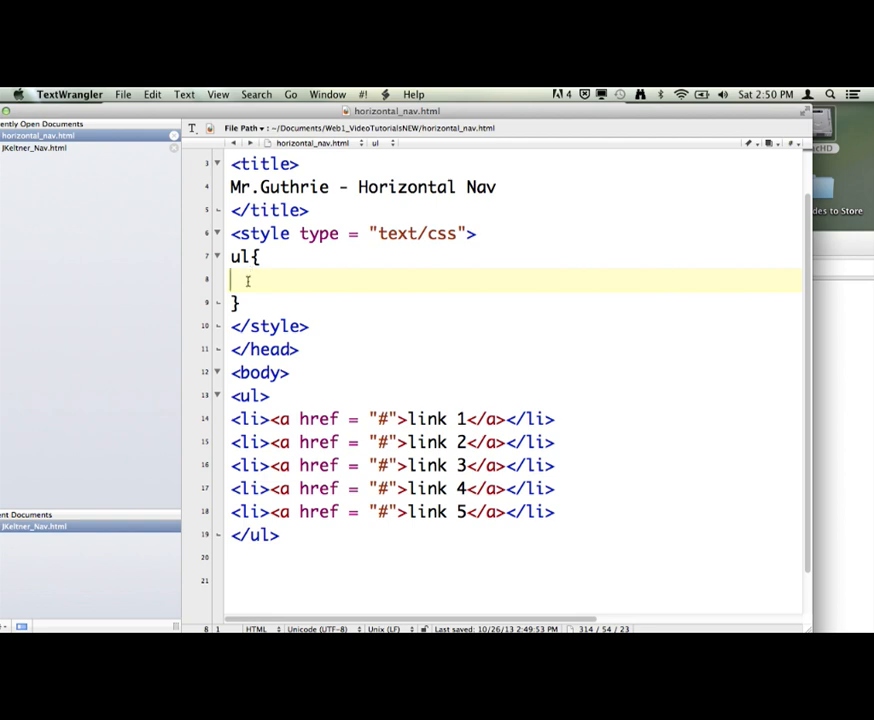
Step: Declare list-style:none; in the ul rule and move to the end of that line
type("list")
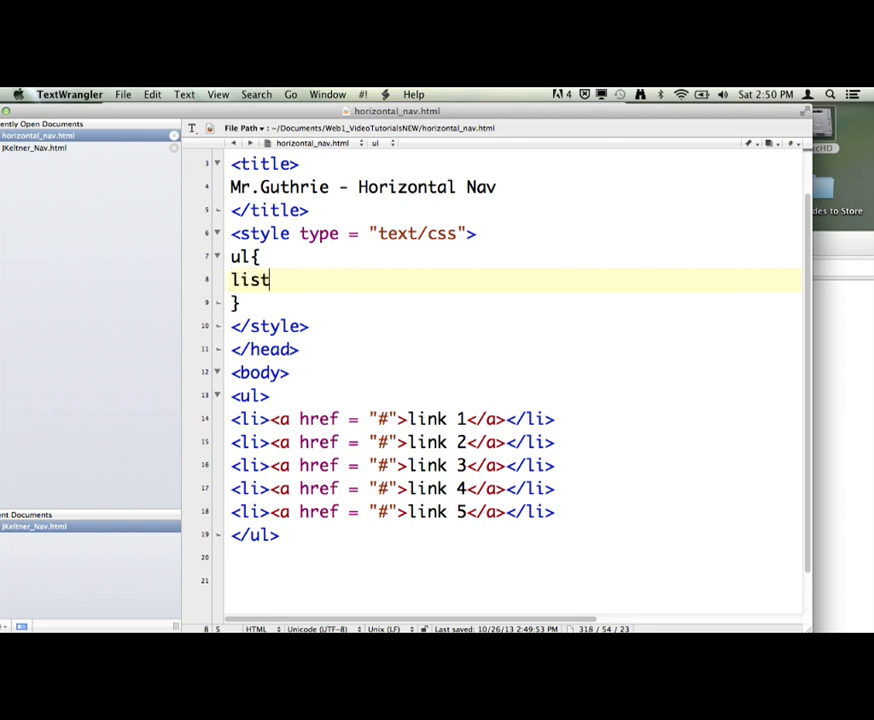
type("-style:")
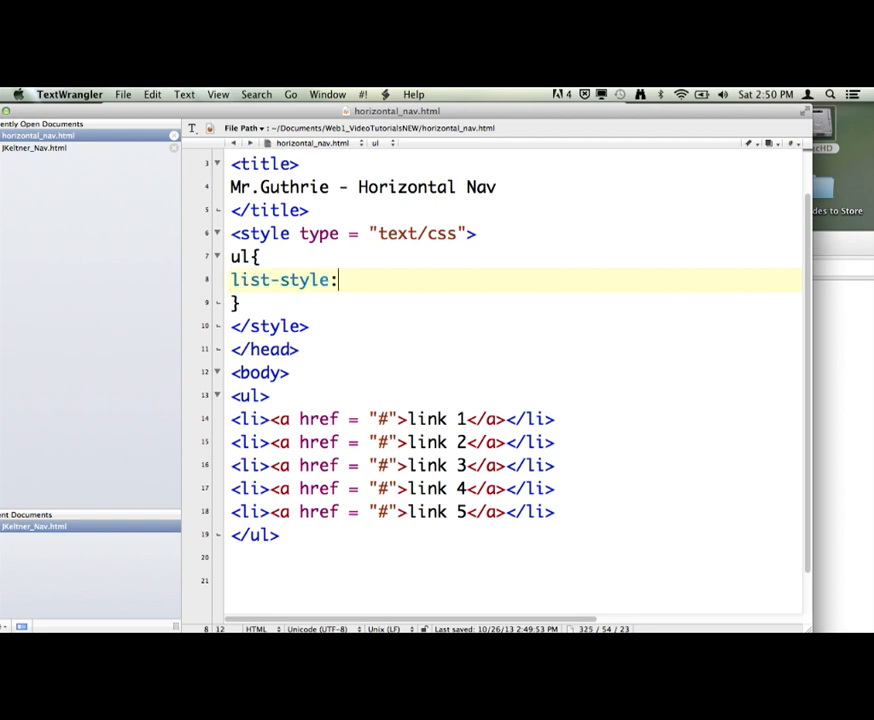
type("none;")
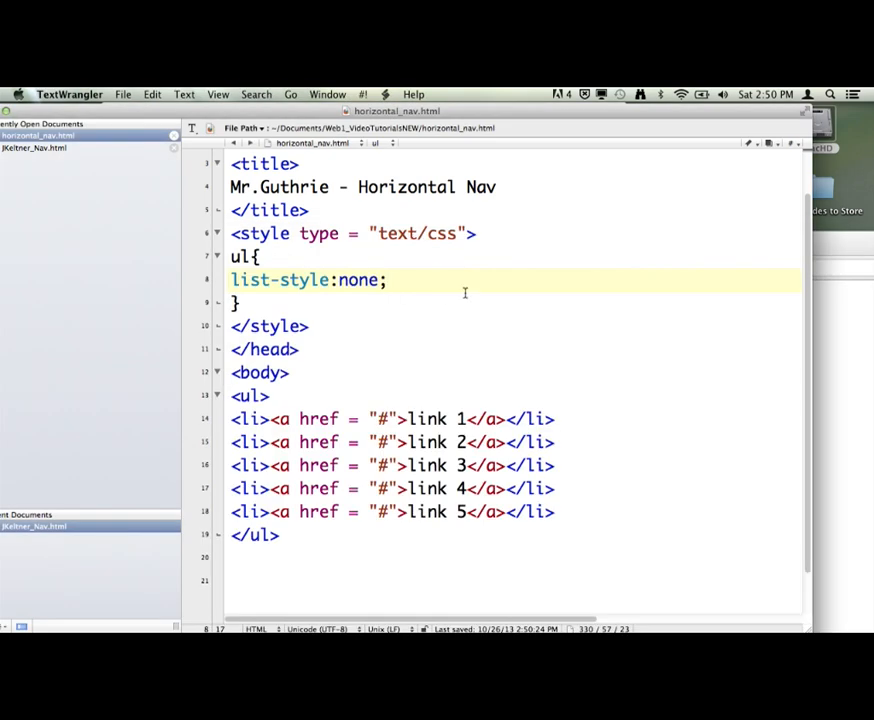
left_click(240, 302)
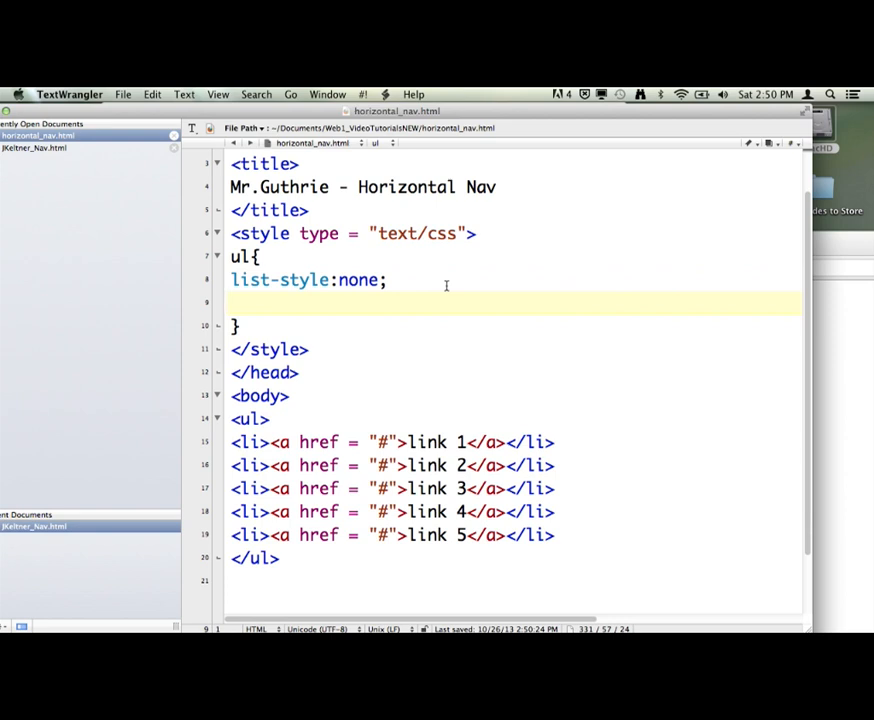
Step: Add padding:0; to the ul rule, correcting a mistyped start
left_click(230, 302)
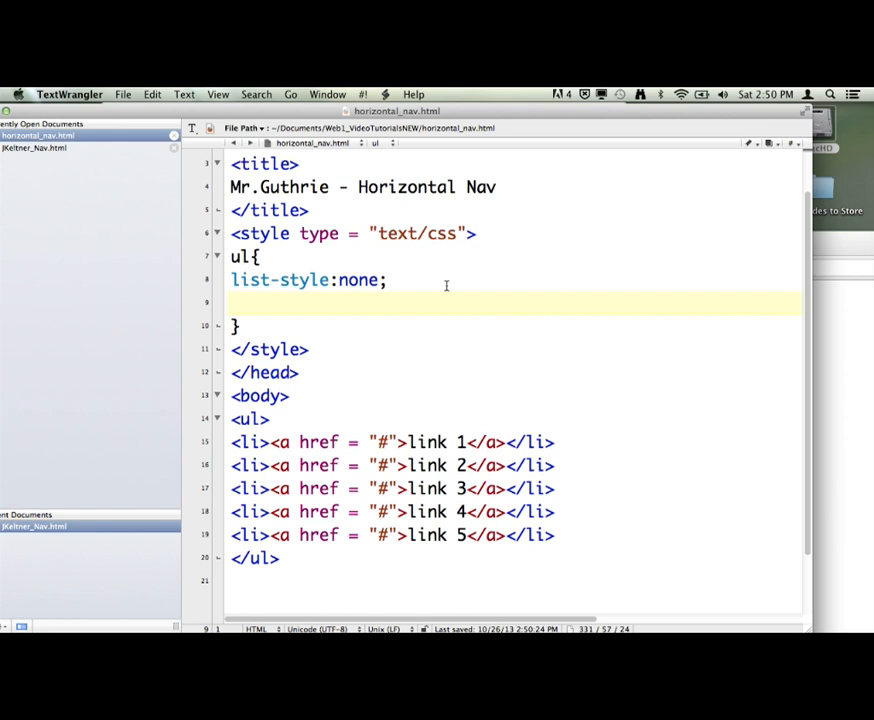
type("pdd")
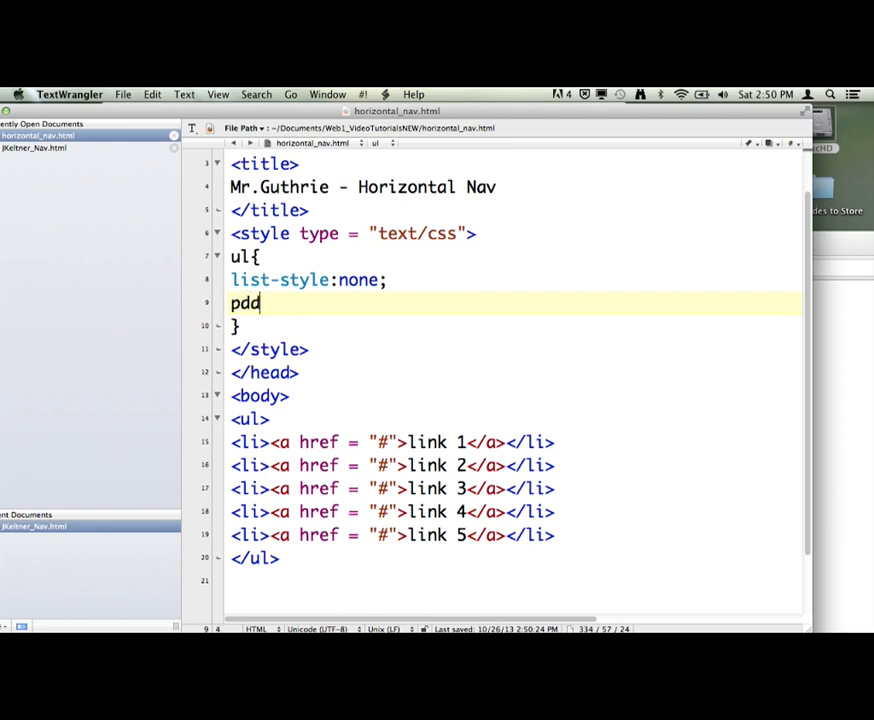
key("Backspace")
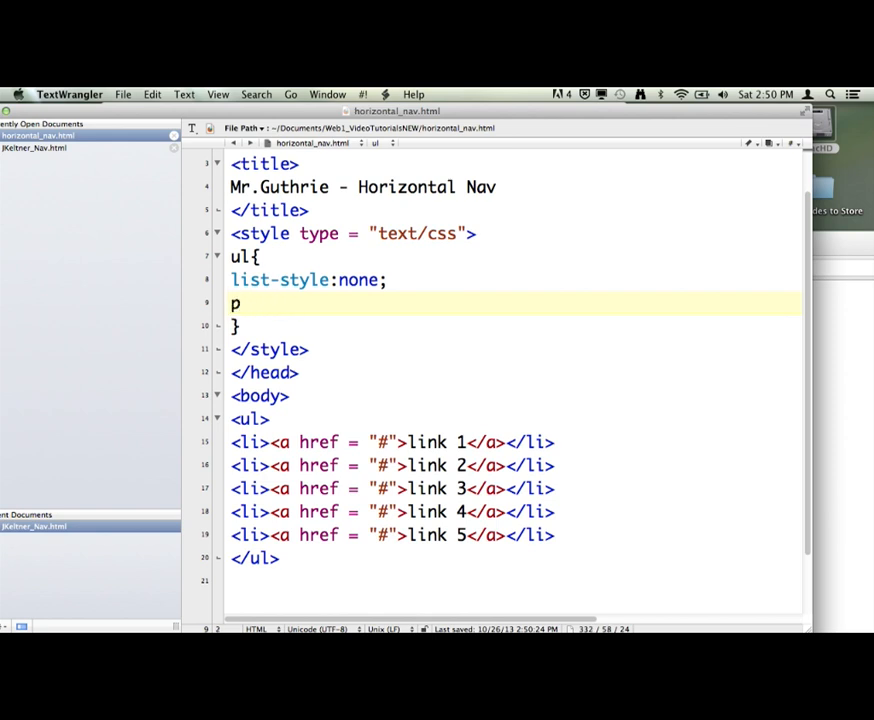
type("adding")
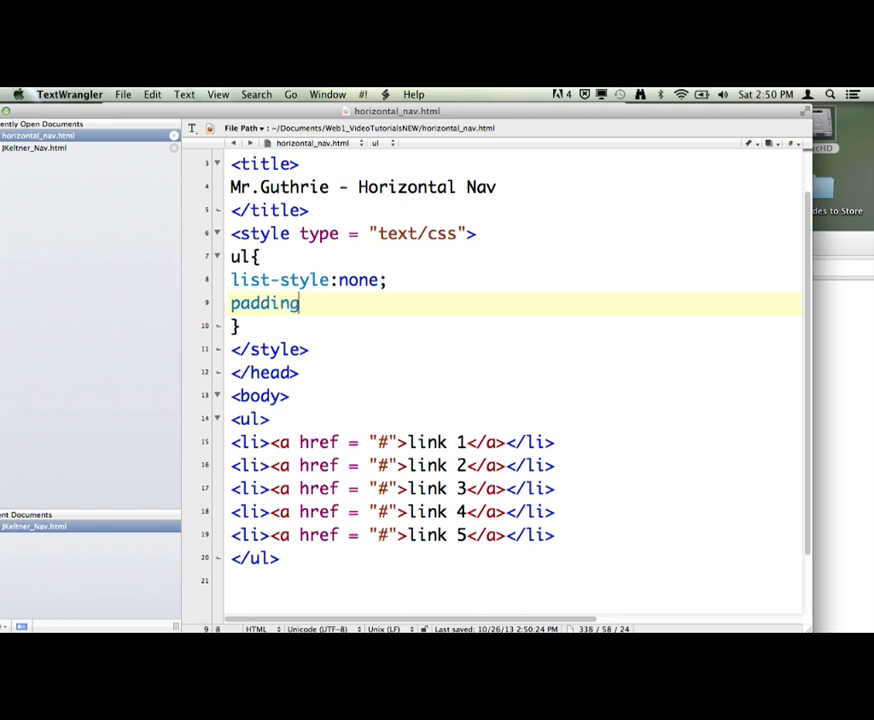
type(":")
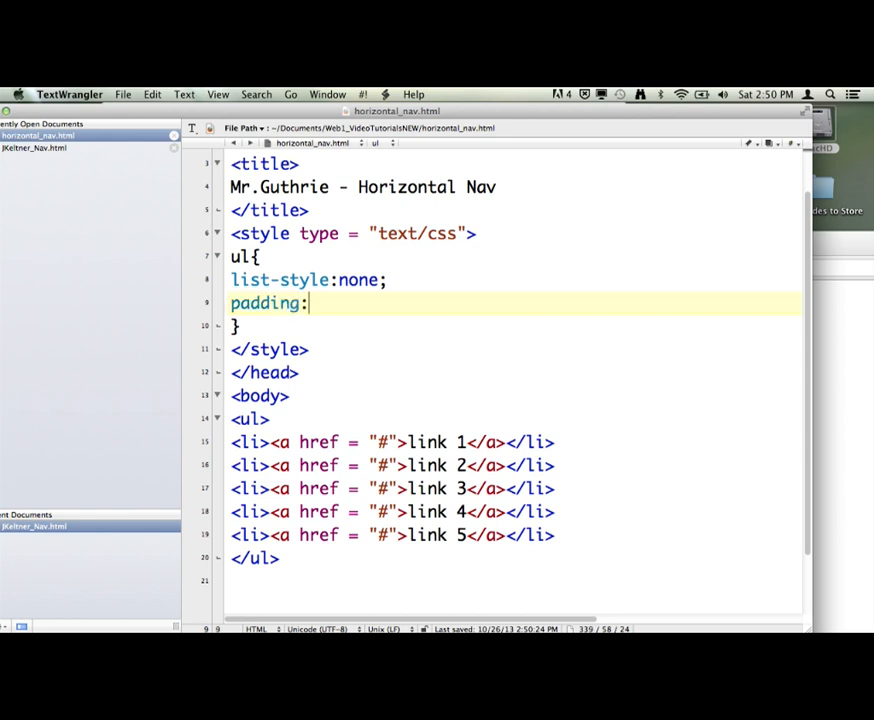
type("0;")
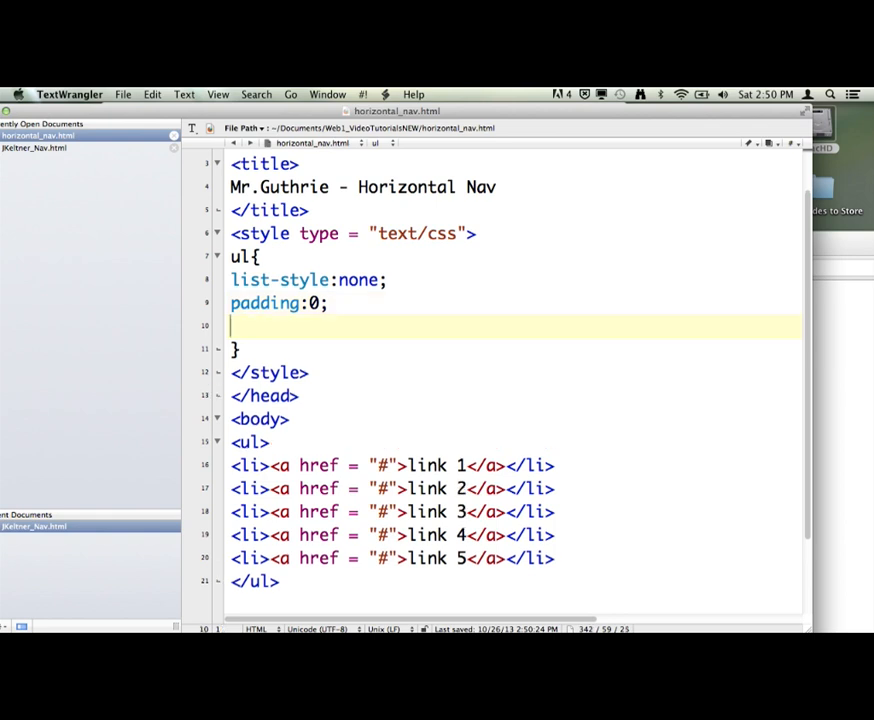
Step: Add margin:20px; as the ul rule's third declaration
type("margi")
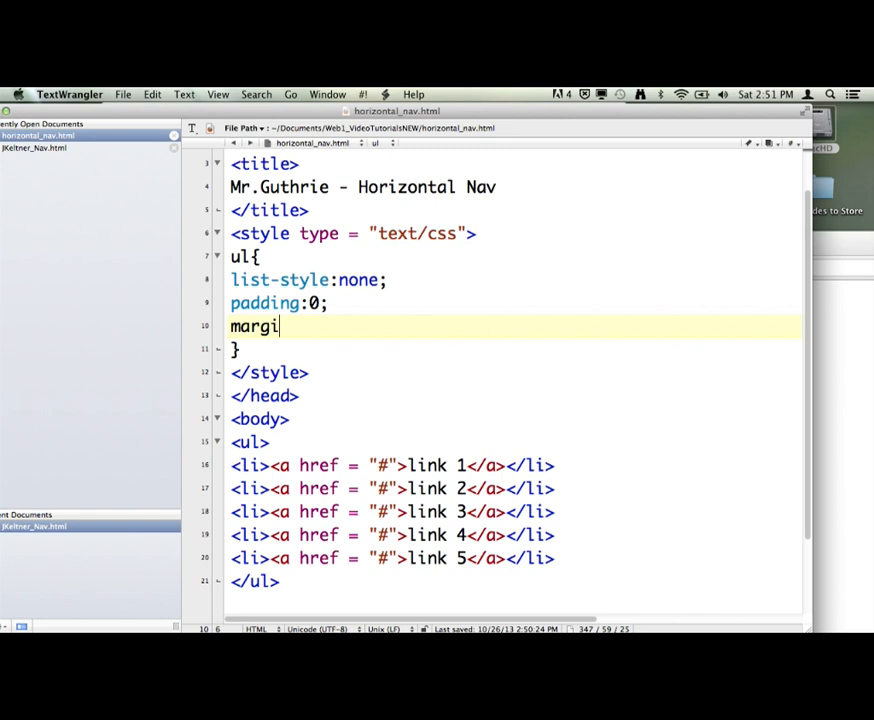
type("n:20px")
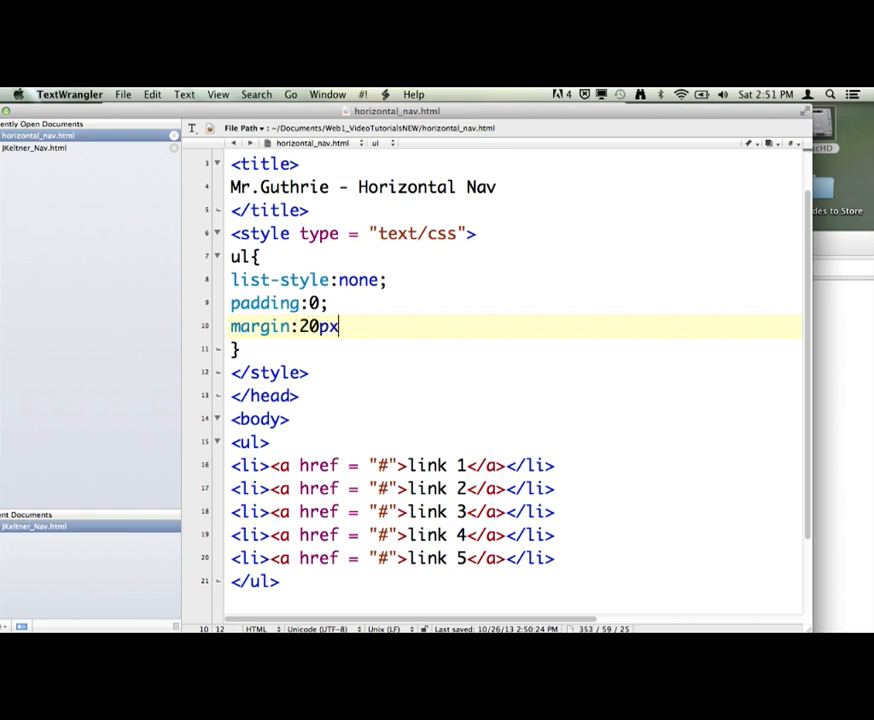
type(";")
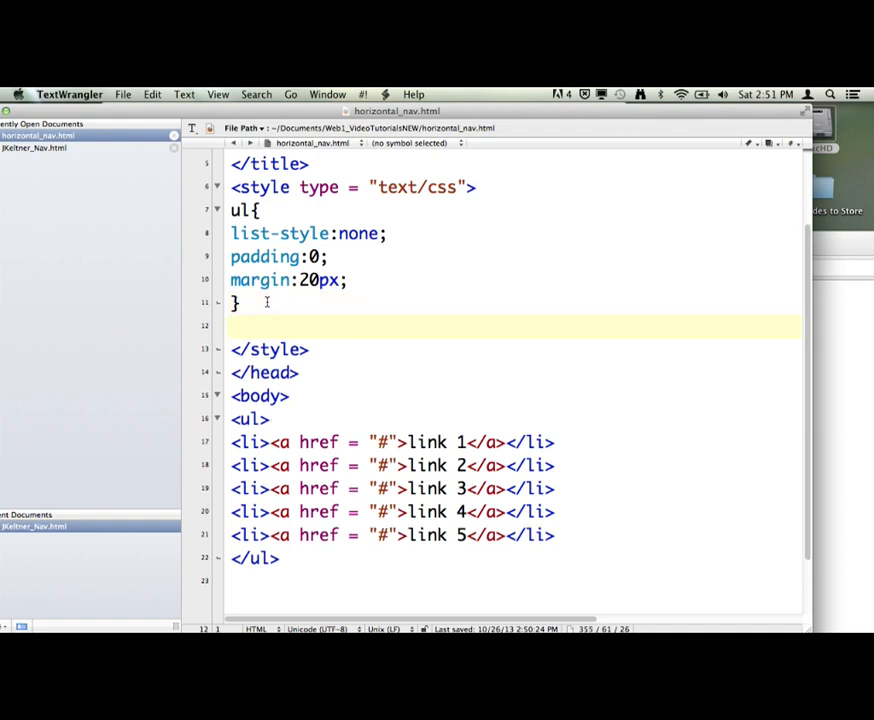
Step: Add an li{ rule setting display:inline; below the ul rule
type("li{")
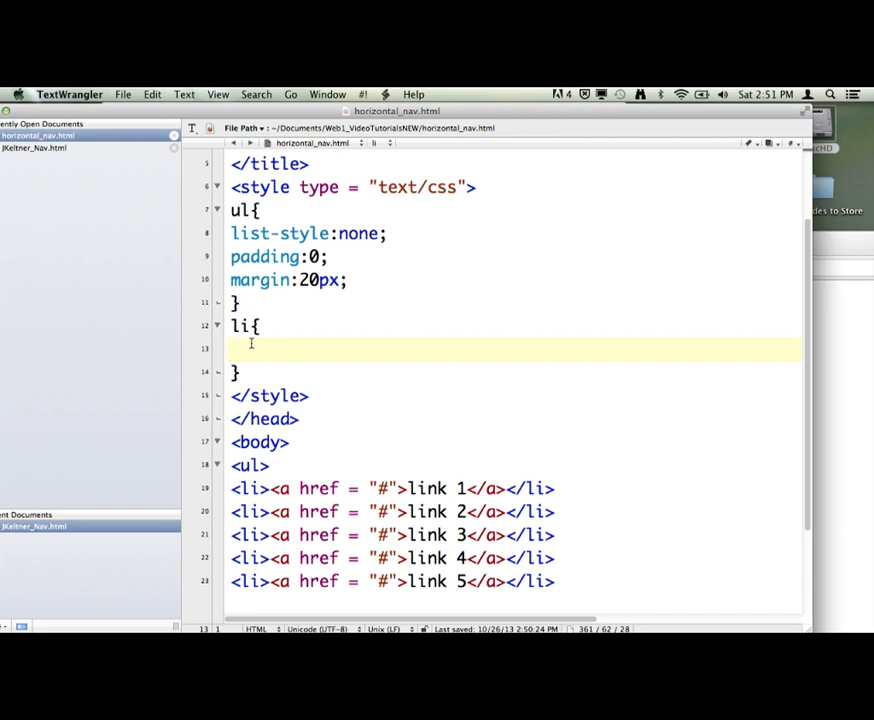
type("displ")
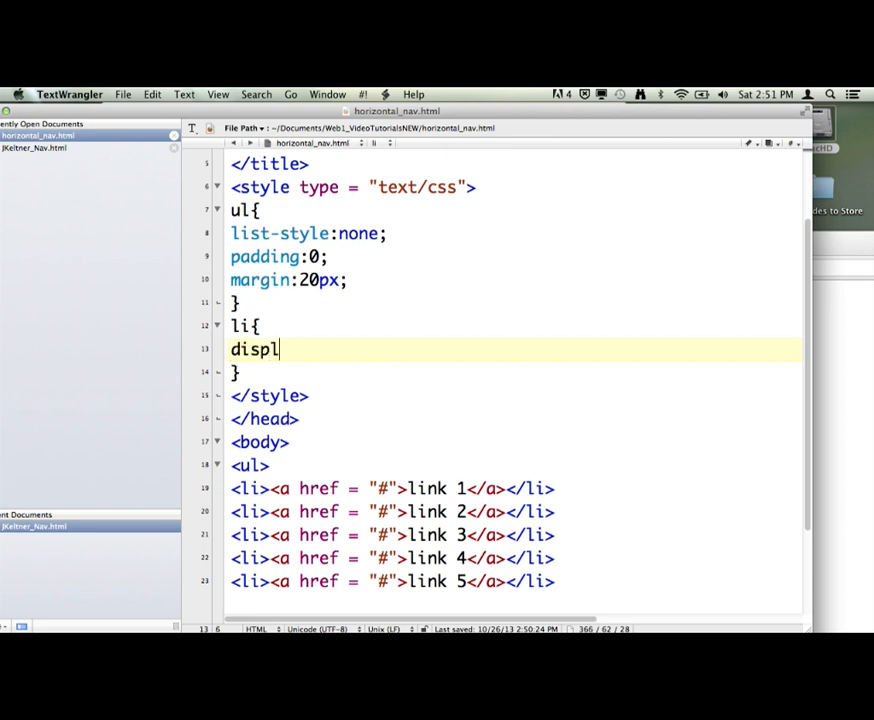
type("ay:inl")
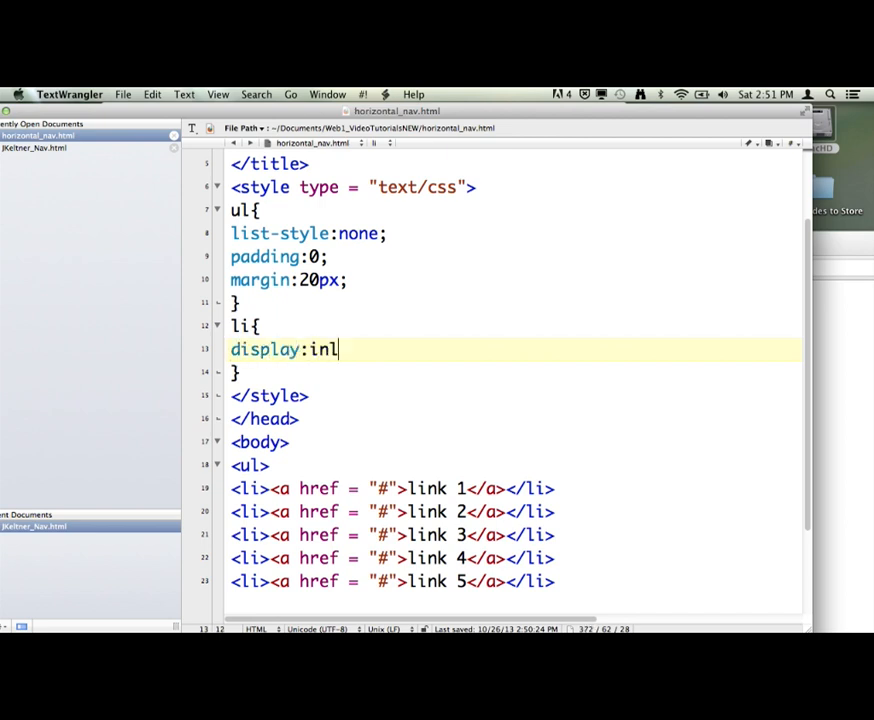
type("ine;")
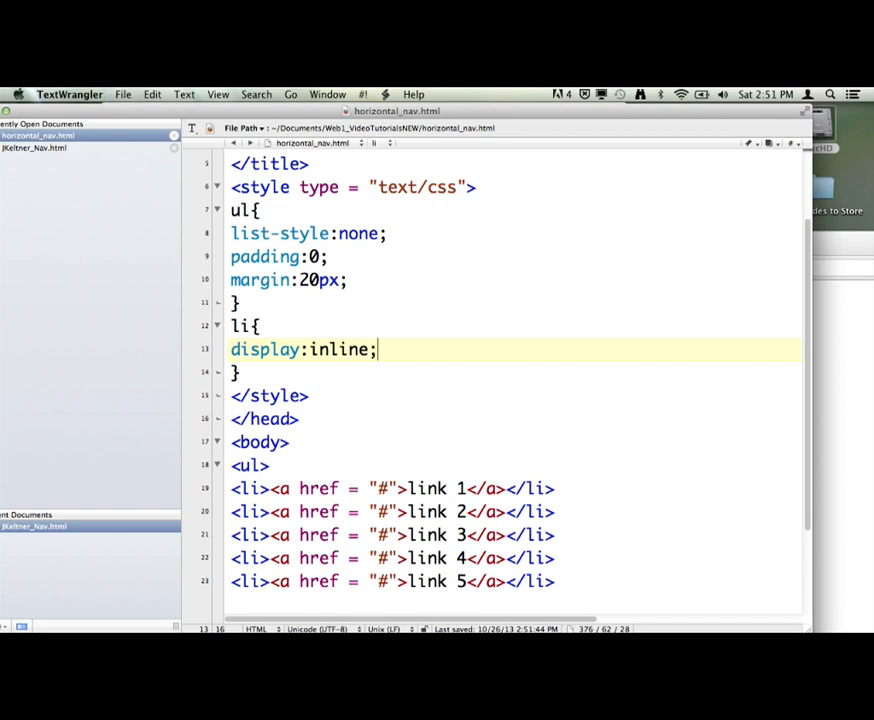
right_click(656, 330)
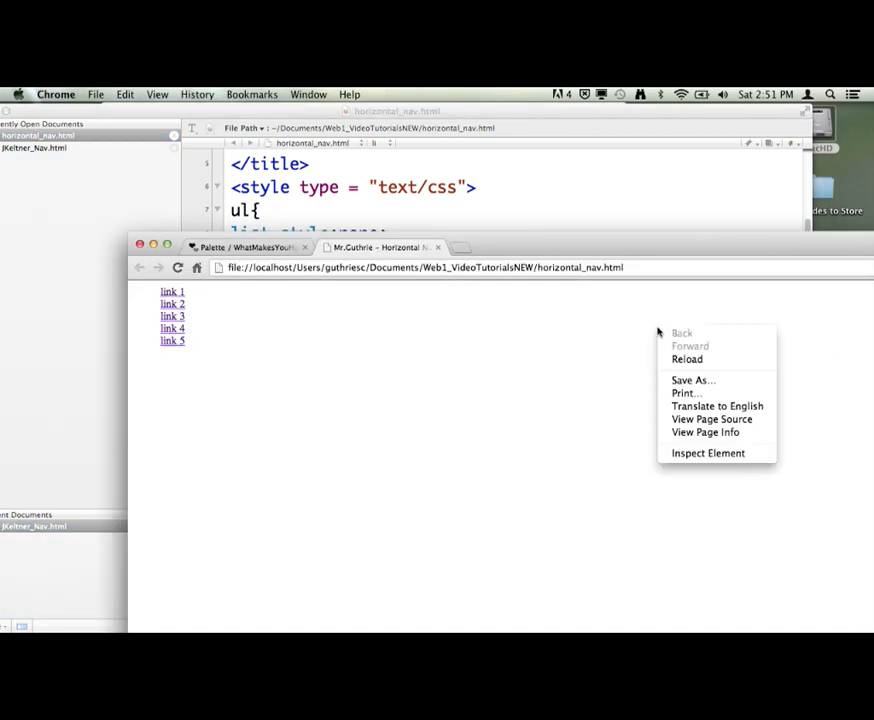
Step: Reload the horizontal nav page in Chrome to preview the new list styles
left_click(688, 360)
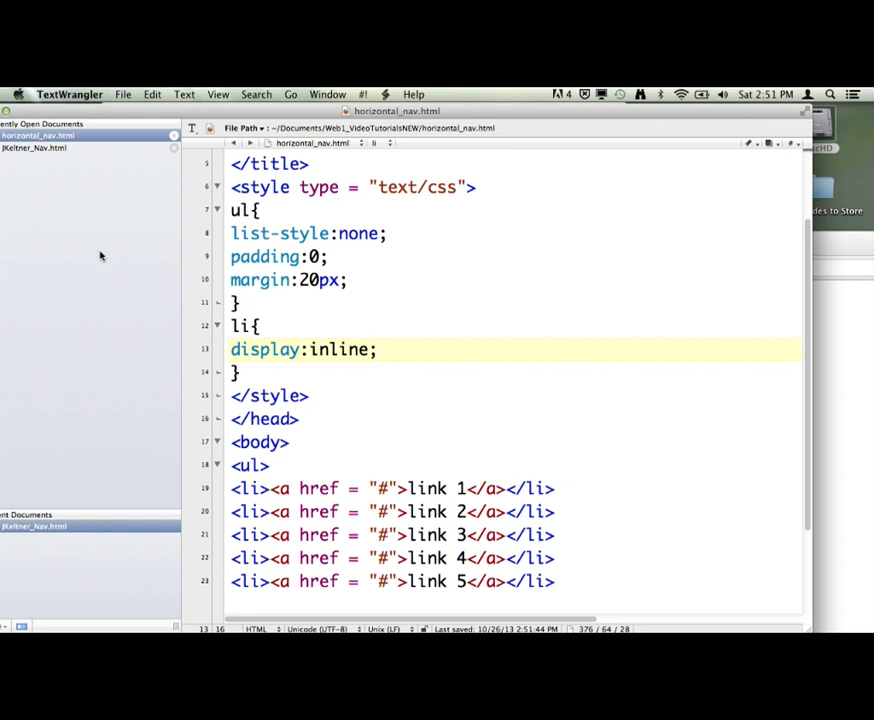
Step: Start a new line below the li rule for a link rule
left_click(376, 348)
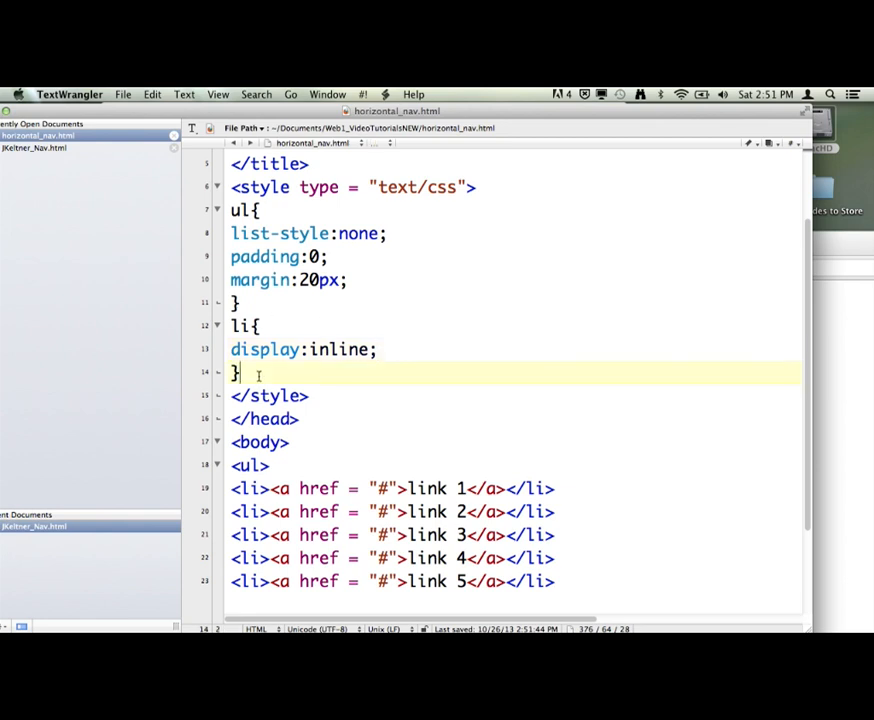
key("Return")
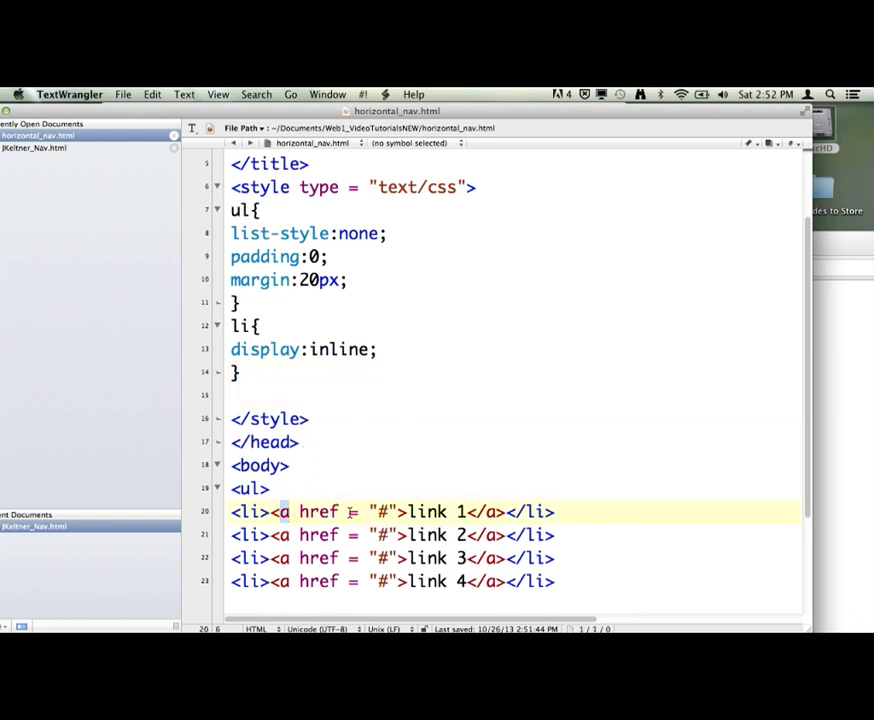
double_click(318, 512)
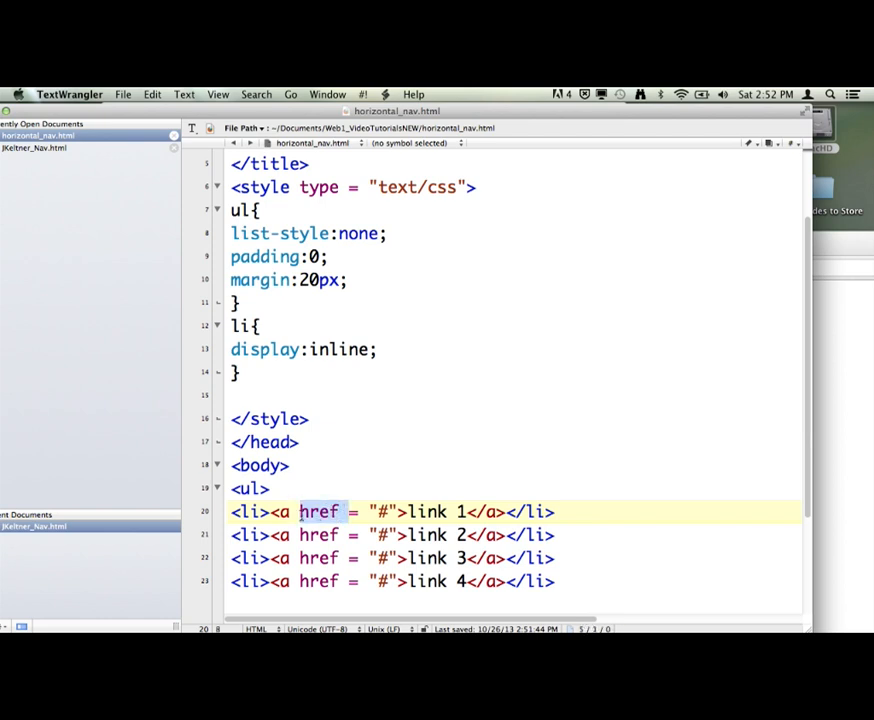
left_click(292, 512)
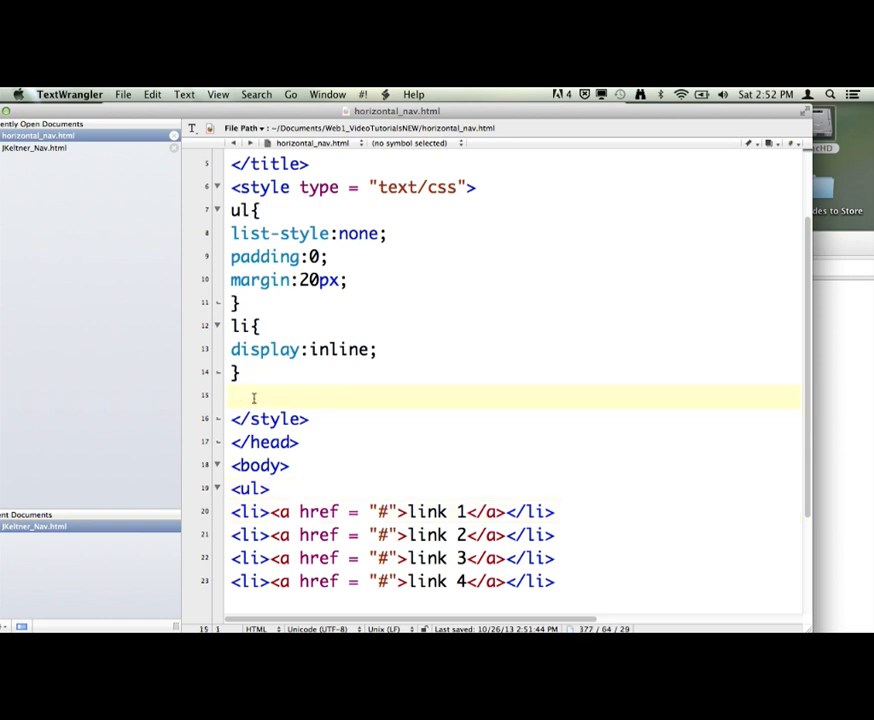
Step: Write an a rule declaring text-decoration:none to remove link underlines
type("a")
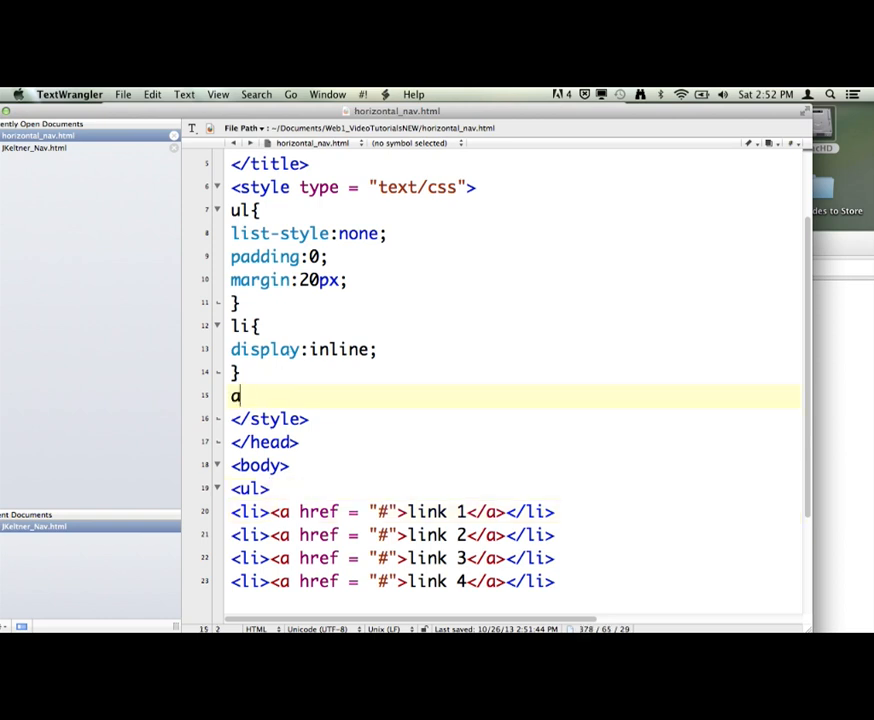
type("{")
type("}")
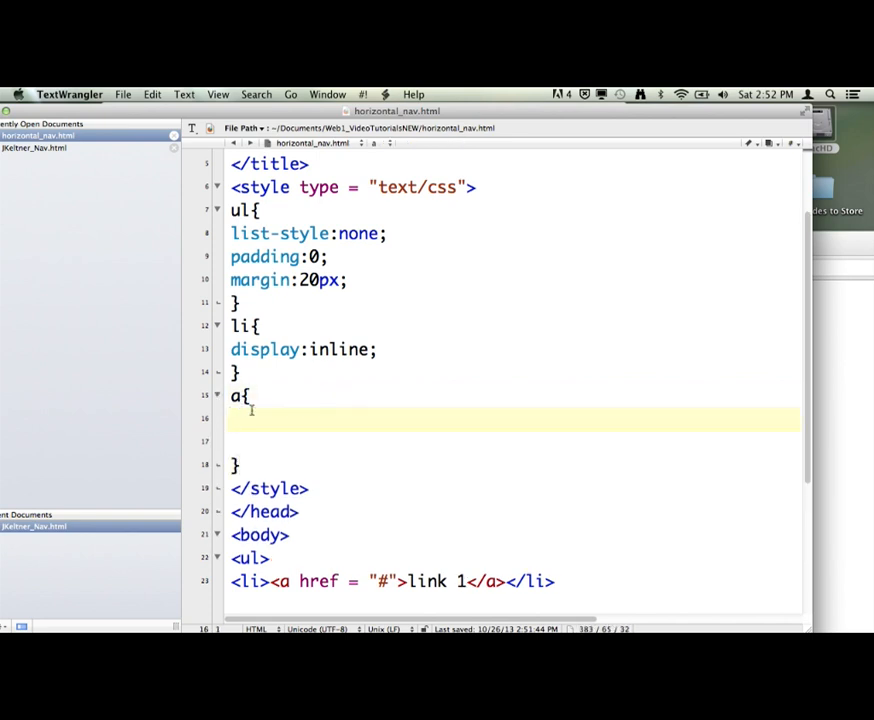
type("t")
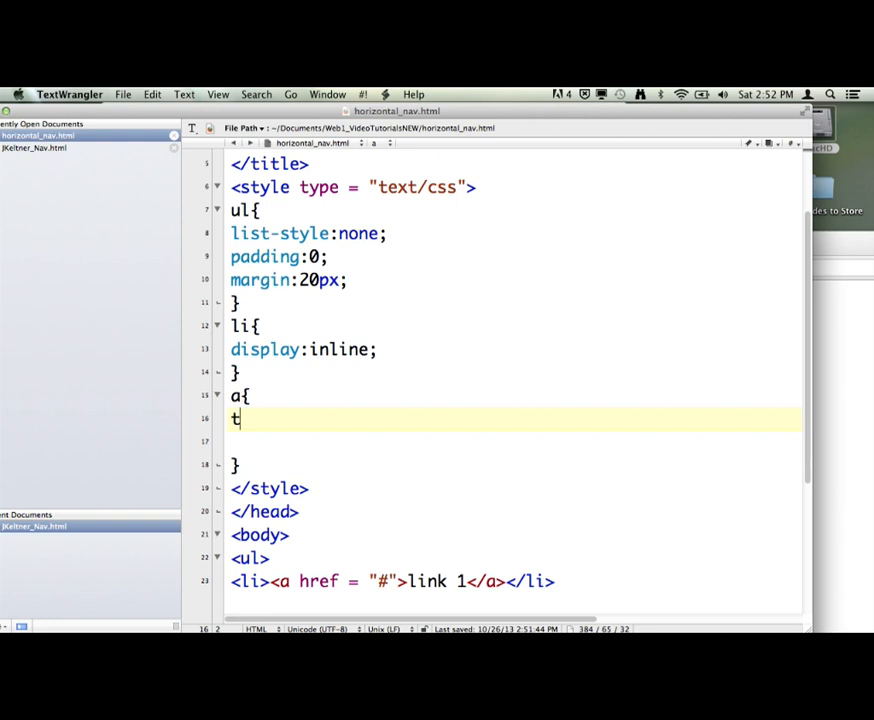
type("ext-dec")
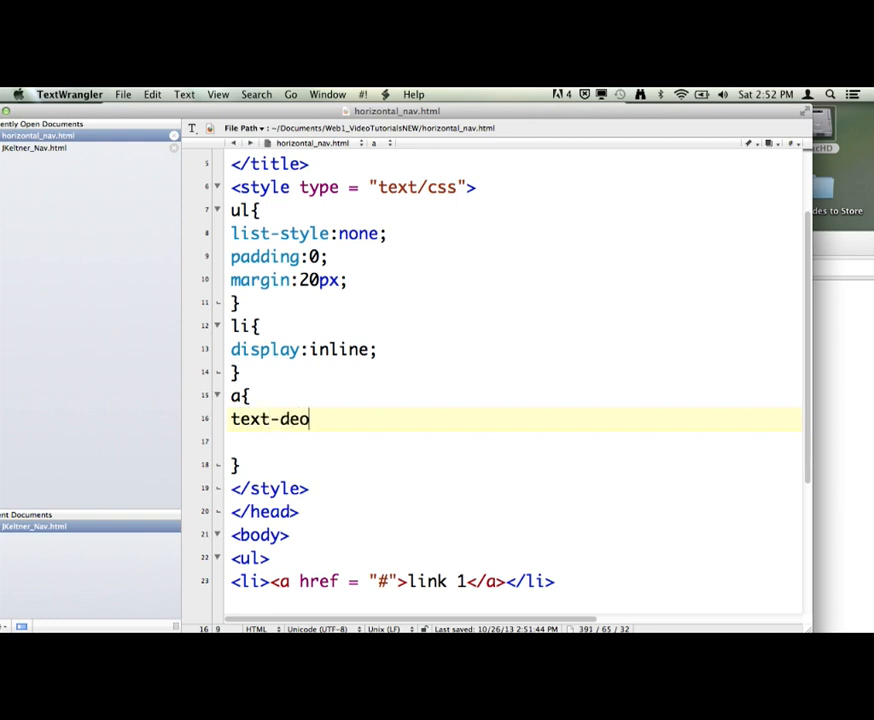
type("oration:")
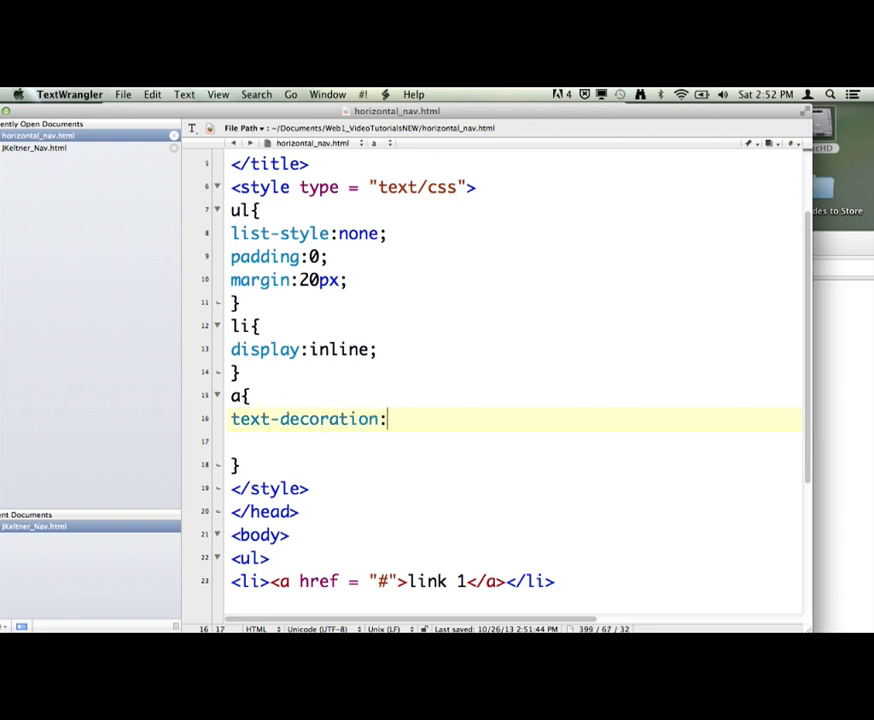
type("none;")
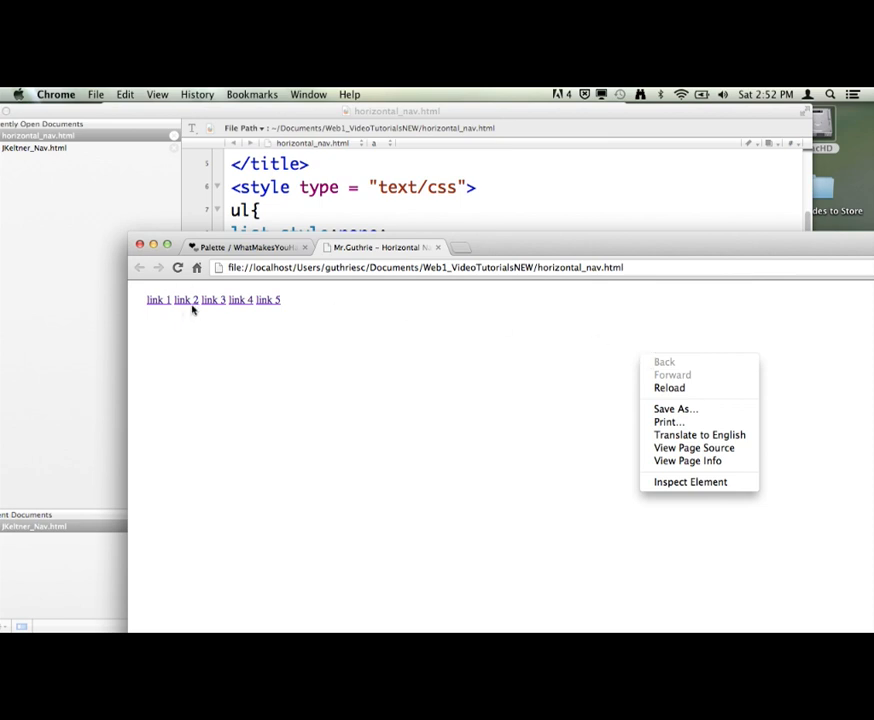
mouse_move(240, 308)
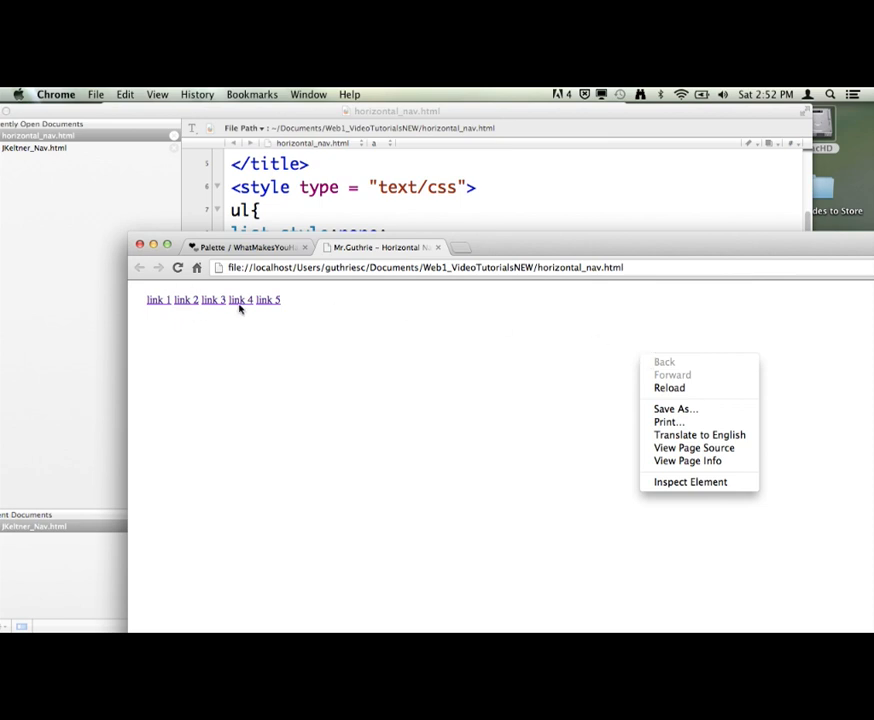
Step: Reload the Chrome preview so the five links show side by side
left_click(388, 388)
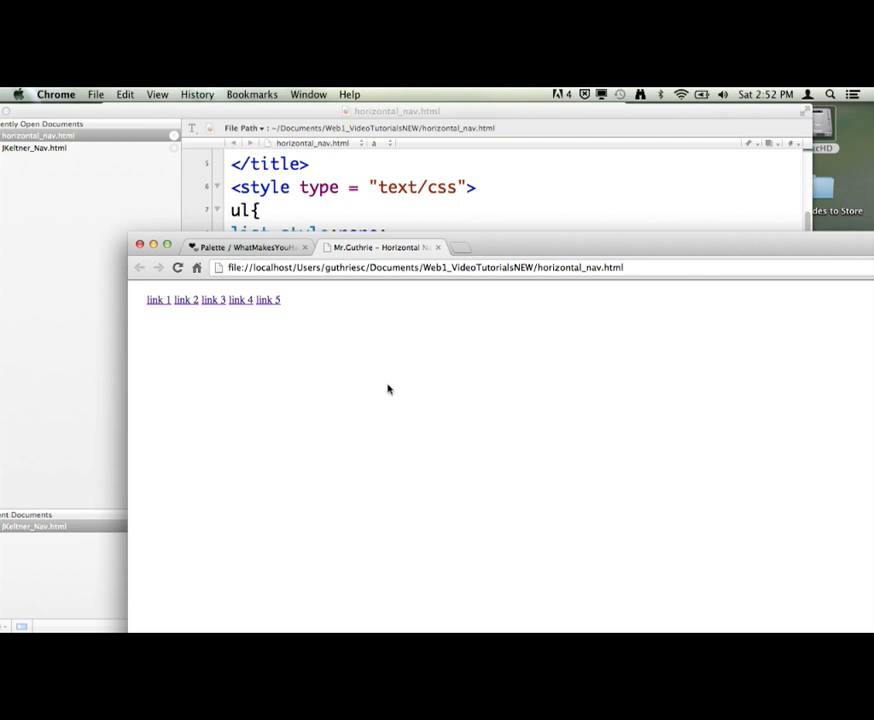
right_click(388, 388)
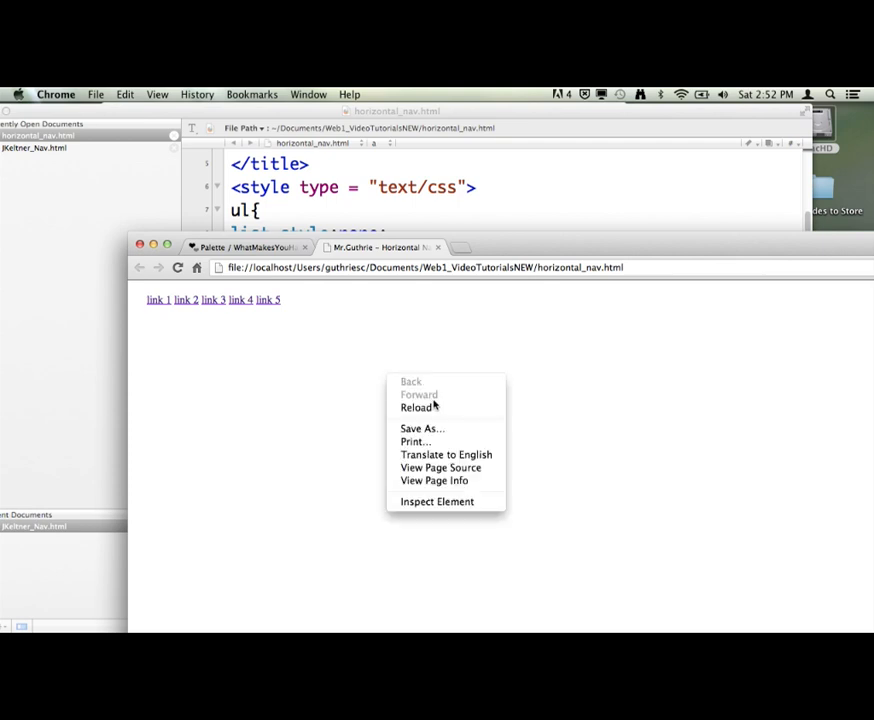
left_click(460, 424)
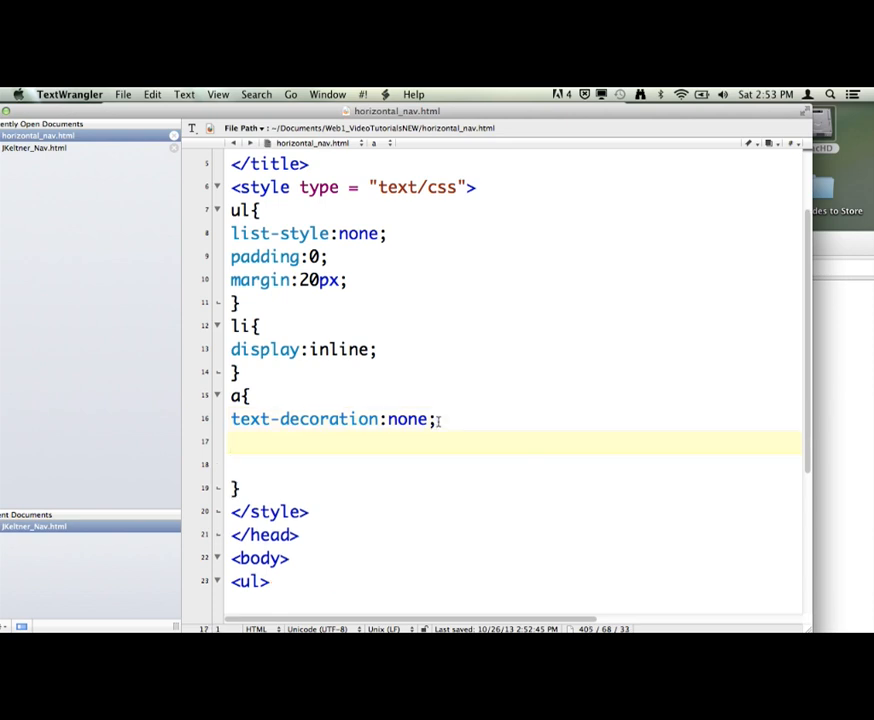
Step: Add padding:7px 17px; to the link rule
type("pa")
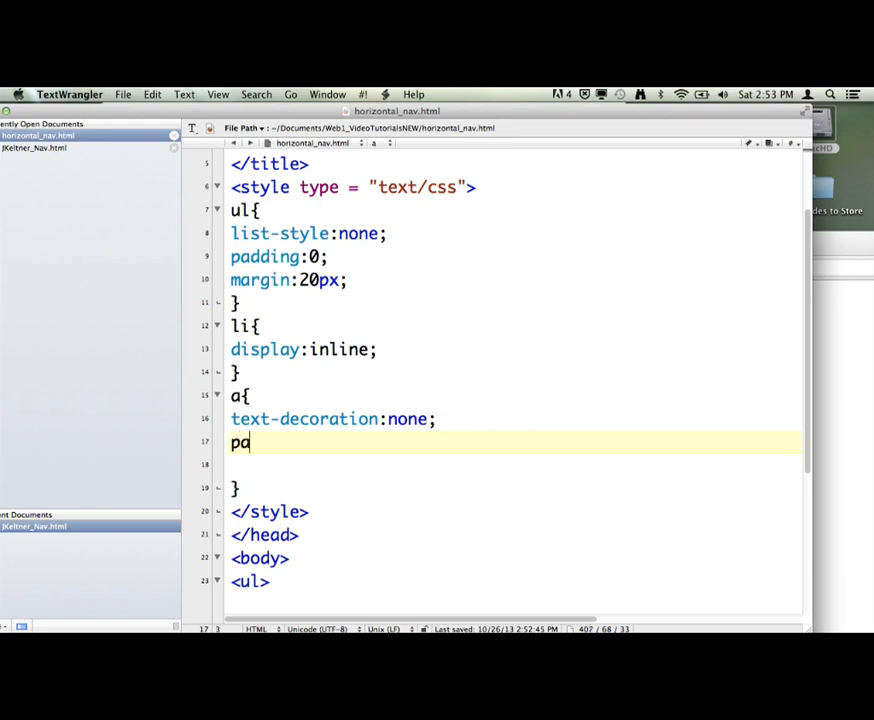
type("dding")
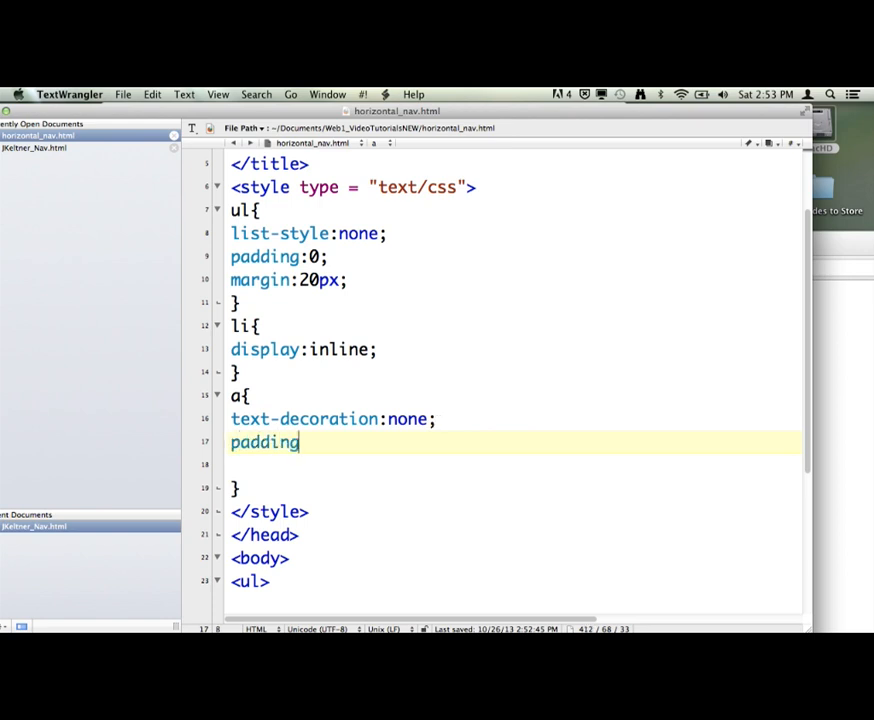
type(":")
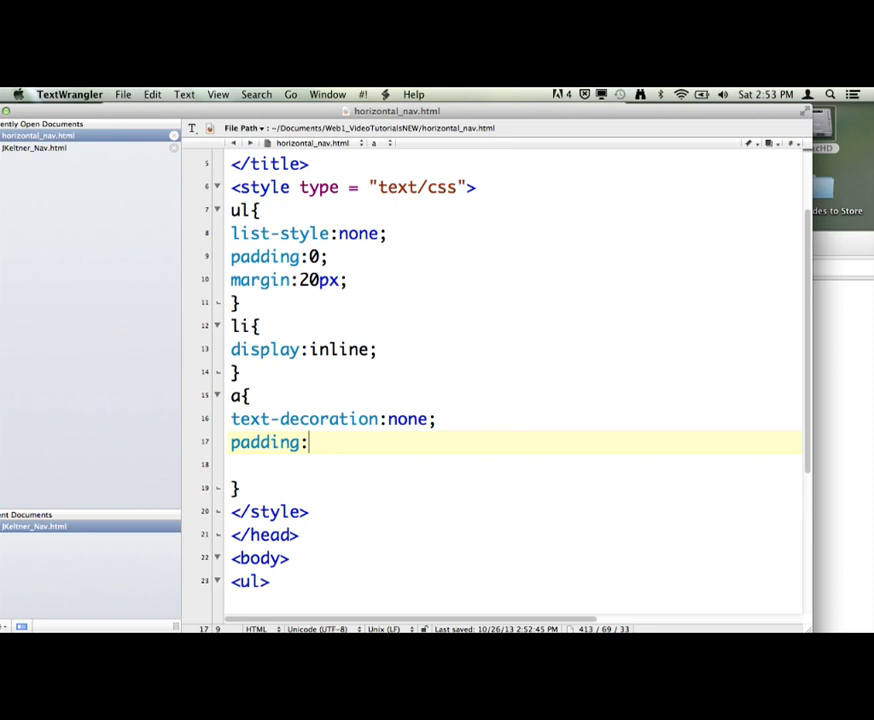
type("7px")
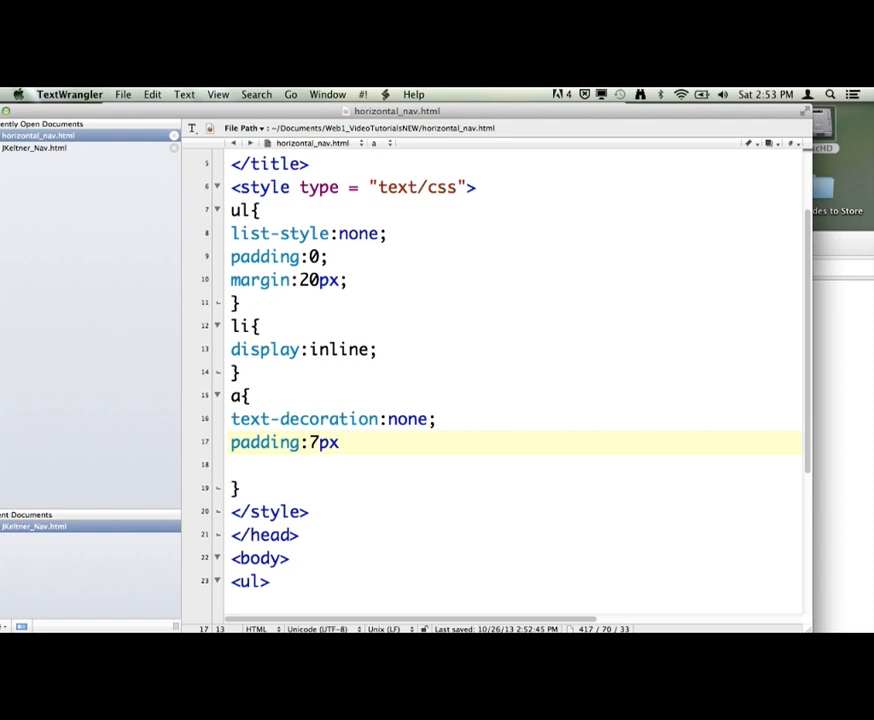
type("17px")
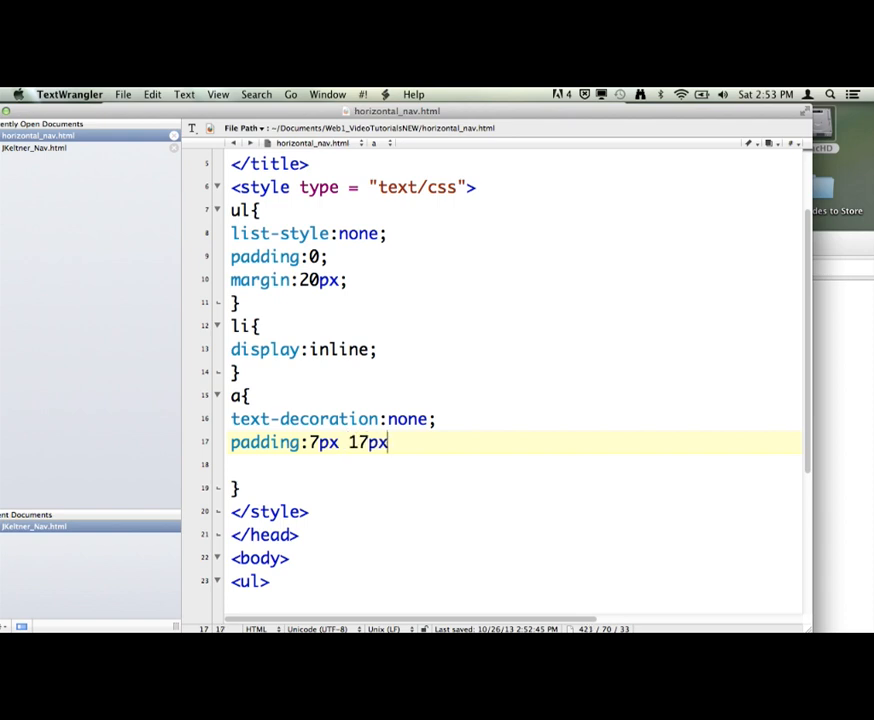
type(";")
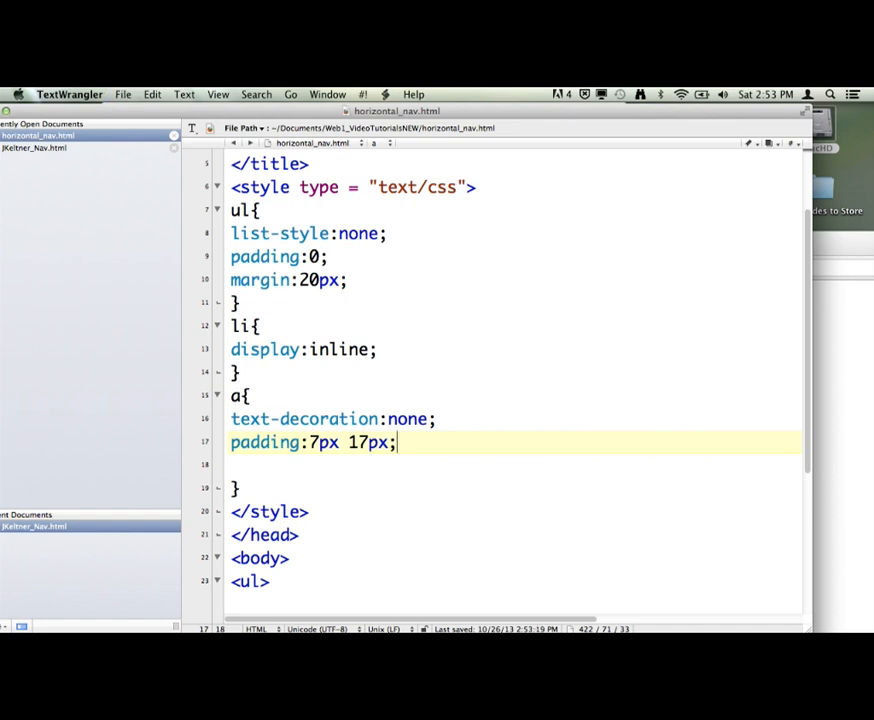
mouse_move(440, 422)
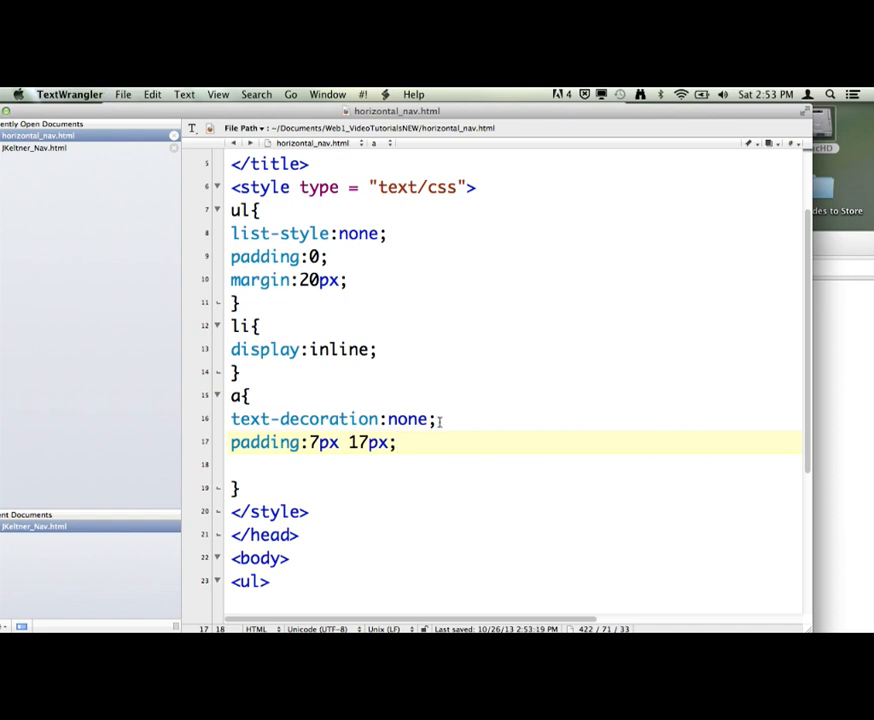
Step: Highlight the 7px vertical and 17px horizontal padding values to point them out
left_click(340, 442)
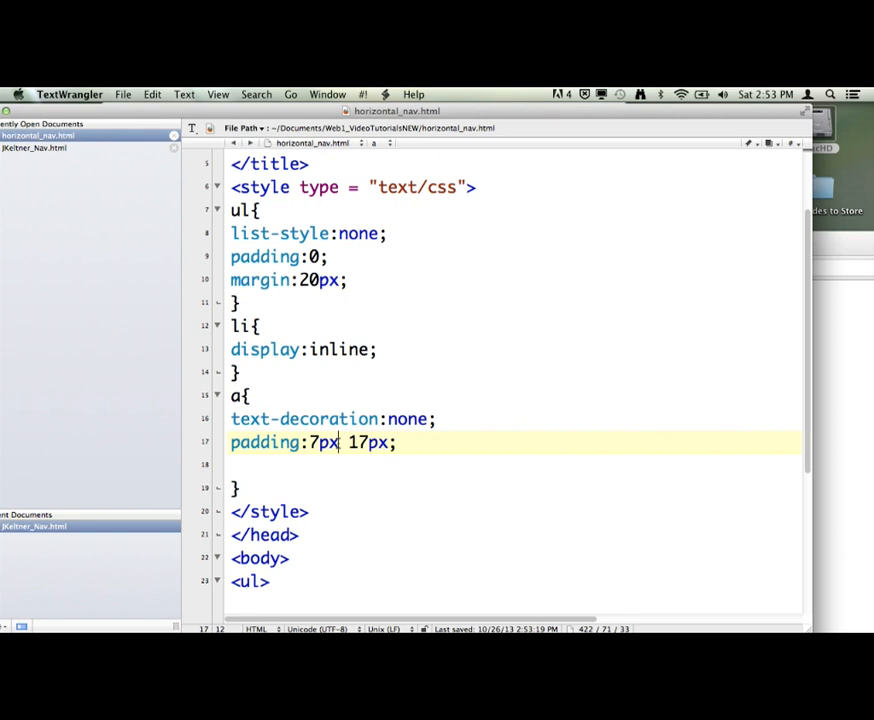
double_click(322, 442)
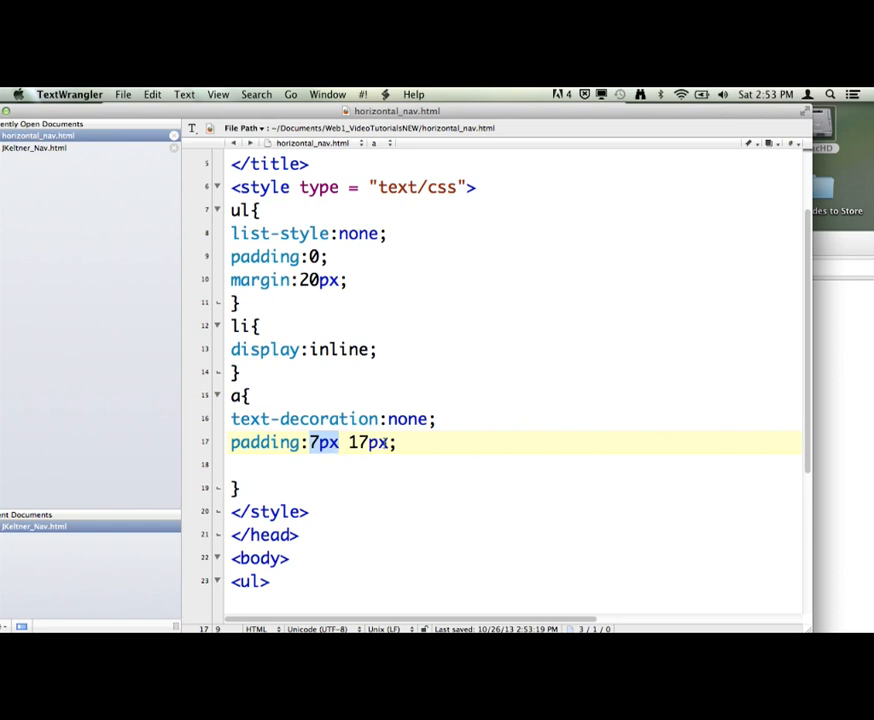
double_click(368, 442)
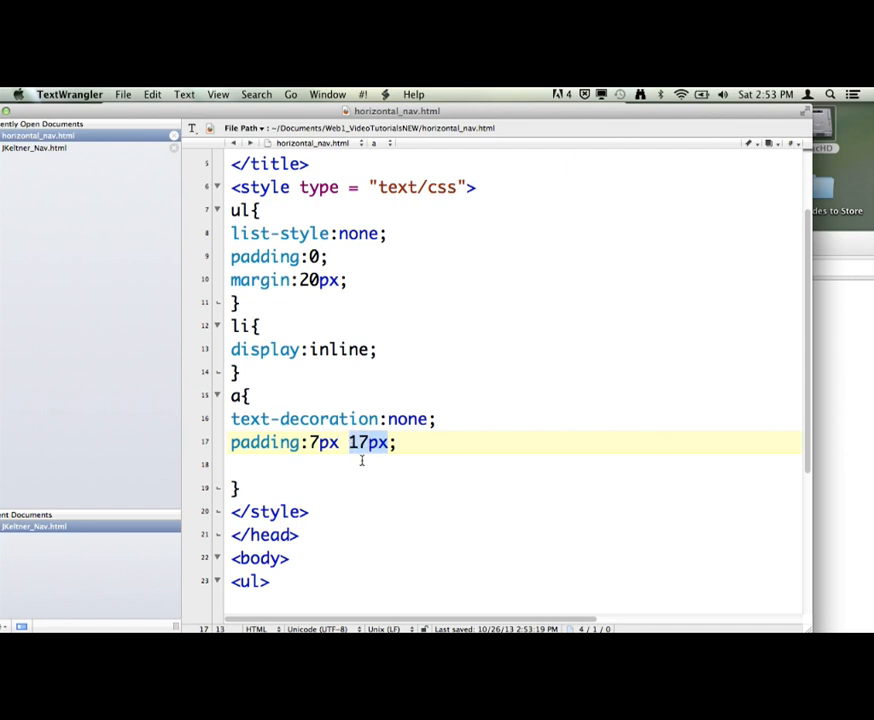
mouse_move(418, 448)
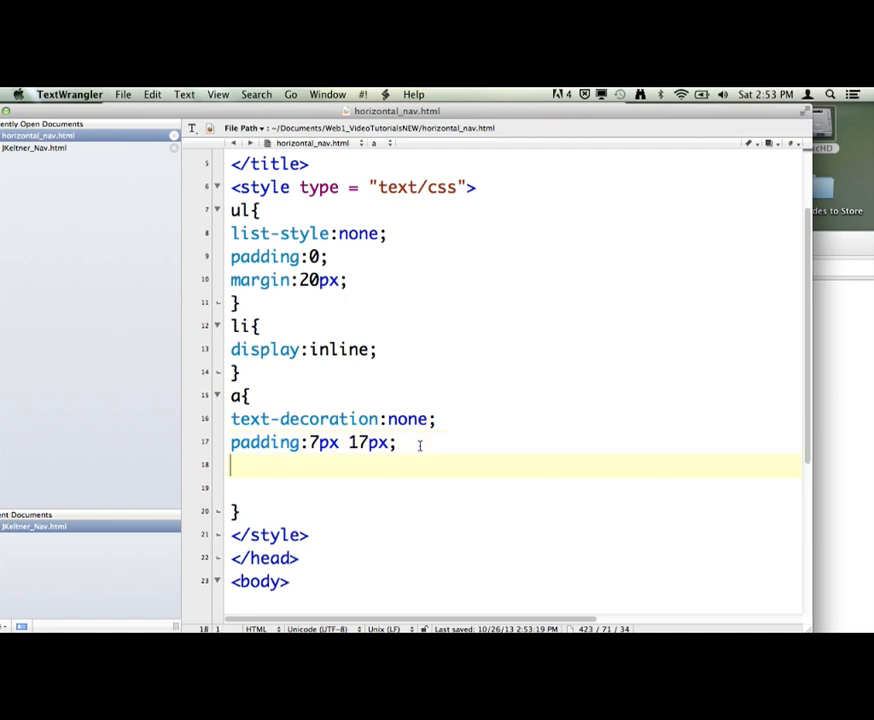
Step: Begin a background:# declaration in the link rule
type("bo")
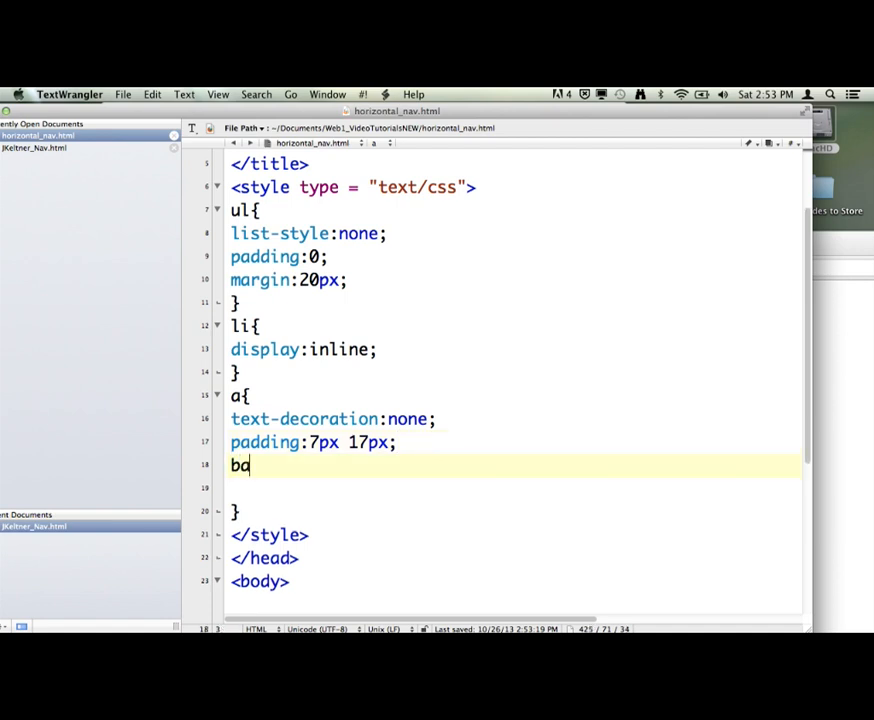
type("ckground")
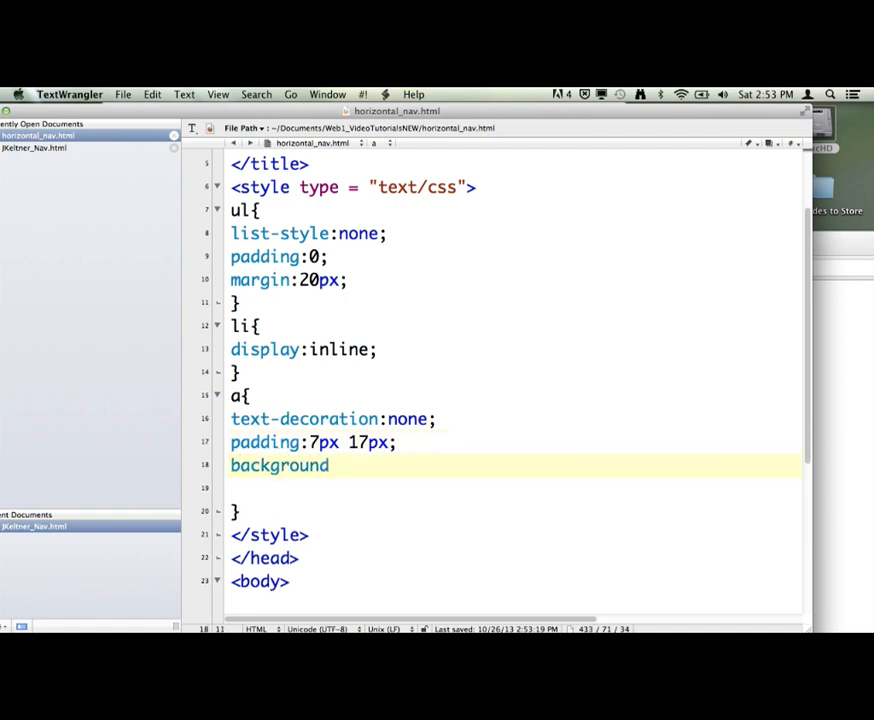
type(":#")
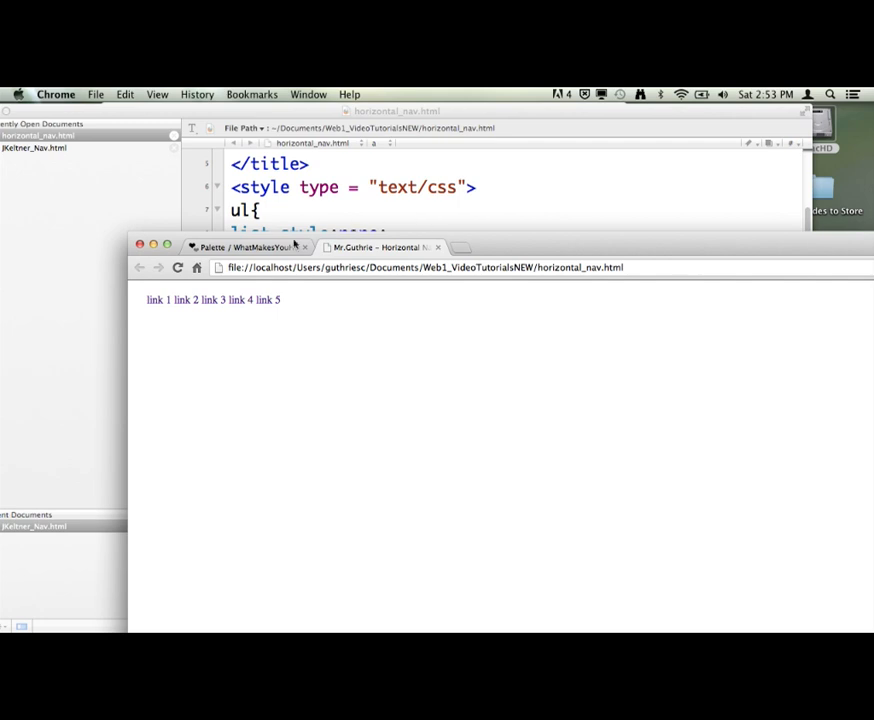
Step: Browse the COLOURlovers palette to find the pink FFAACC swatch
left_click(246, 248)
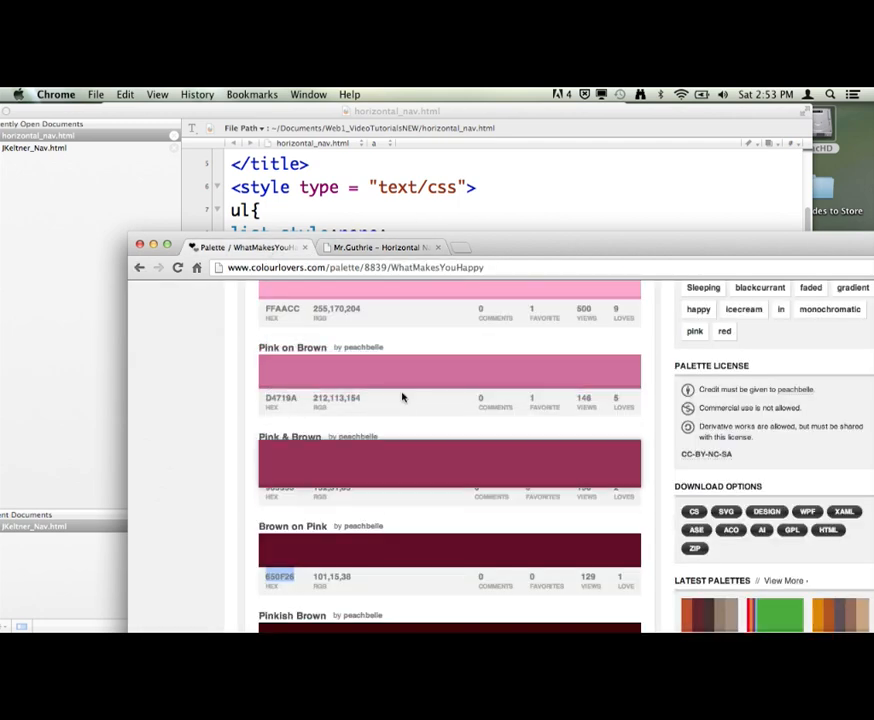
scroll("up", 3)
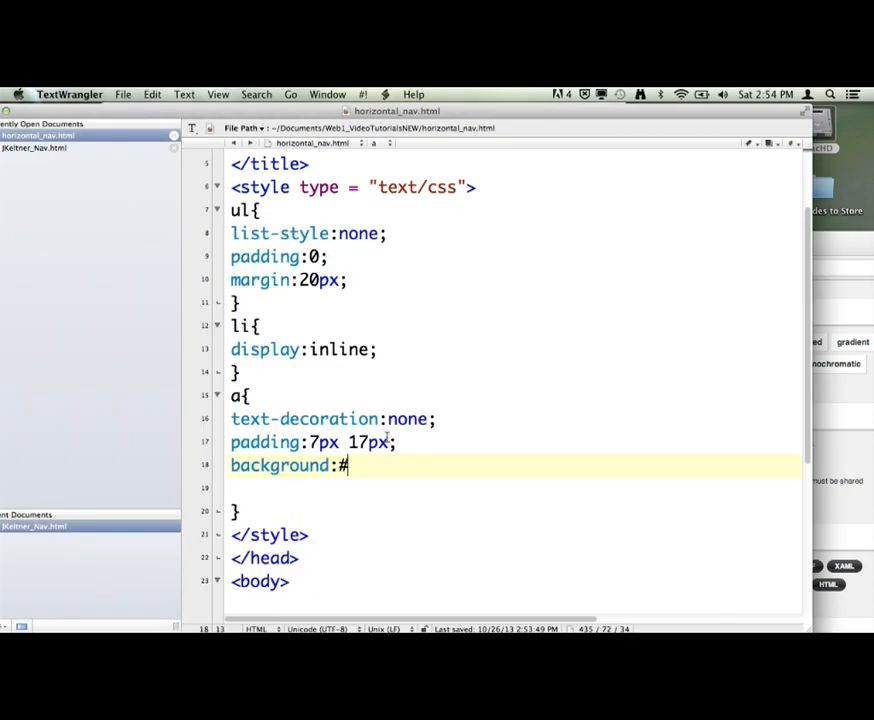
Step: Complete the background as #FFAACC and reload to see pink link boxes
type("FFAACC;")
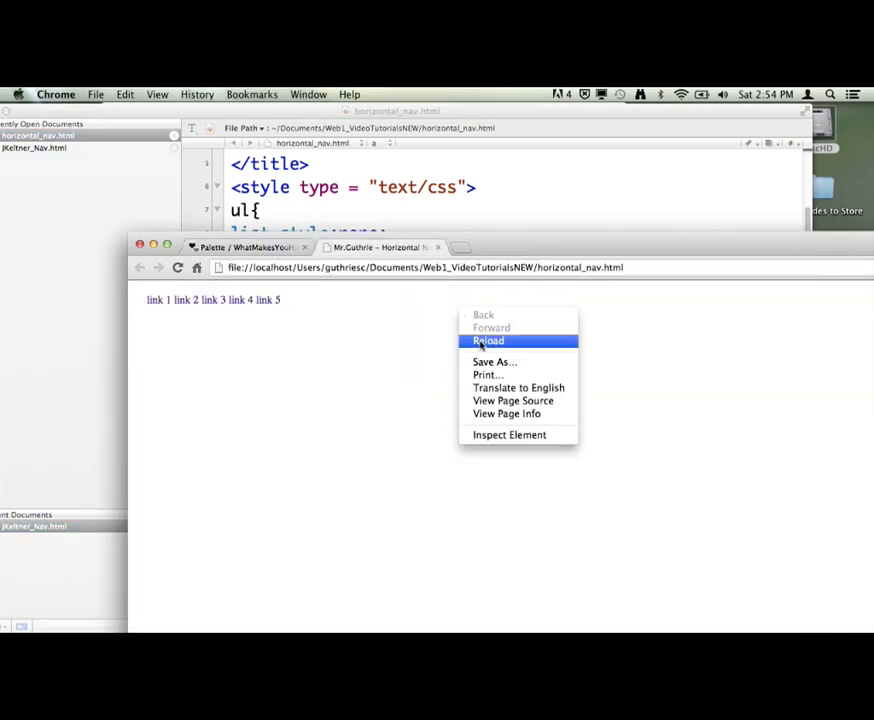
left_click(488, 340)
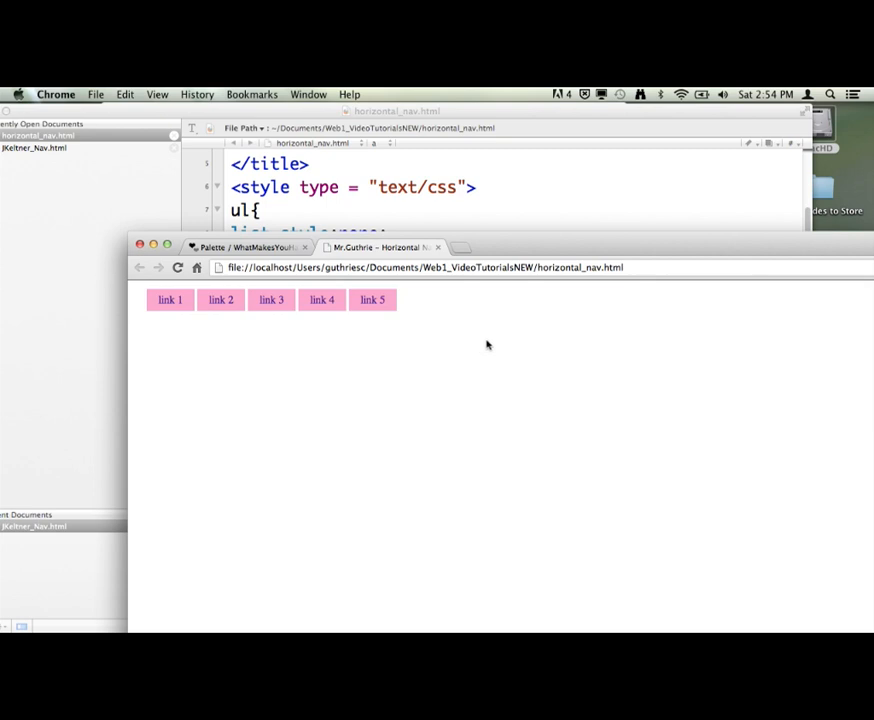
mouse_move(322, 300)
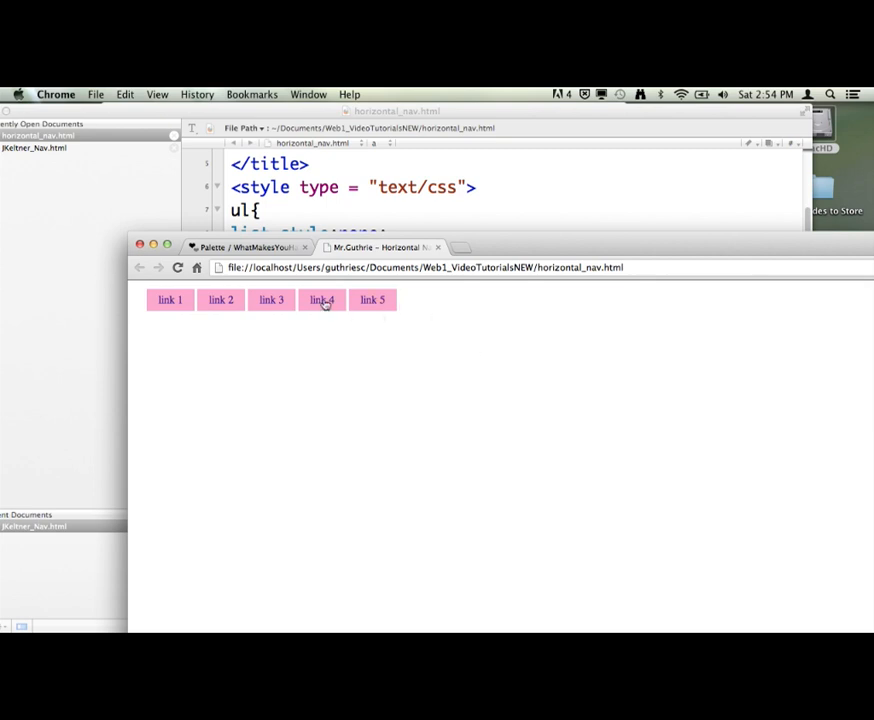
mouse_move(272, 300)
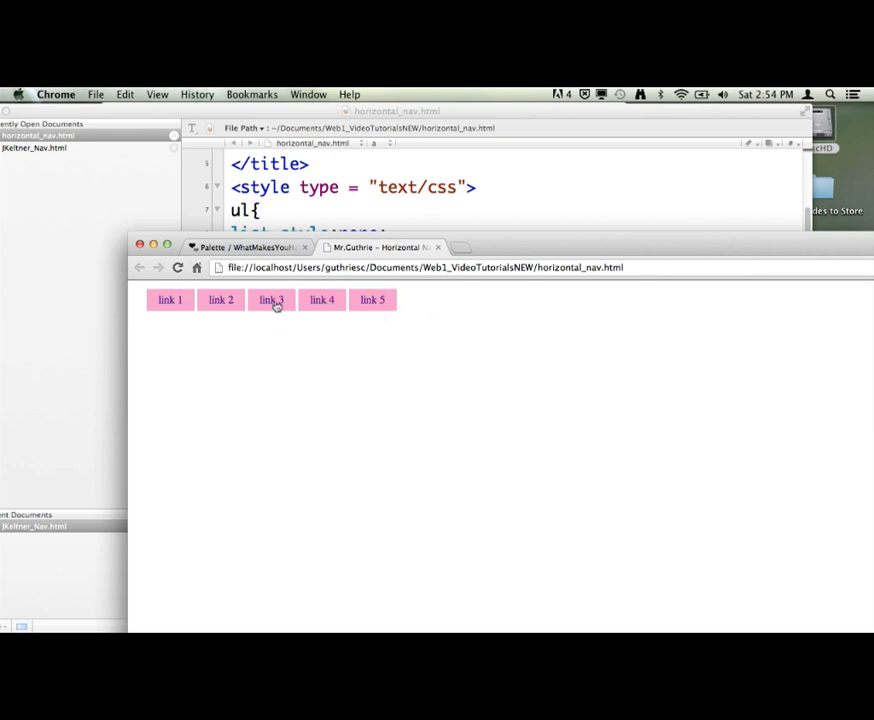
mouse_move(208, 324)
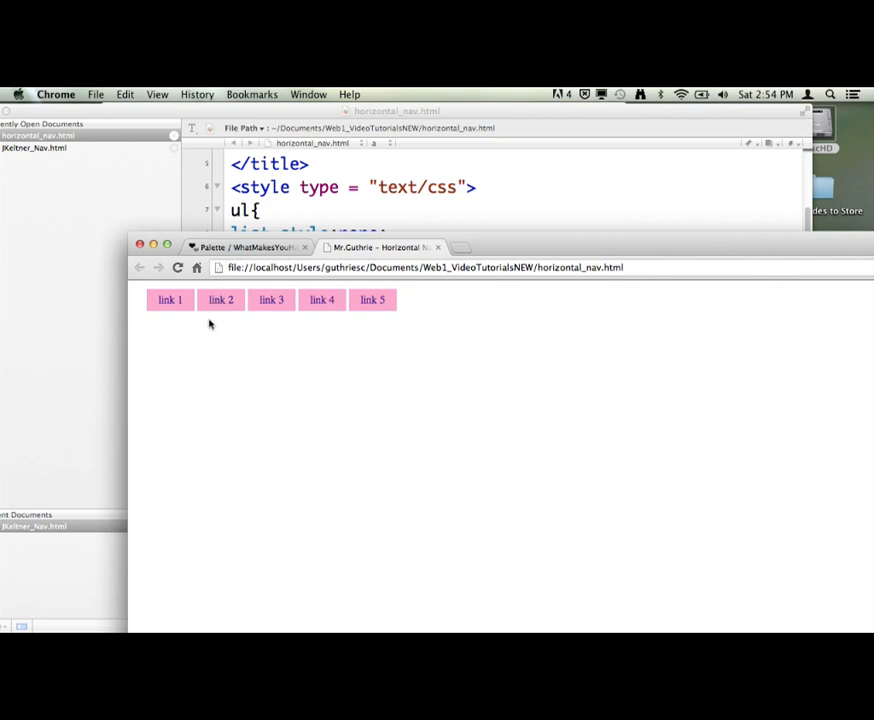
mouse_move(494, 250)
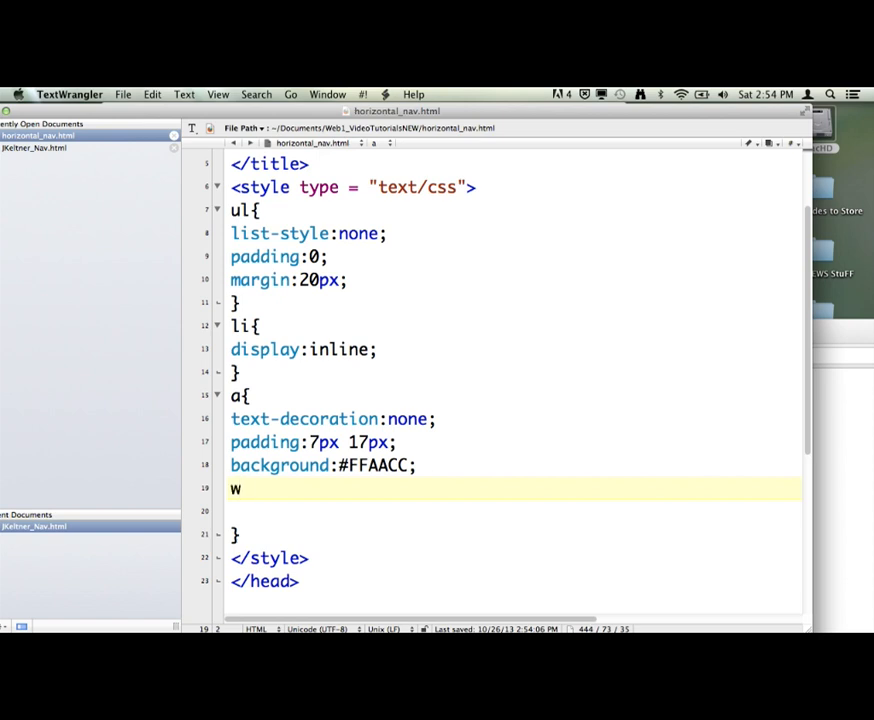
Step: Set the links to width:100px with text-align:center
type("idth:")
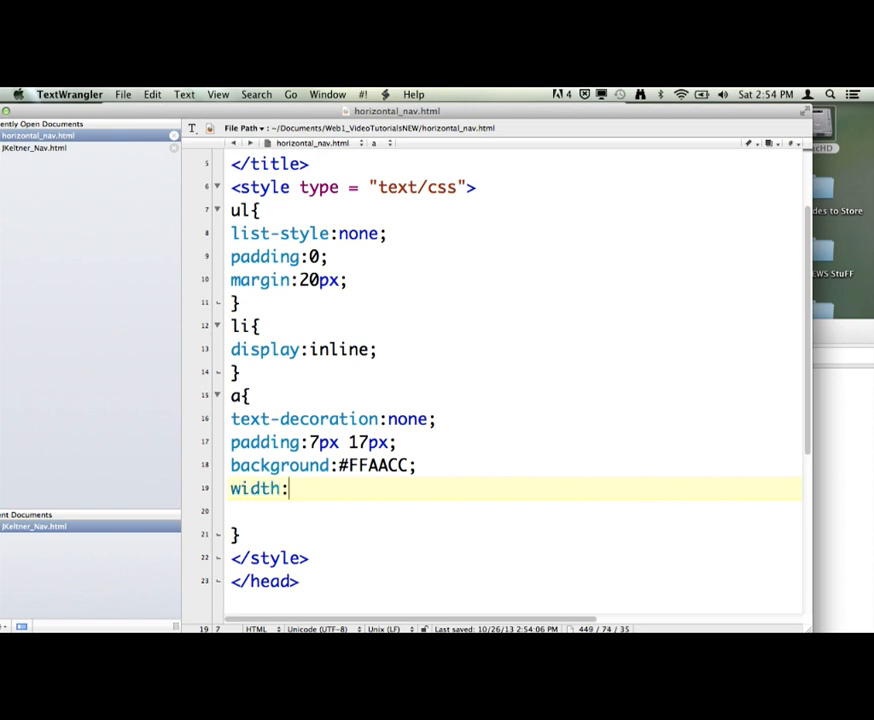
type("100px;")
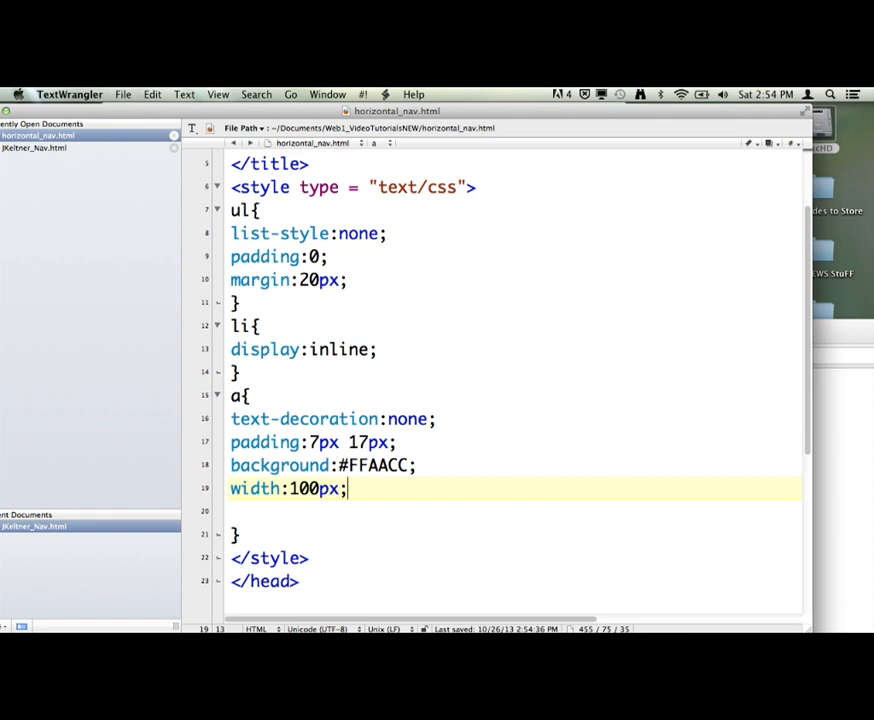
type("te")
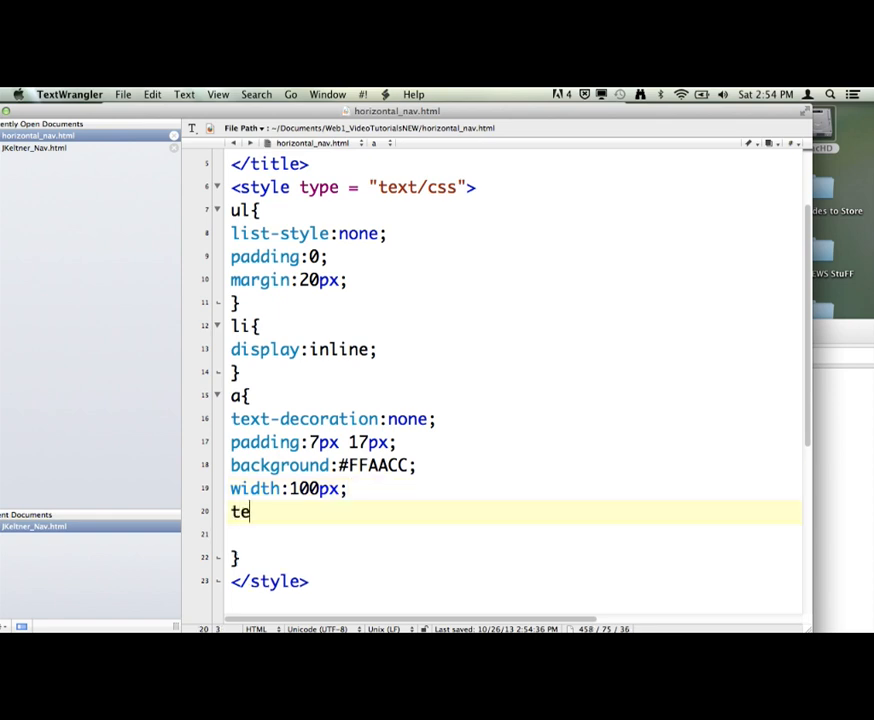
type("xt-al")
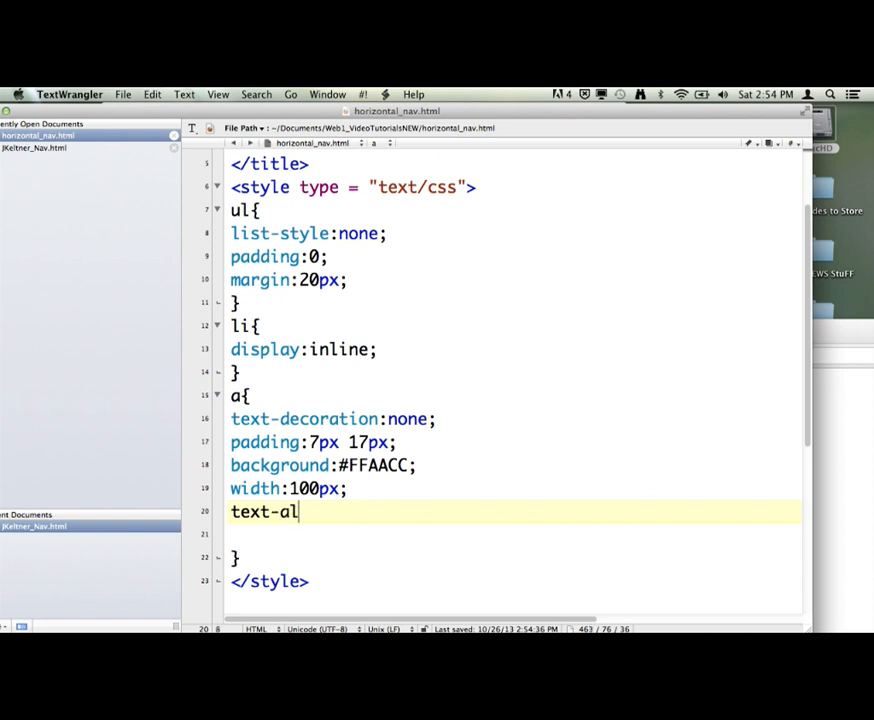
type("ign:center;")
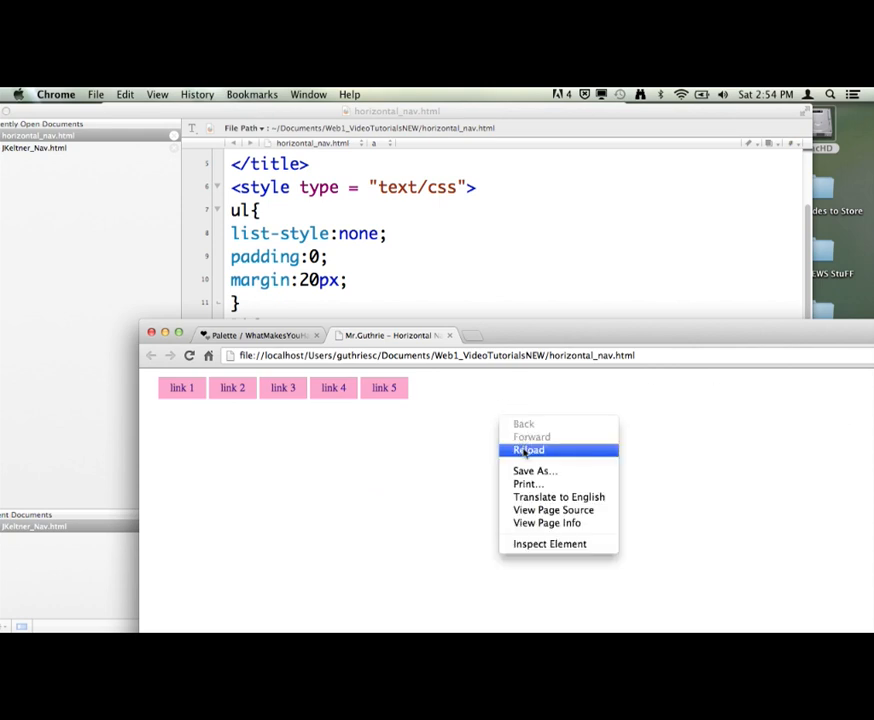
Step: Reload the page to preview the width and centring changes
left_click(528, 448)
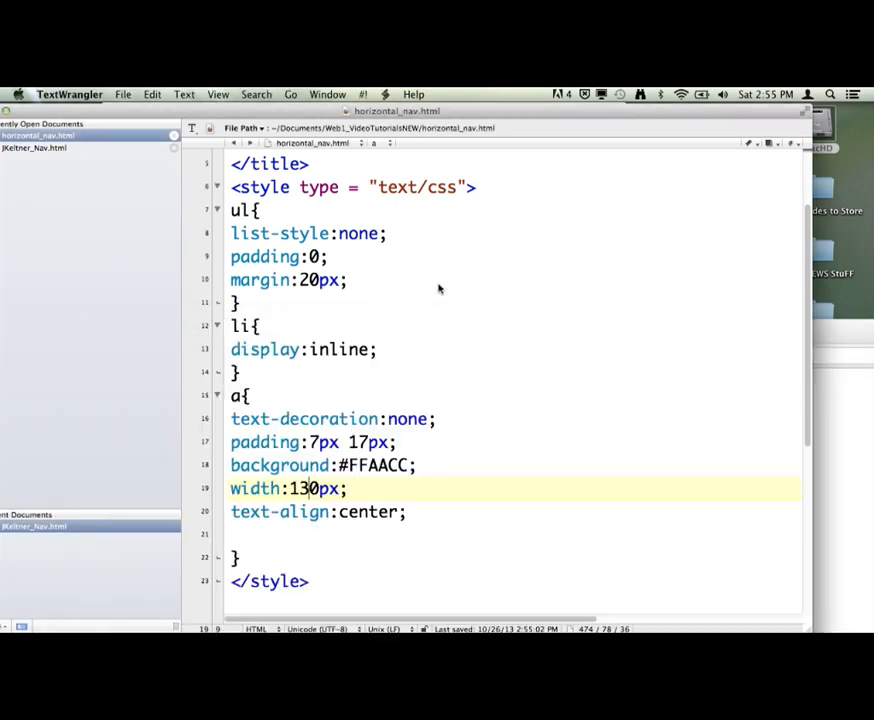
Step: Add float:left; to the link rule so the boxes line up
key("backspace")
type("0")
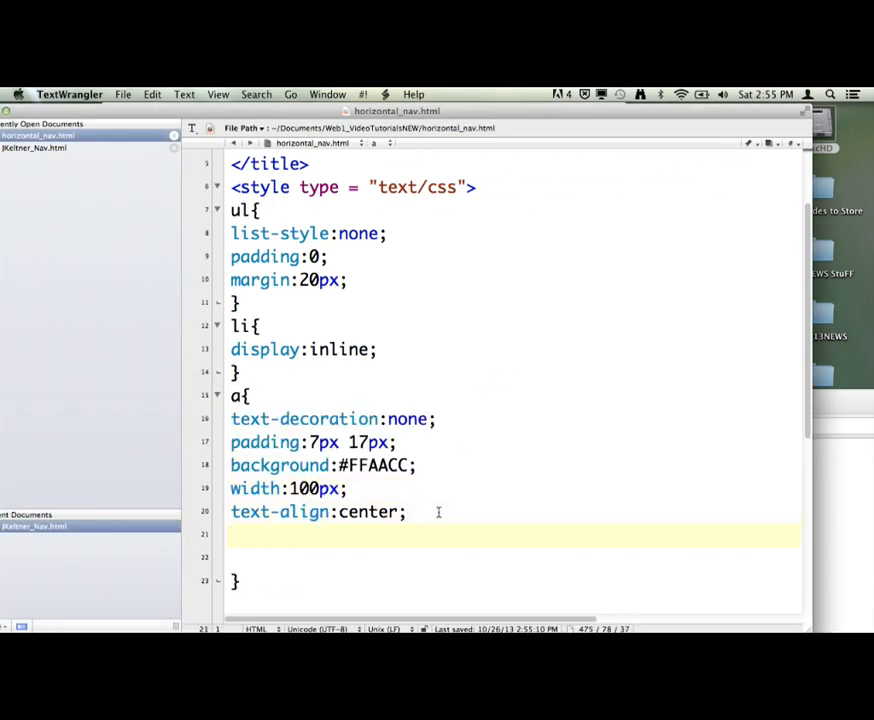
type("float:le")
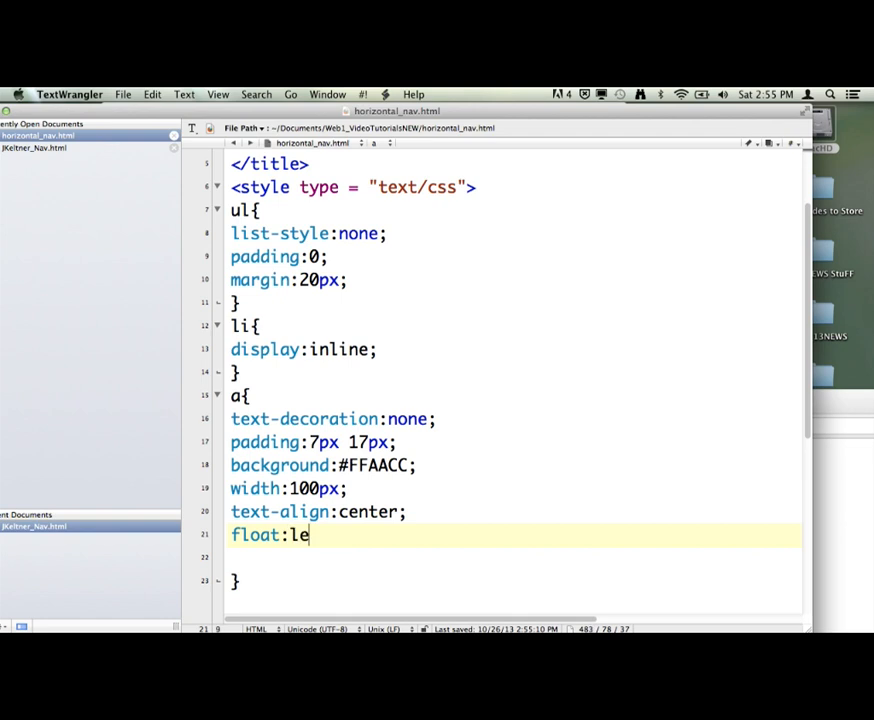
type("ft;")
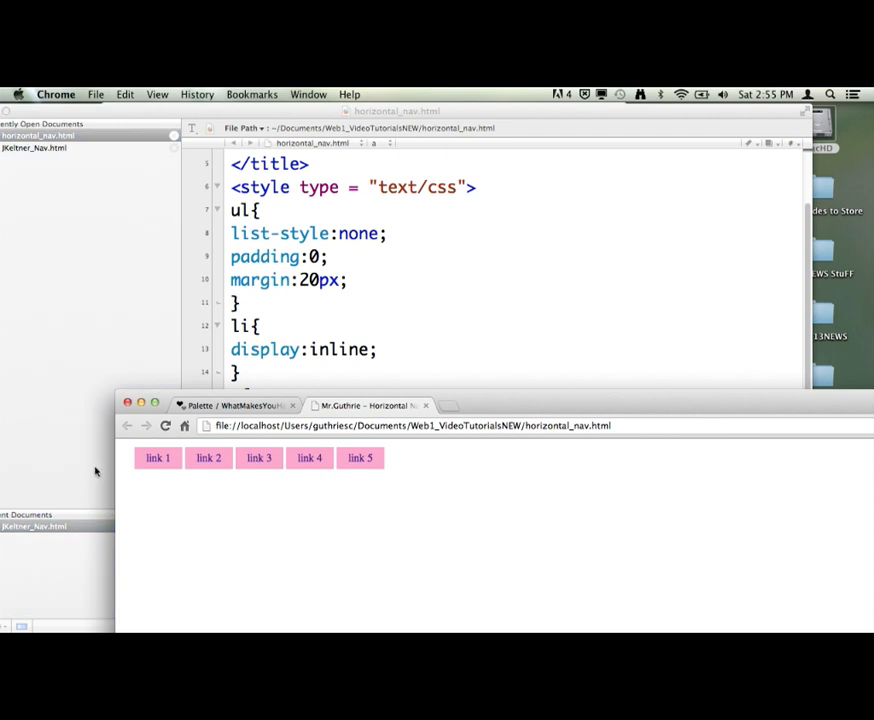
mouse_move(492, 482)
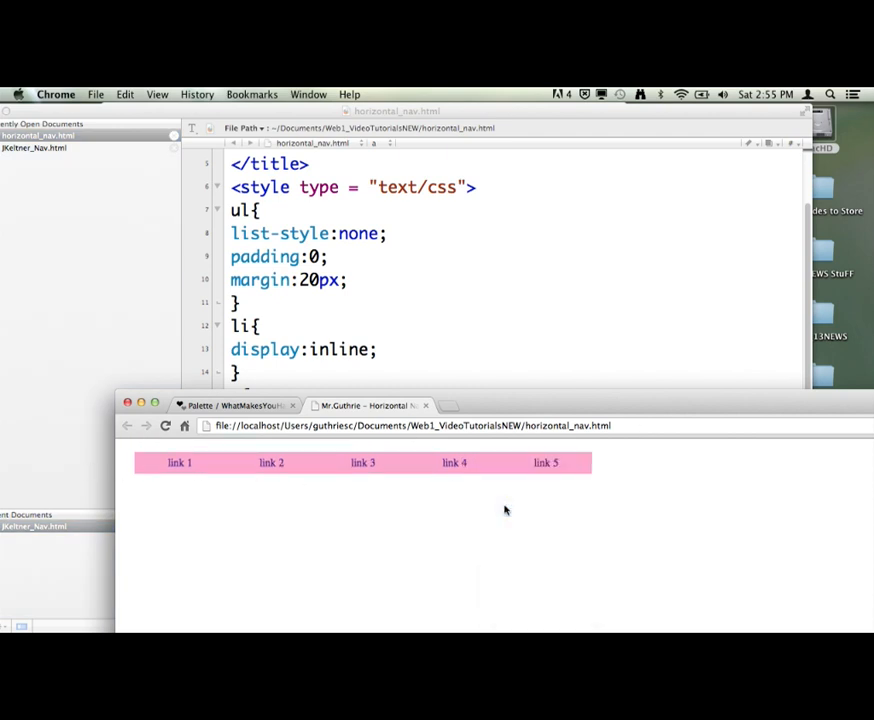
mouse_move(184, 480)
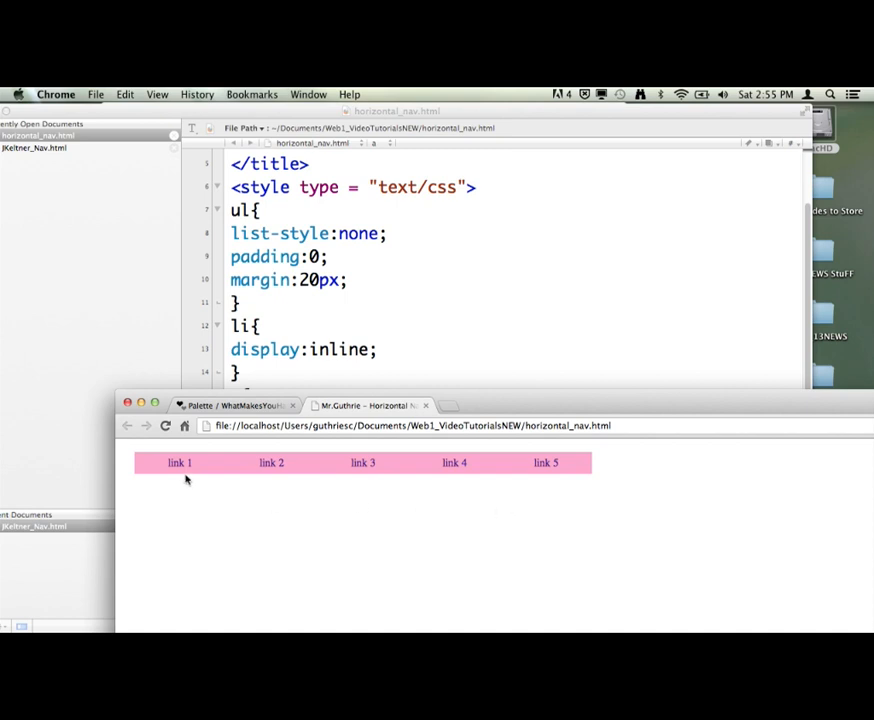
mouse_move(276, 462)
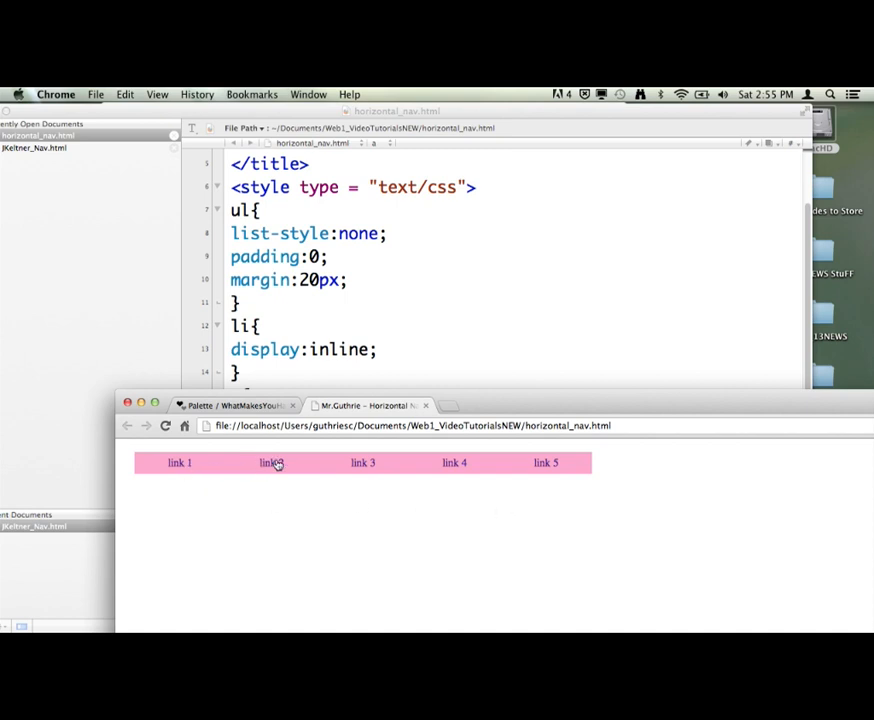
mouse_move(464, 468)
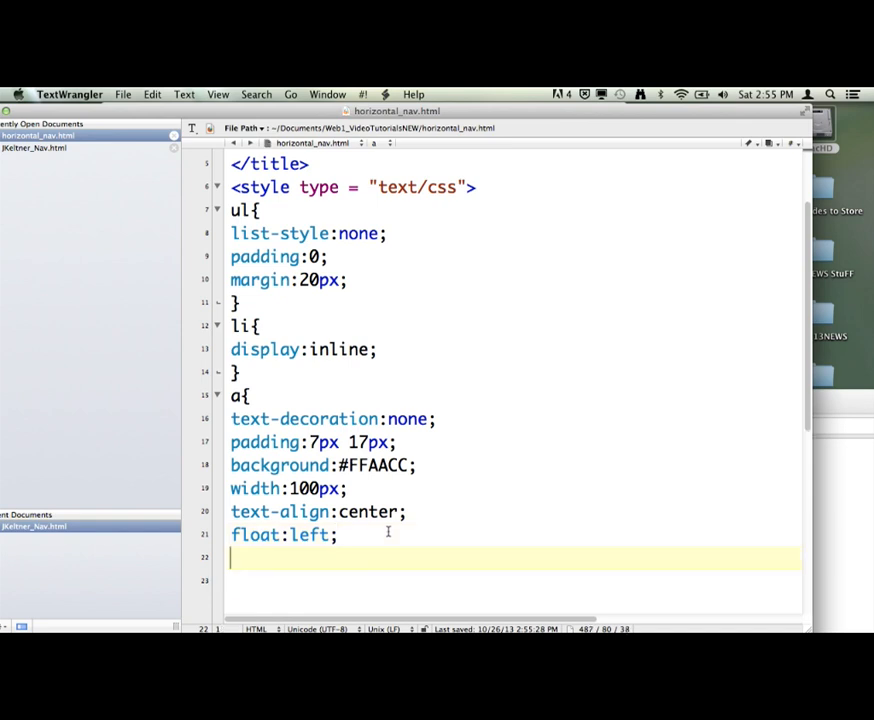
Step: Set the link text colour to #650F26 from the COLOURlovers palette
type("color:")
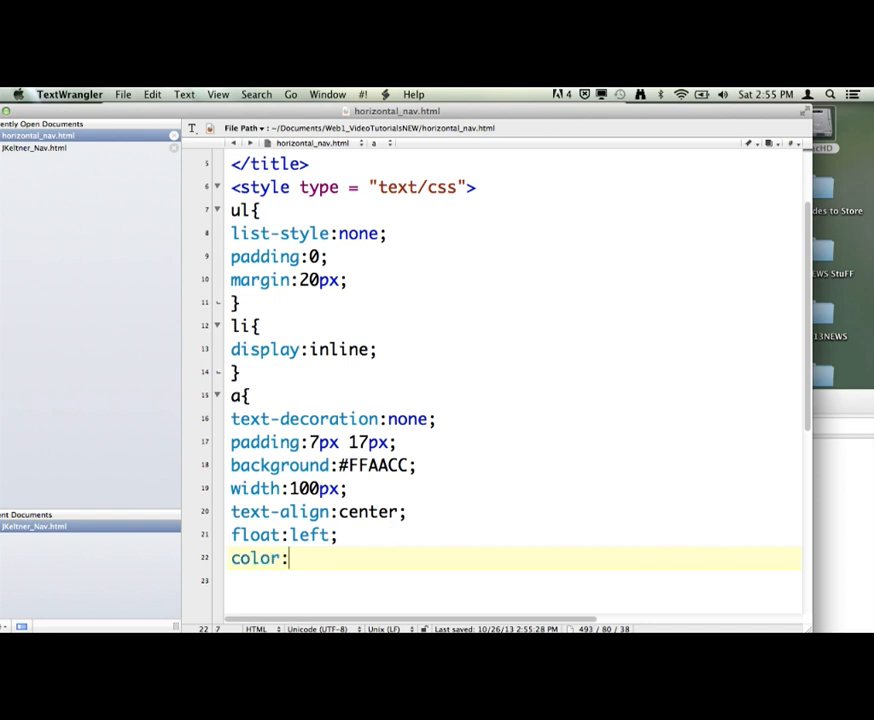
type("#")
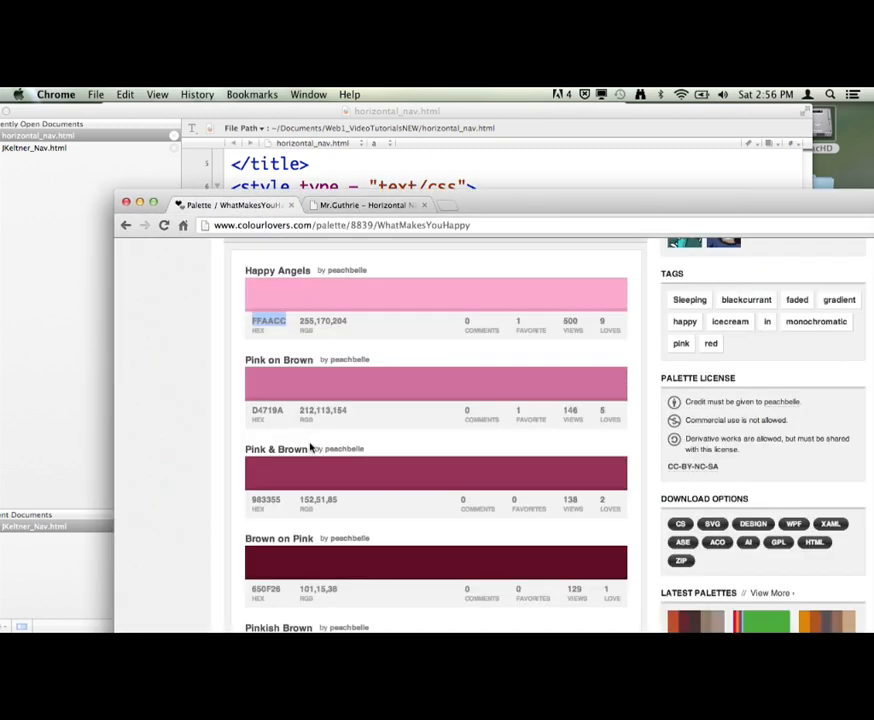
scroll("down", 3)
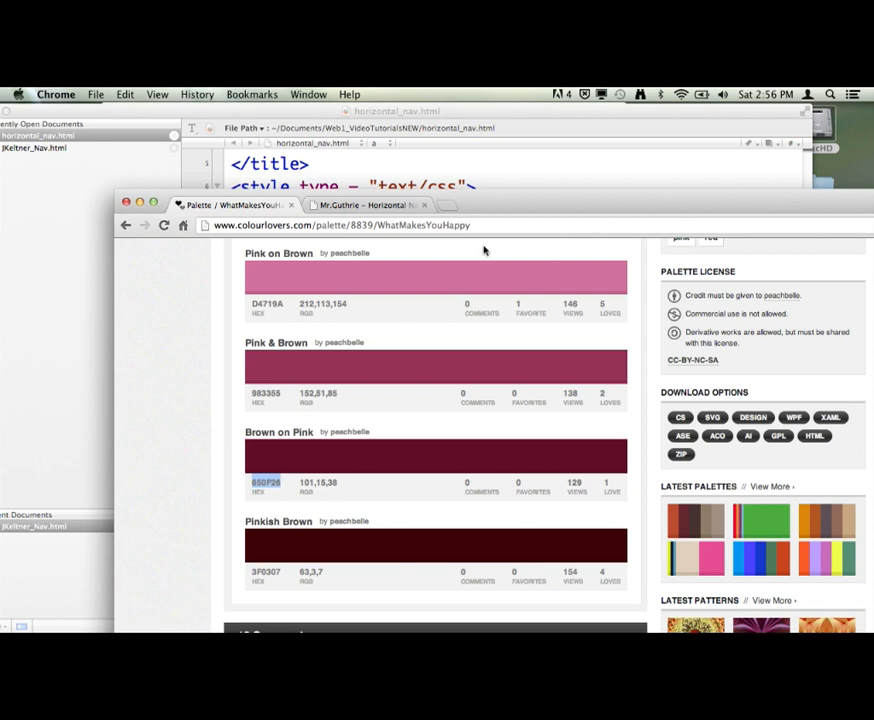
type("color:#")
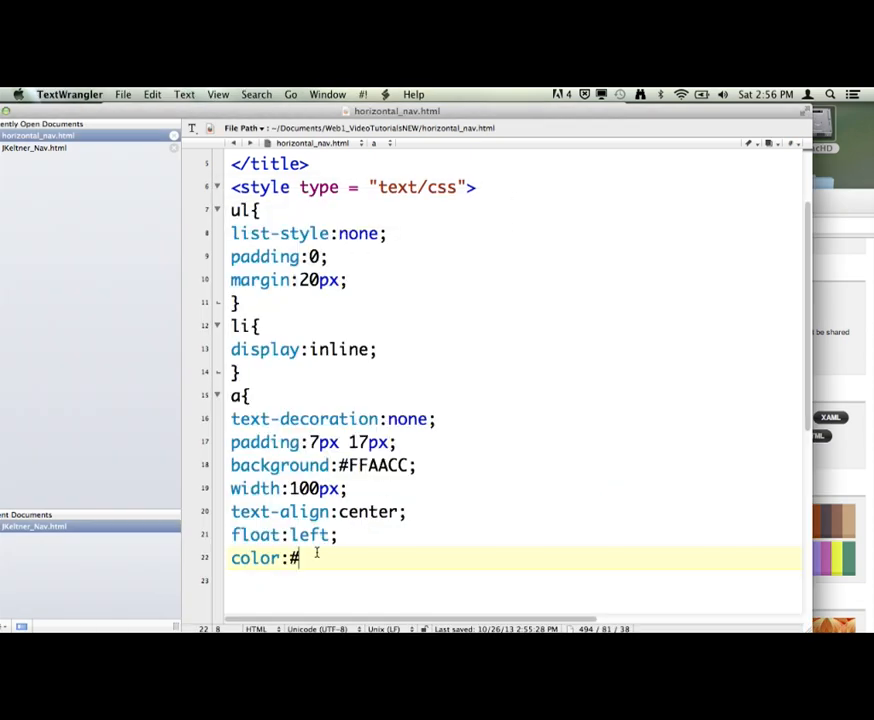
type("650F26;")
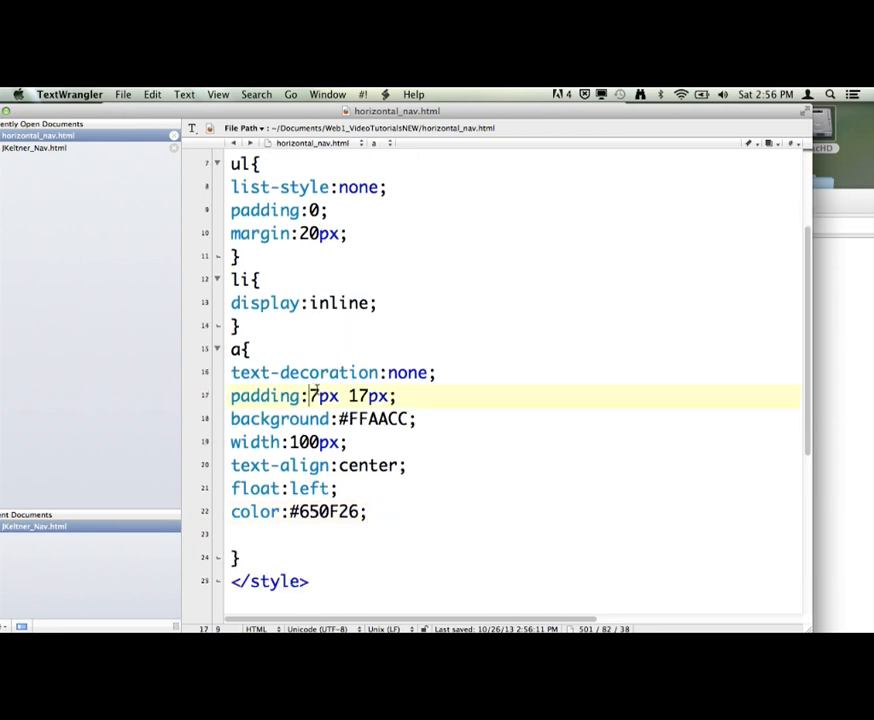
Step: Change the padding to 12px 17px
type("1")
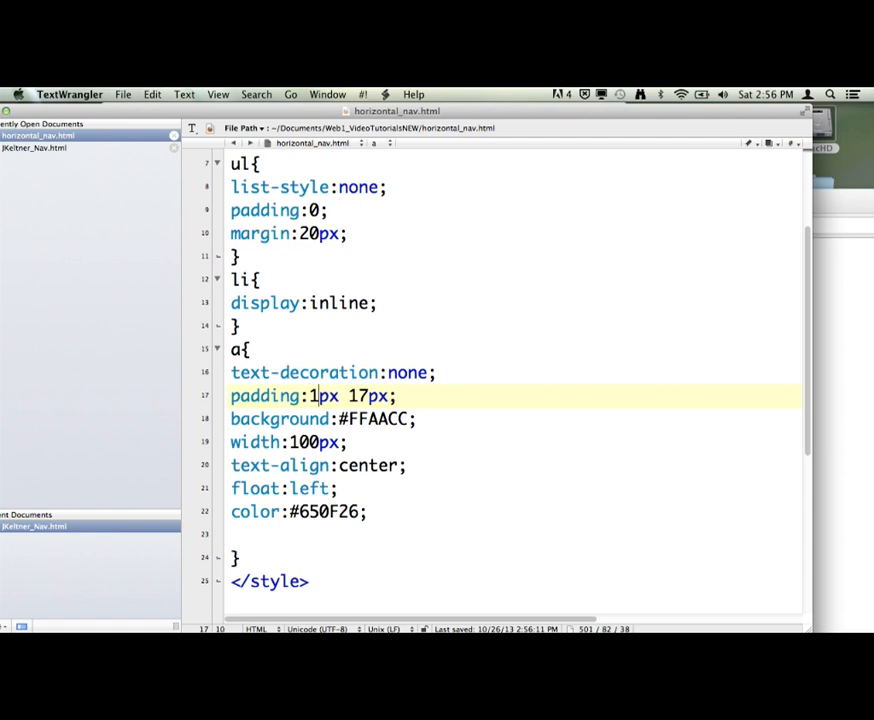
type("2")
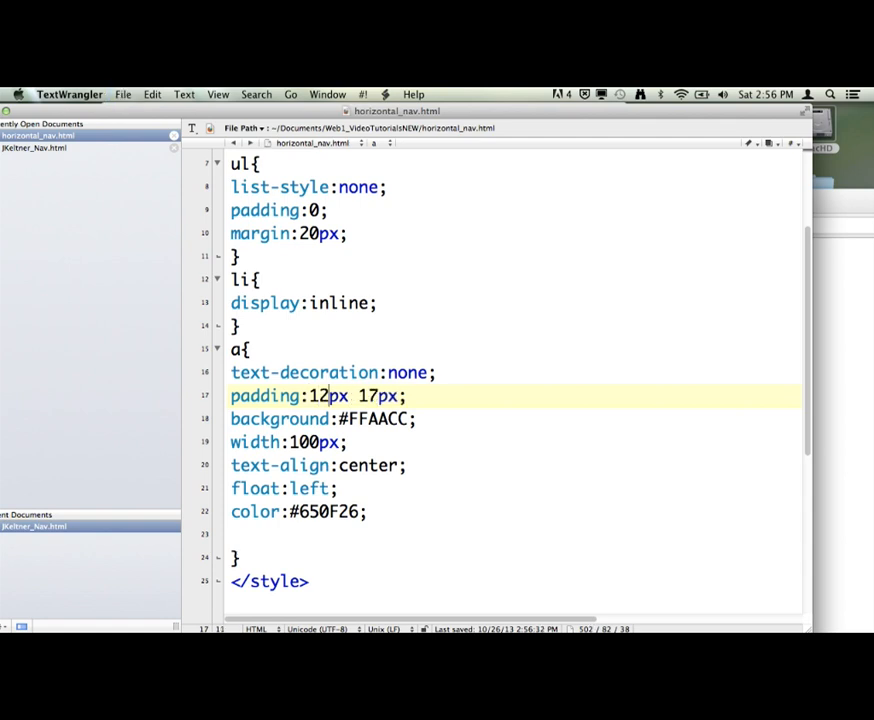
left_click(376, 512)
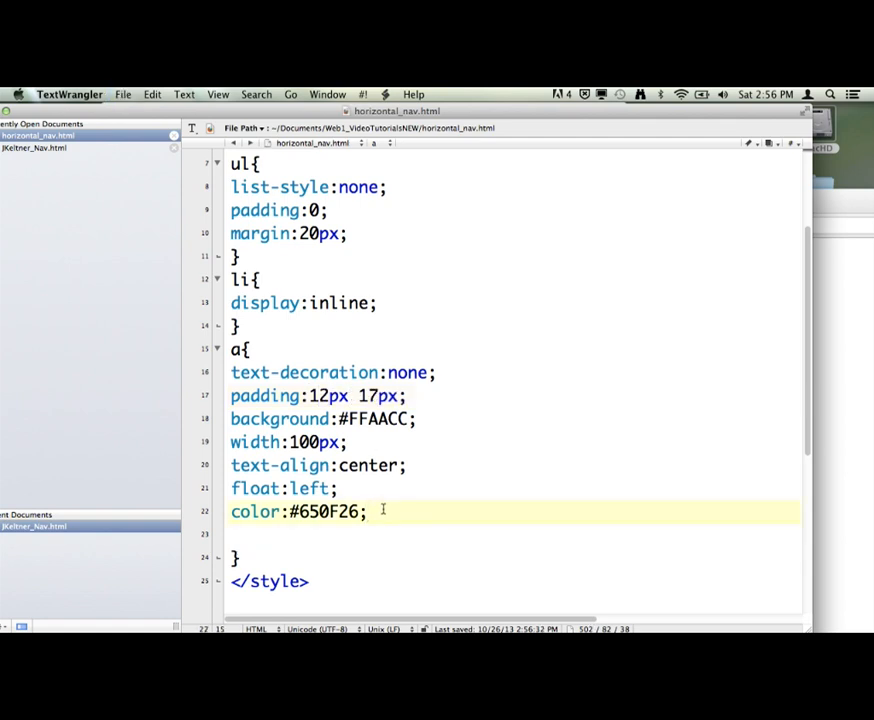
Step: Declare font-size:12pt; in the a rule, then change the value to 18pt
type("font")
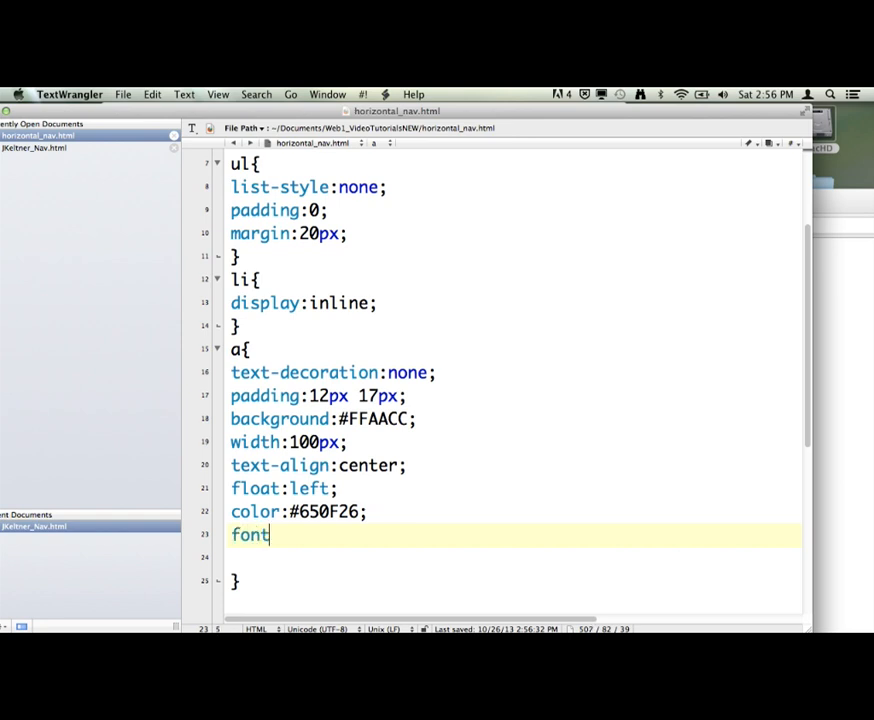
type("-size:")
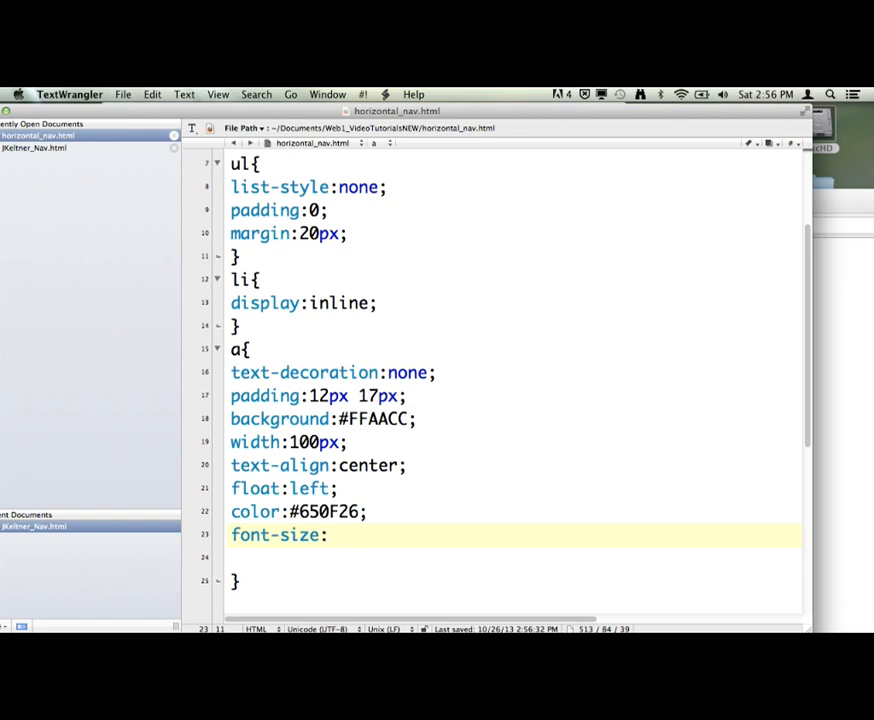
type("12pt")
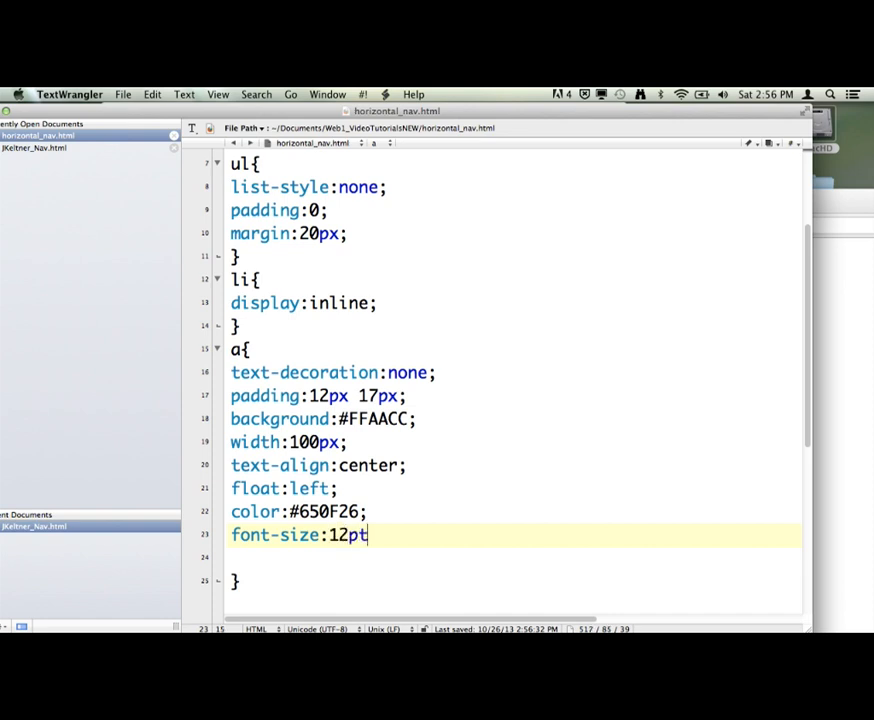
type(";")
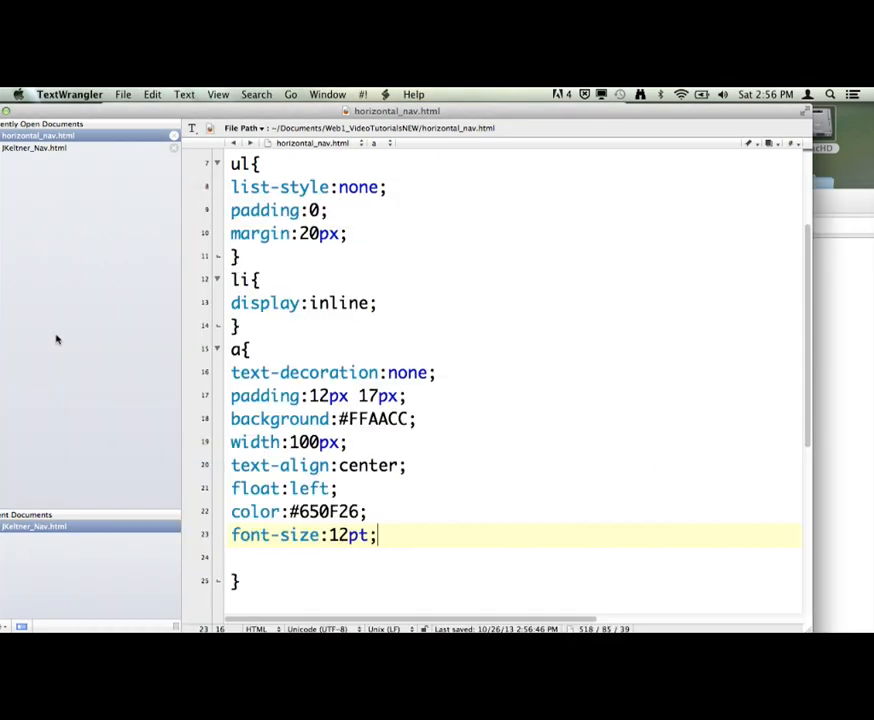
left_click(344, 536)
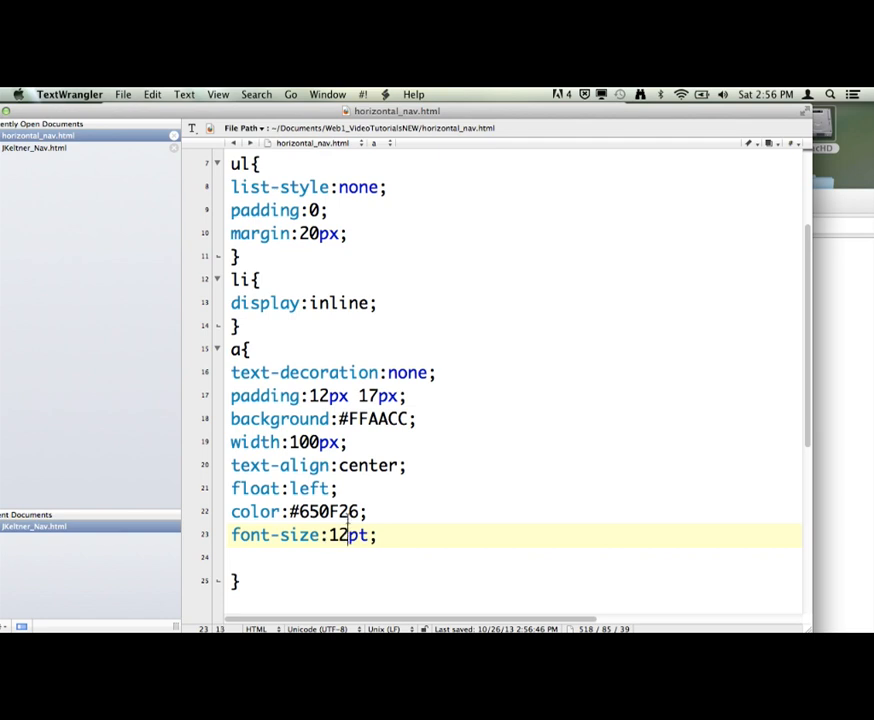
type("18")
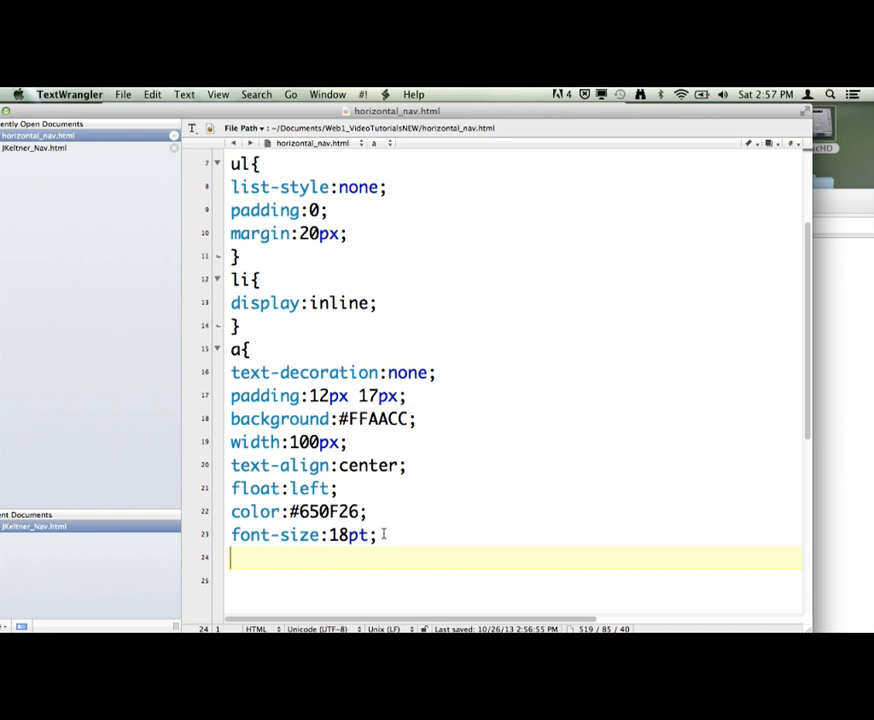
Step: Add a font-weight:bold; declaration to the a rule
type("foun")
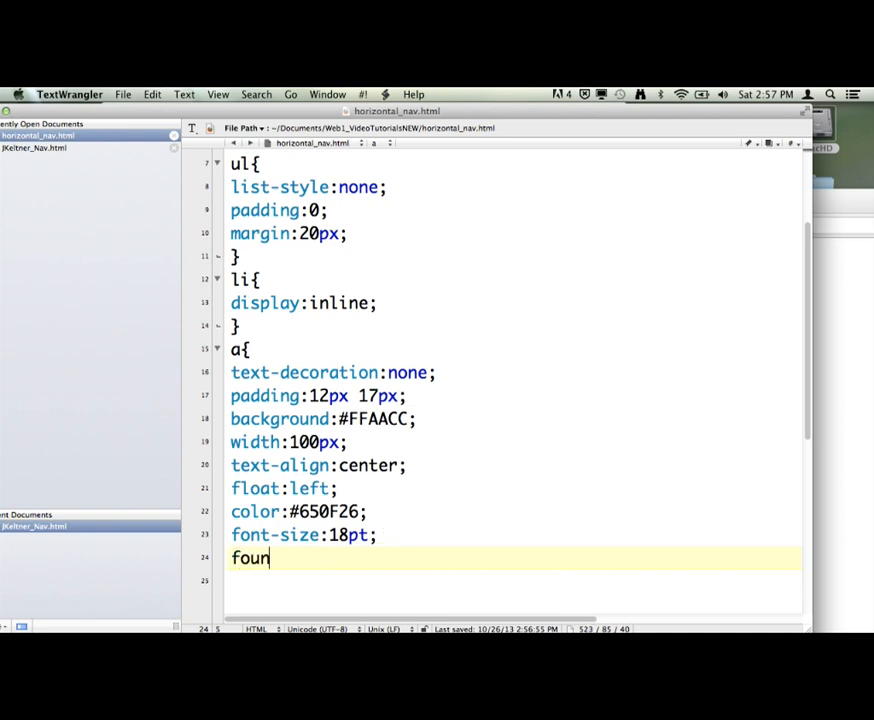
type("font-wi")
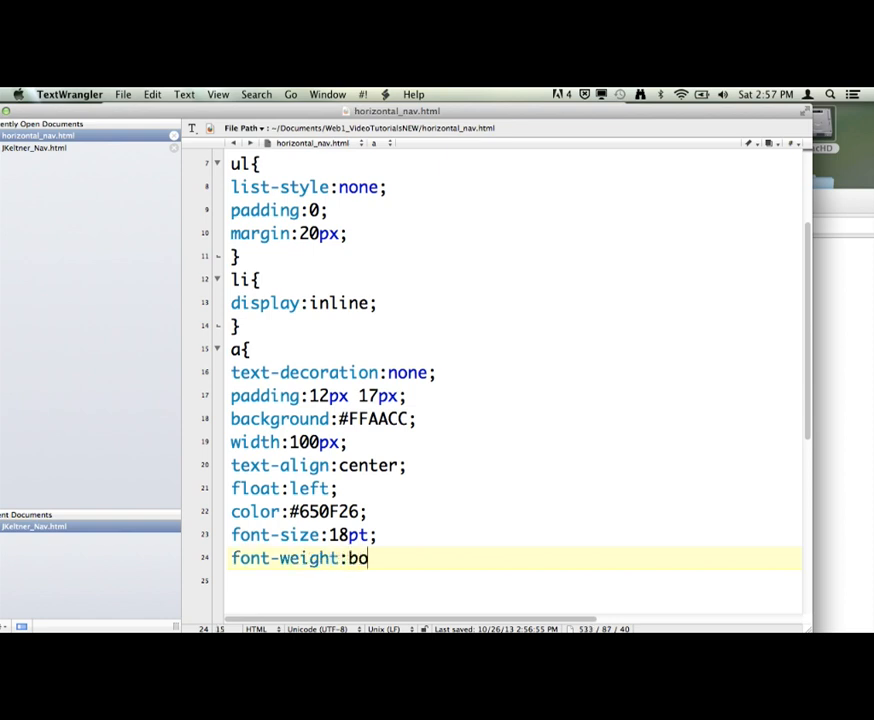
type("ld;")
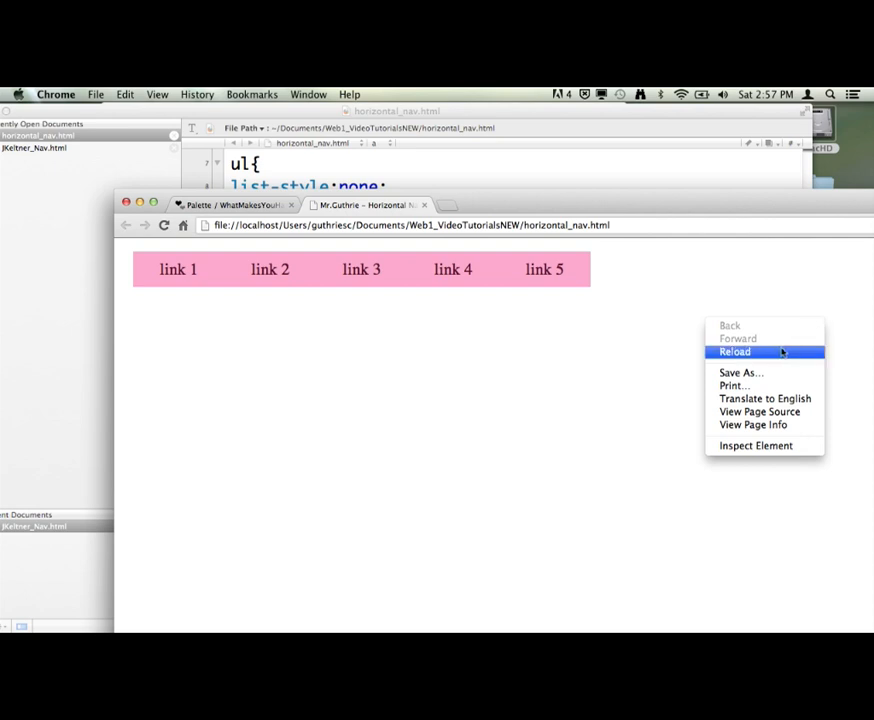
Step: Reload the Chrome preview so the pink links appear larger and bold
left_click(736, 352)
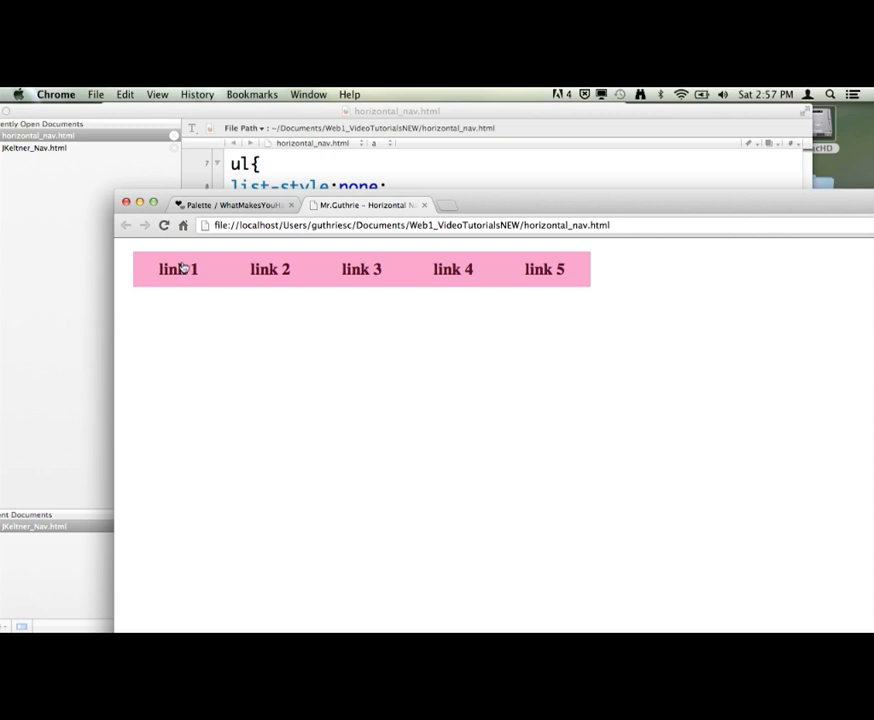
mouse_move(192, 286)
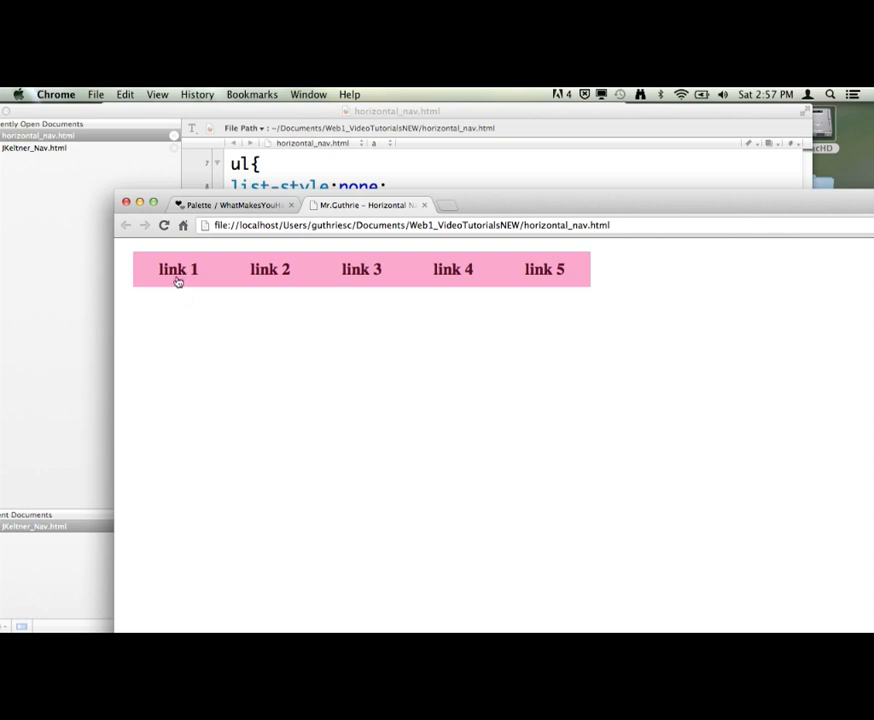
mouse_move(232, 270)
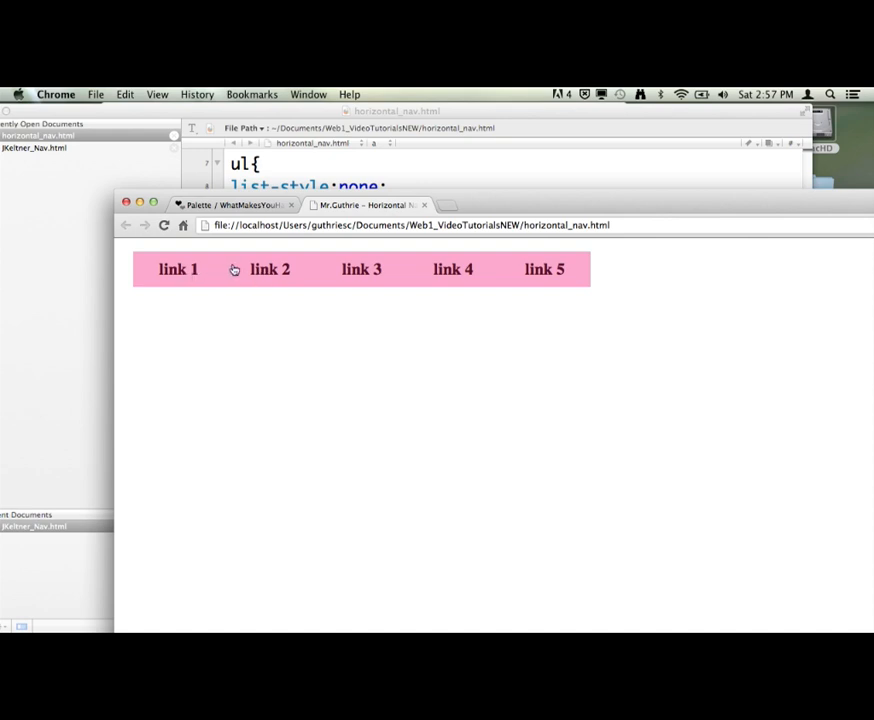
mouse_move(444, 274)
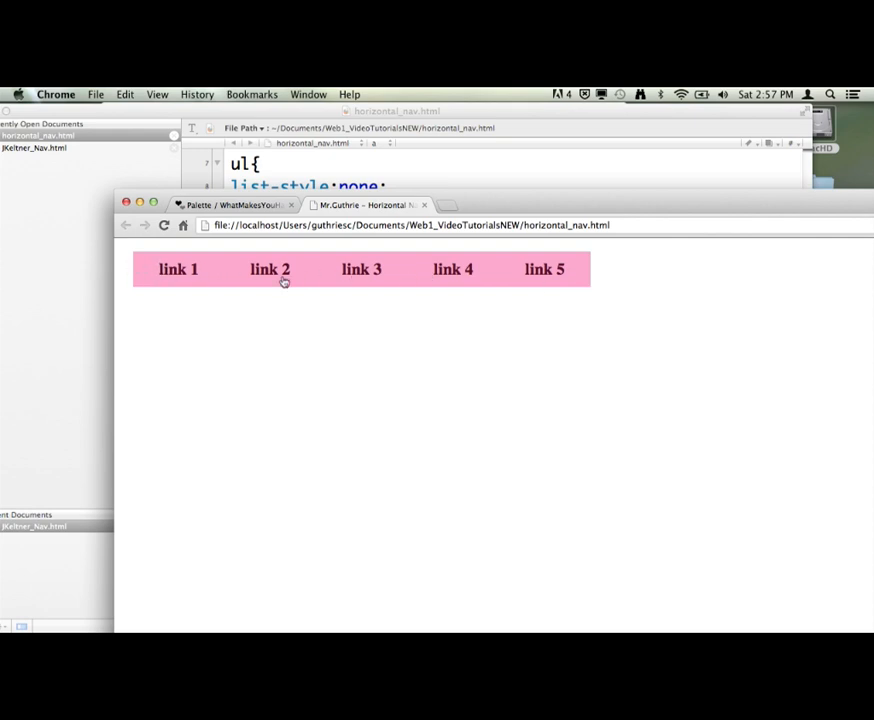
mouse_move(192, 298)
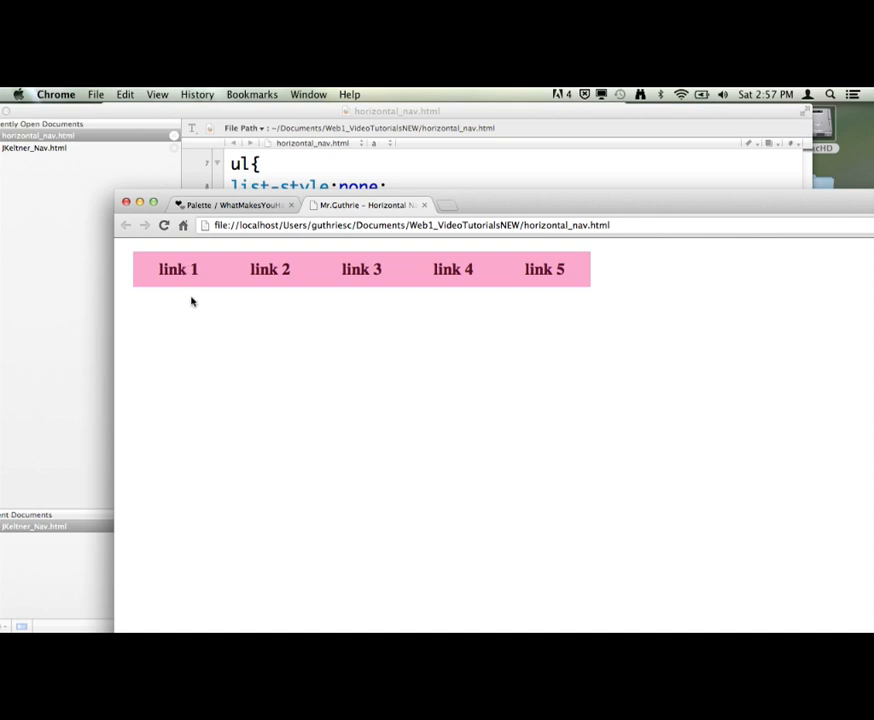
mouse_move(184, 268)
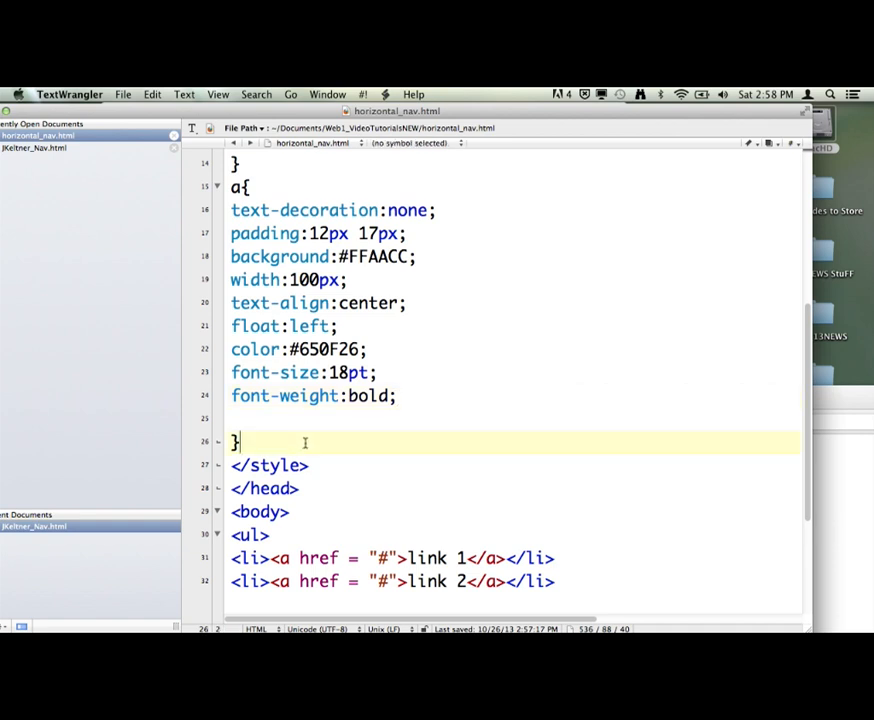
Step: Add an a:hover rule and begin its background:# declaration
type("a")
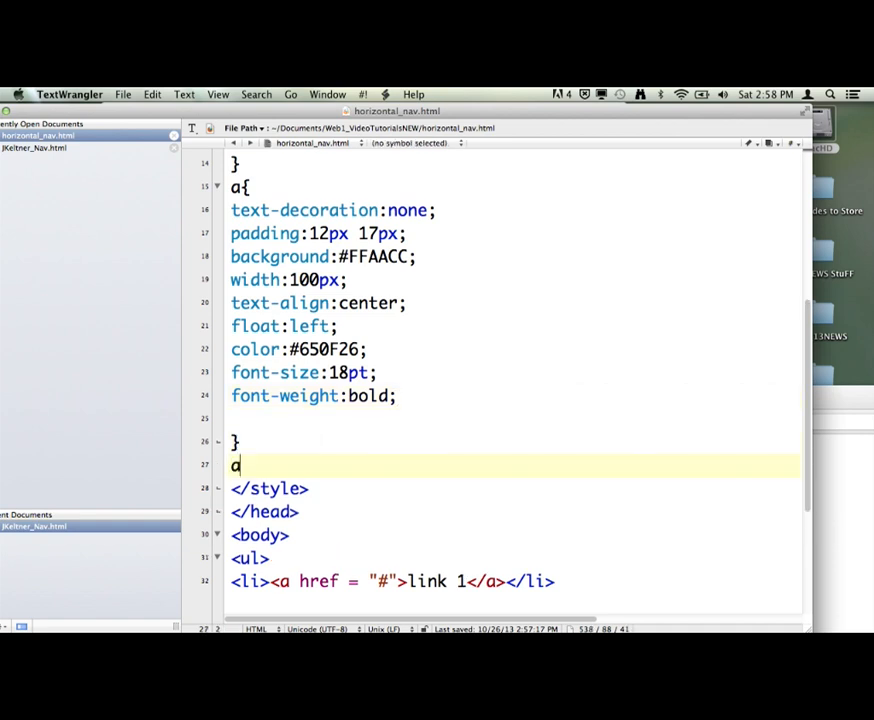
type(":ho")
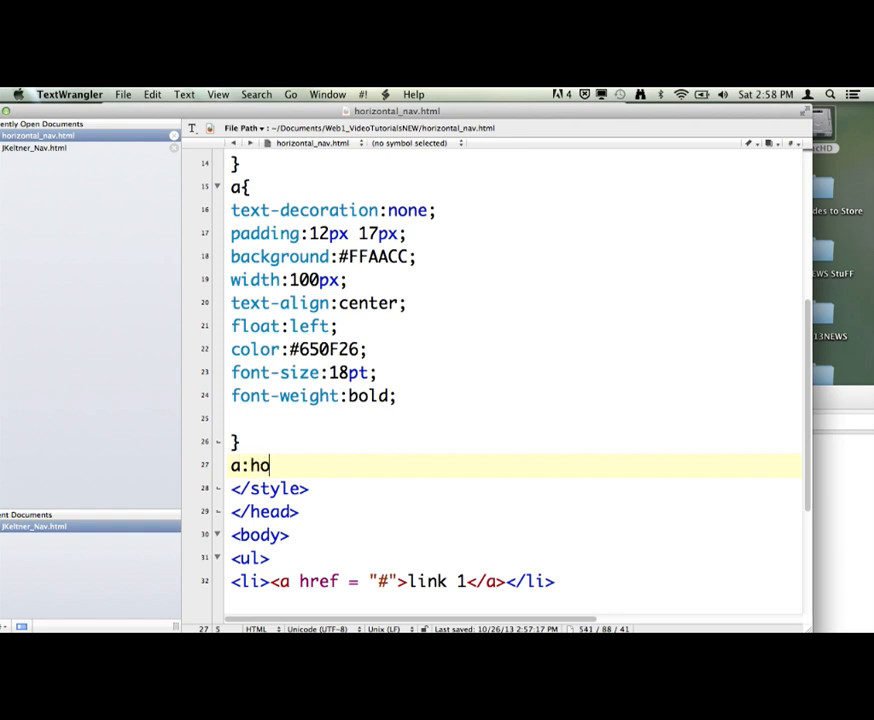
type("ver{")
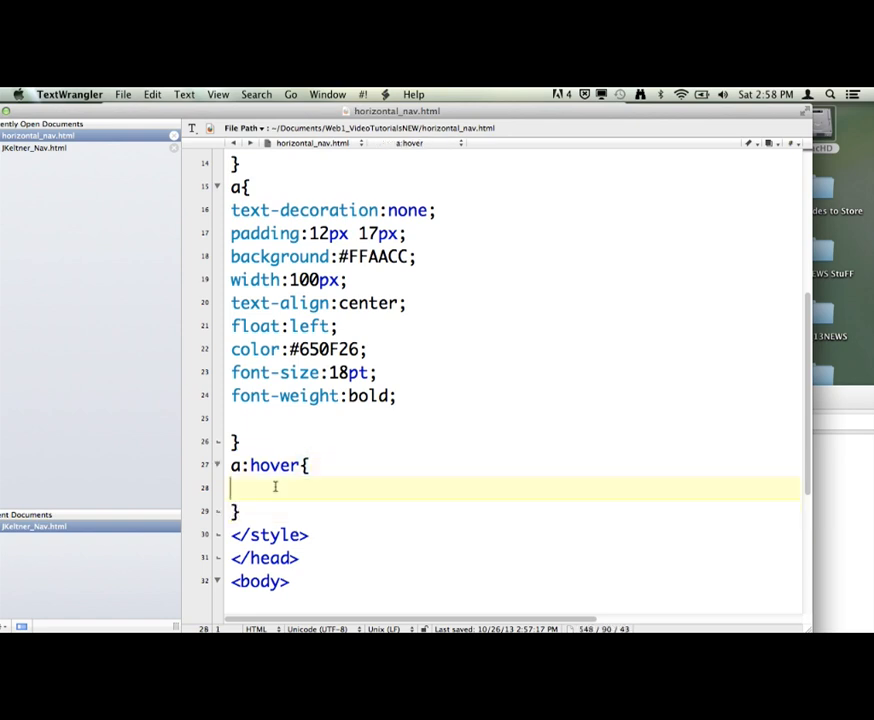
type("backgro")
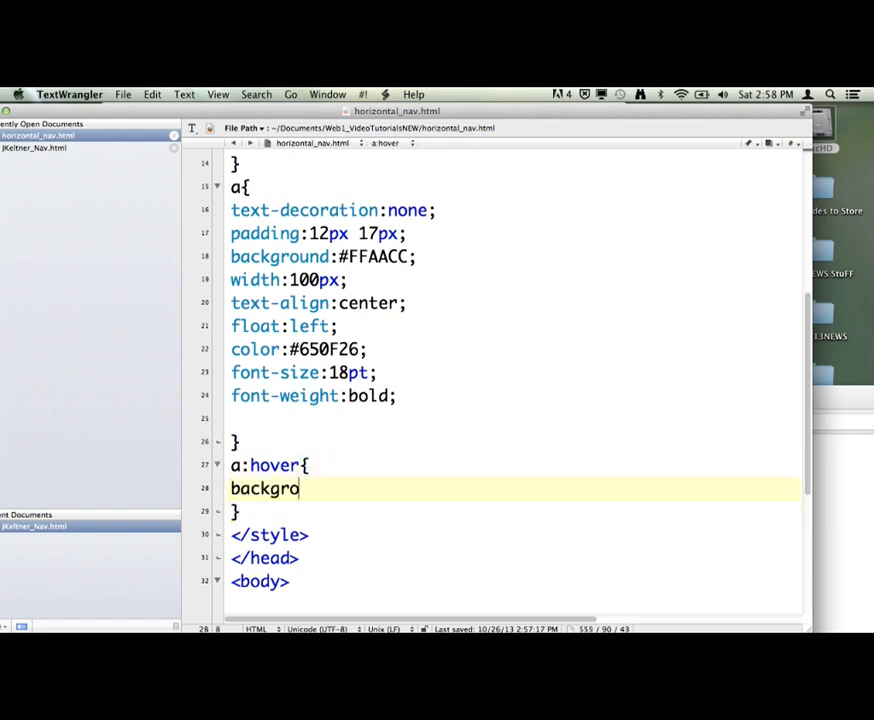
type("und:")
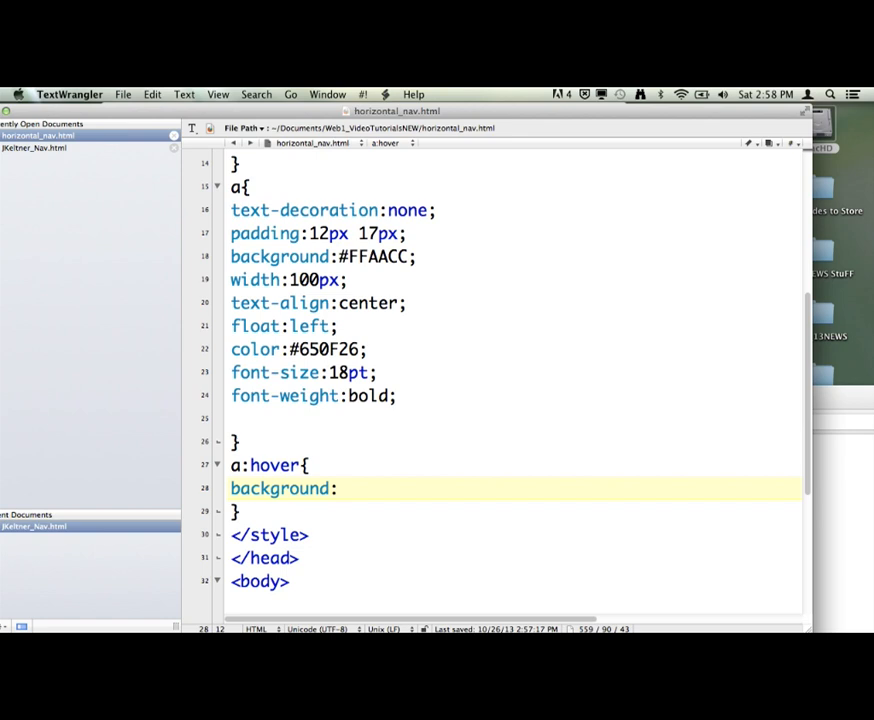
type("#")
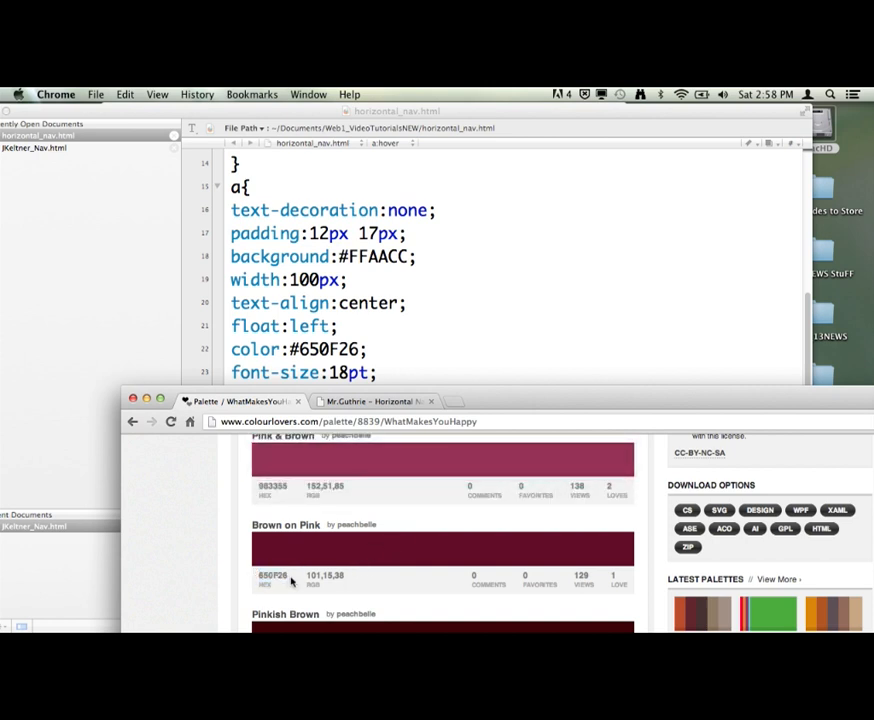
Step: Complete the hover background as #650F26 using the dark COLOURlovers palette colour
double_click(272, 576)
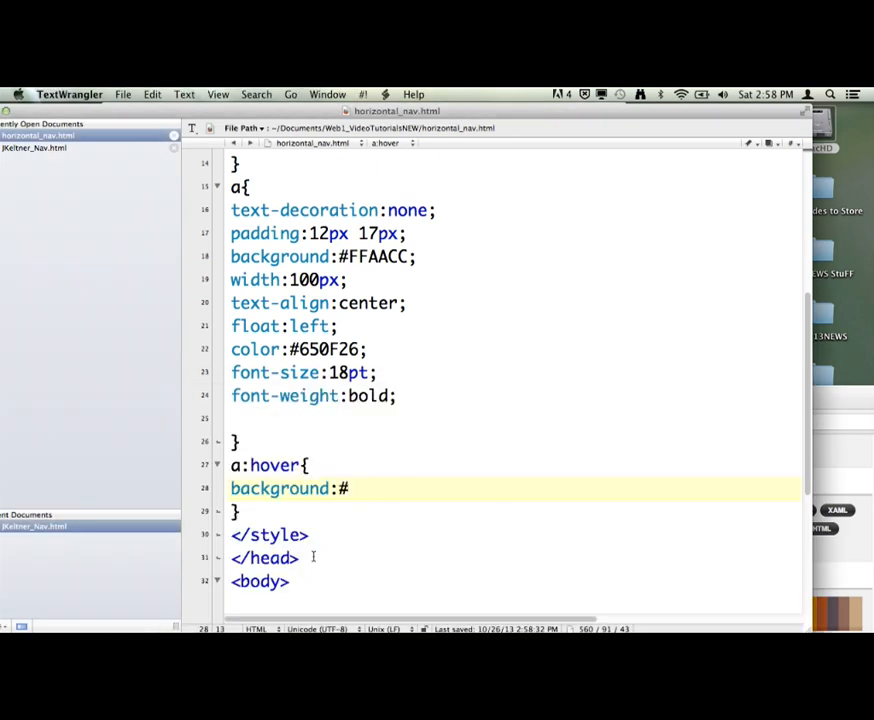
type("650F26")
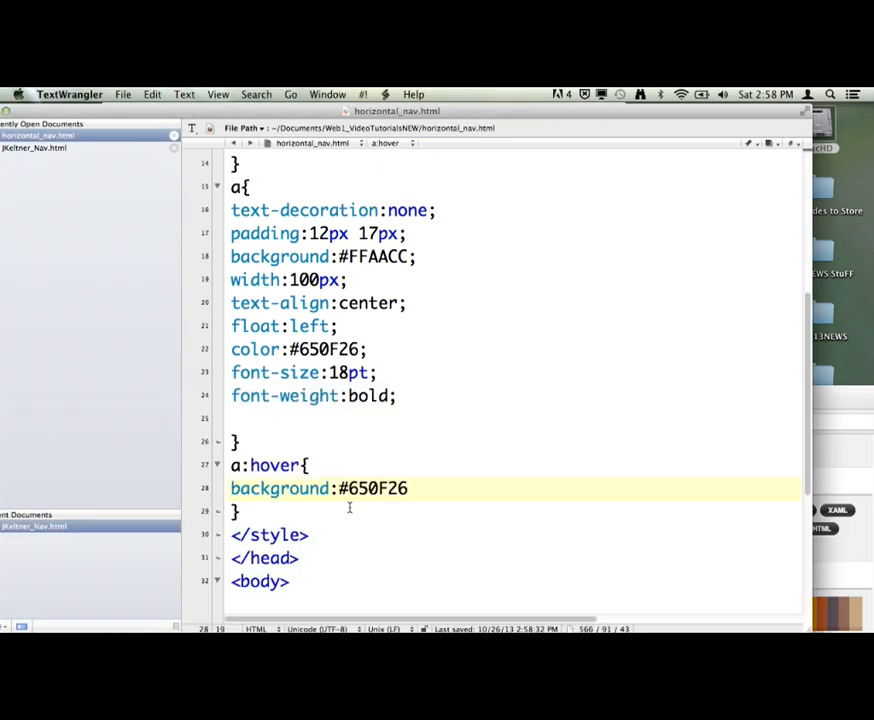
type(";")
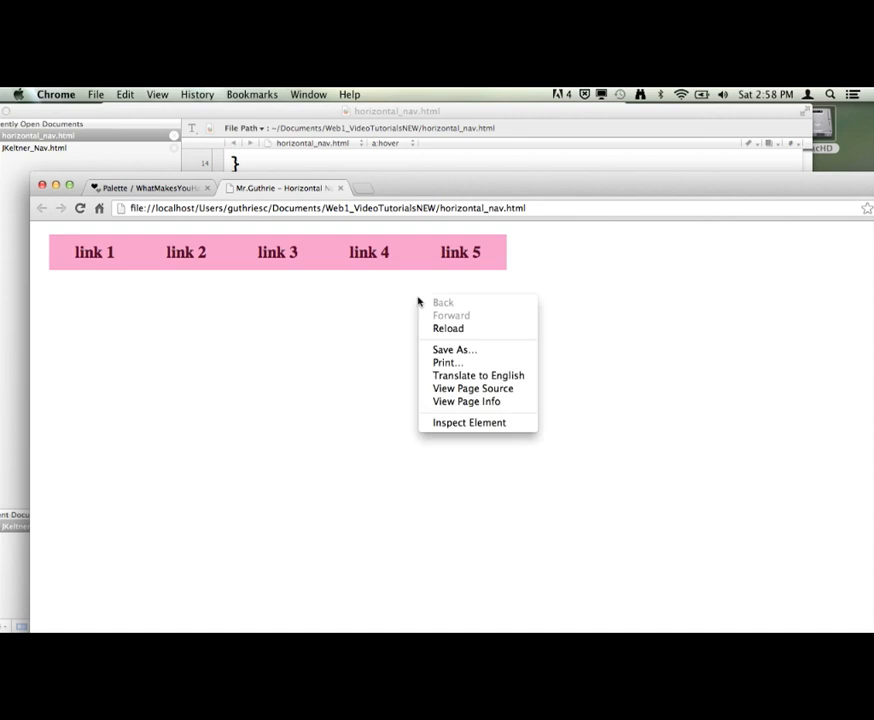
Step: Reload the Chrome preview so a hovered link box shows the dark background
left_click(94, 252)
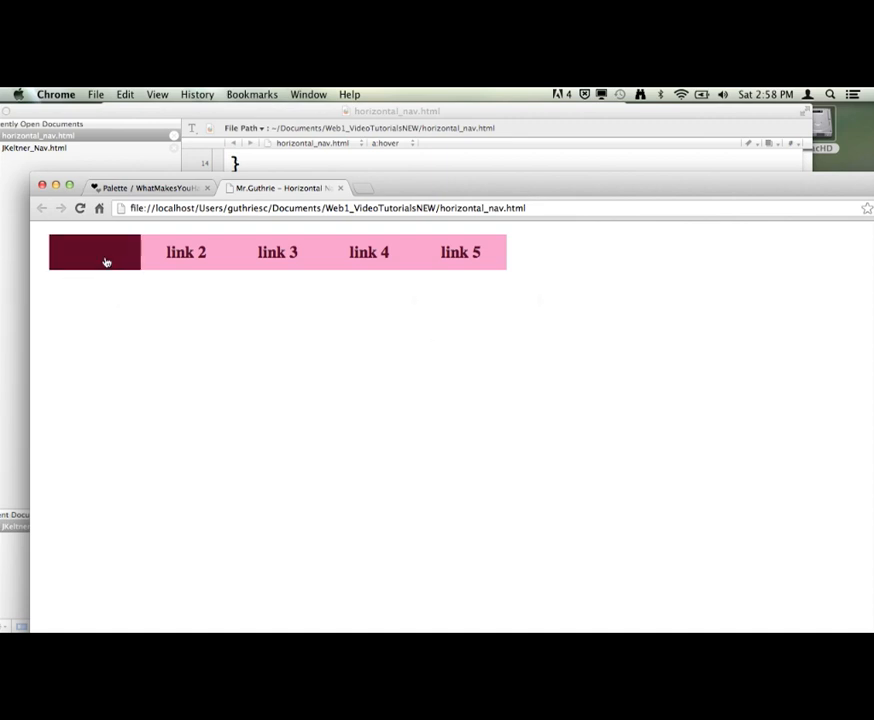
mouse_move(276, 252)
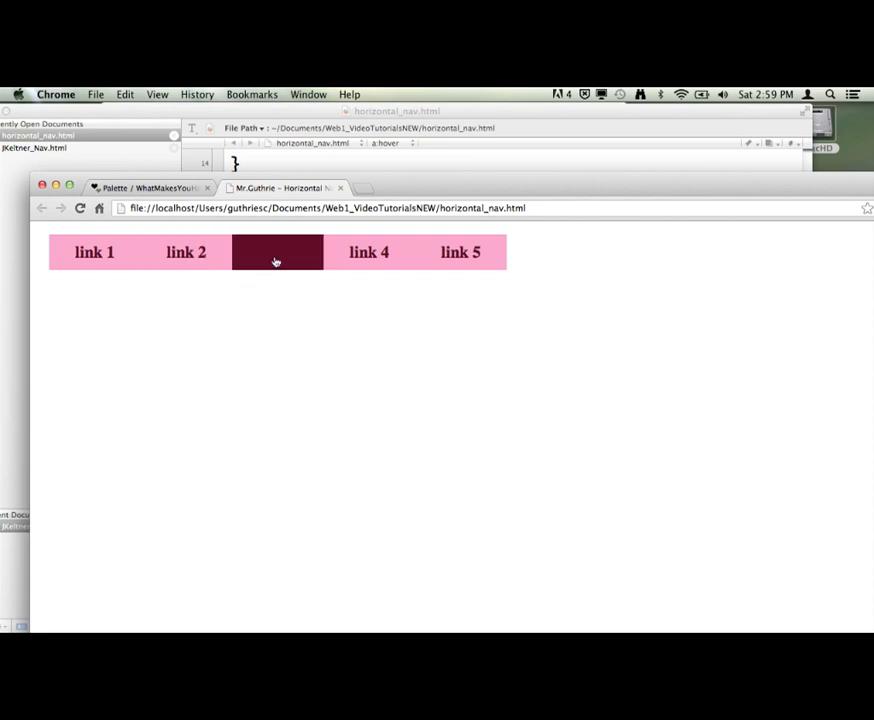
mouse_move(368, 256)
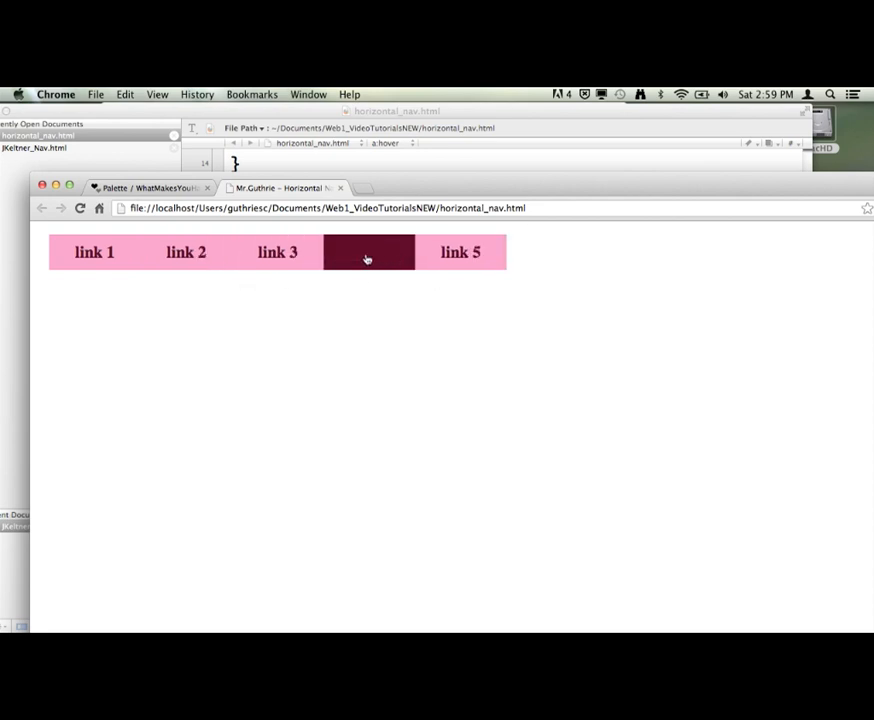
mouse_move(432, 264)
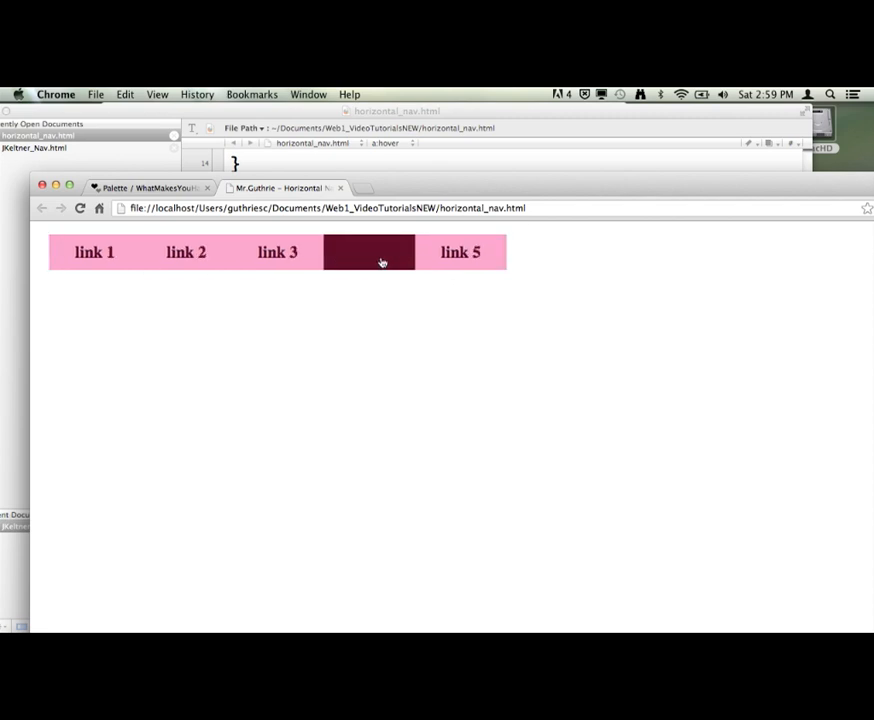
mouse_move(180, 150)
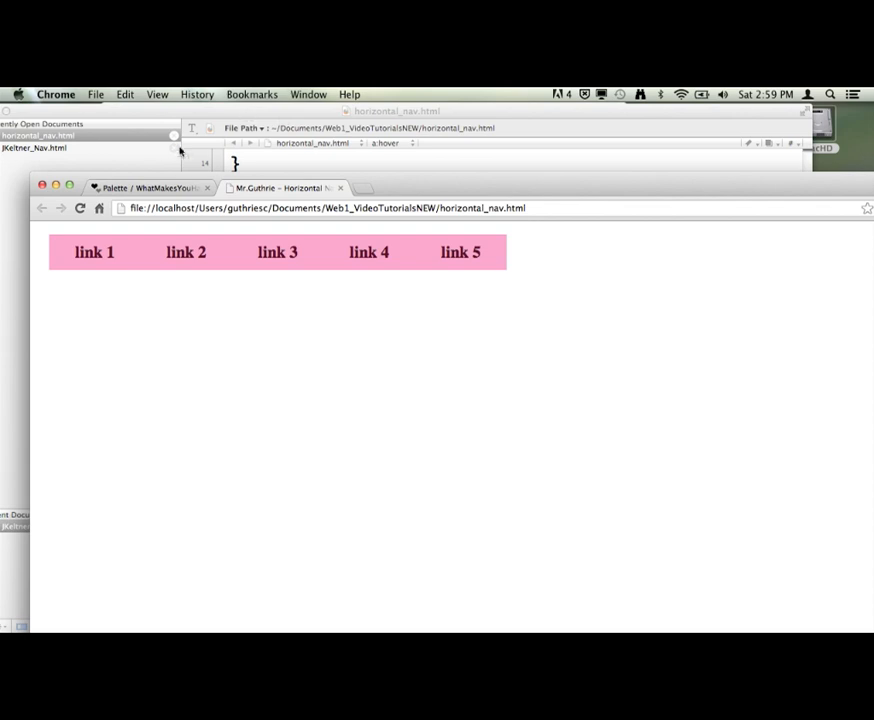
mouse_move(156, 180)
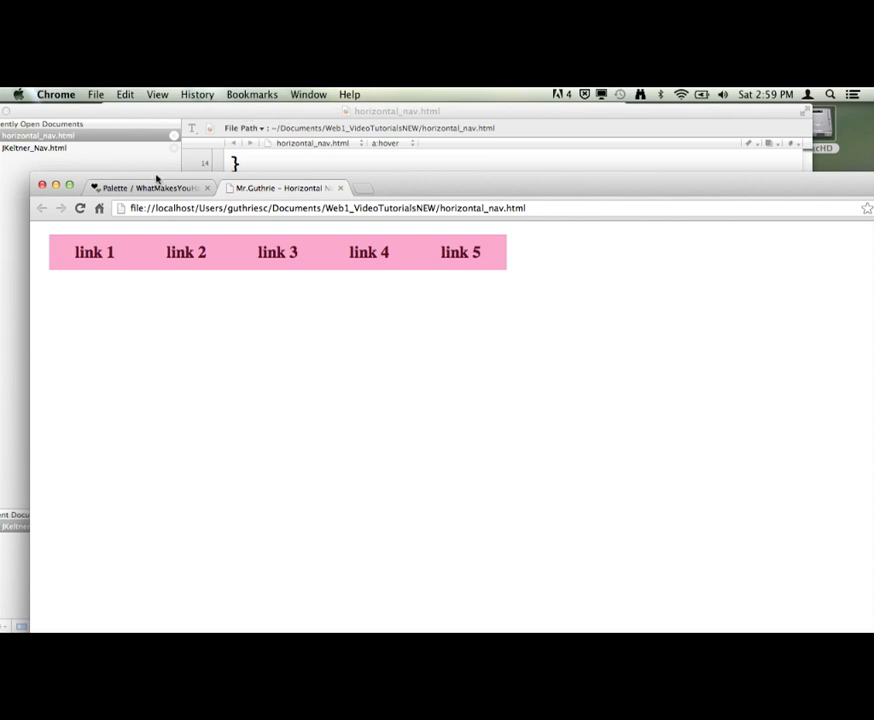
mouse_move(186, 252)
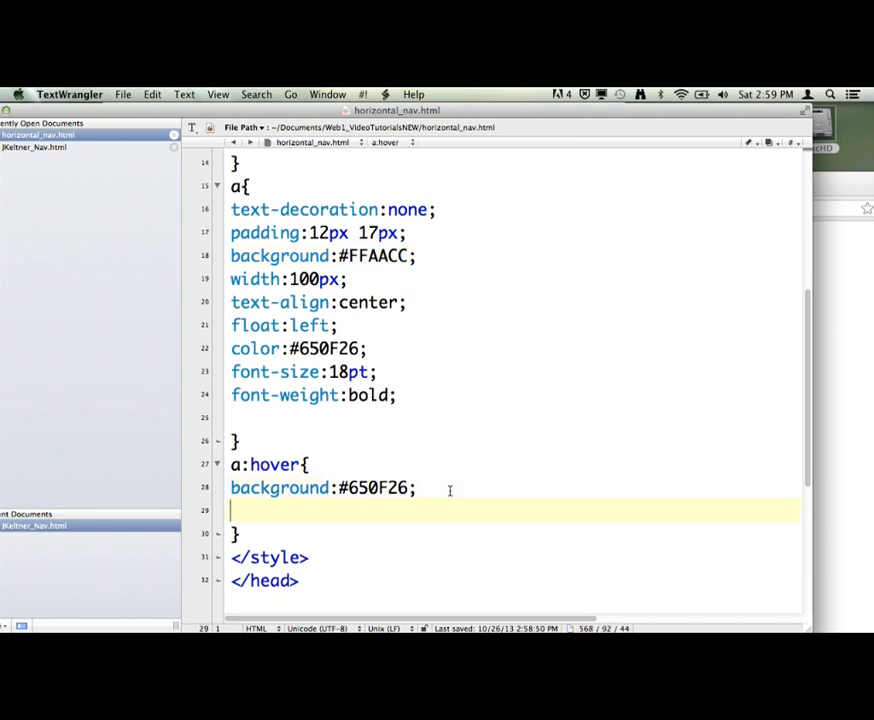
Step: Add color:#FFAACC; to the a:hover rule for pink hover text
type("color")
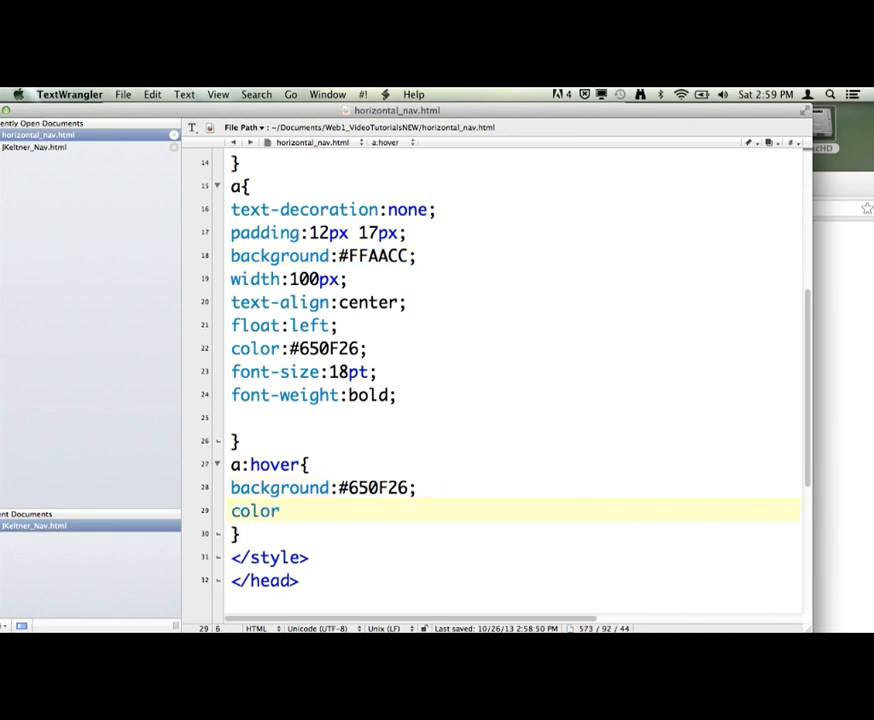
type(":")
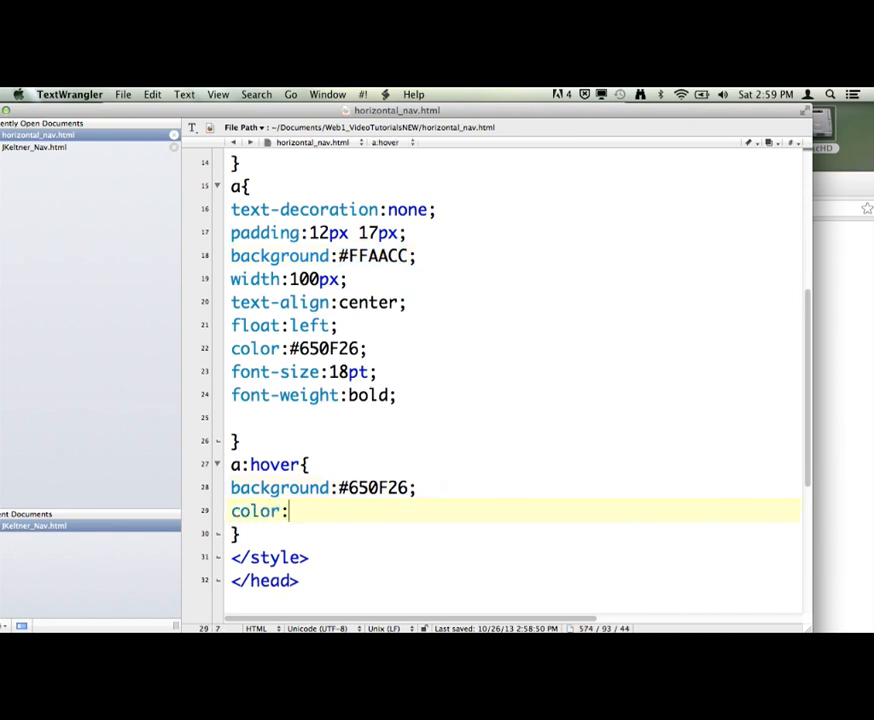
type("#FFAACC")
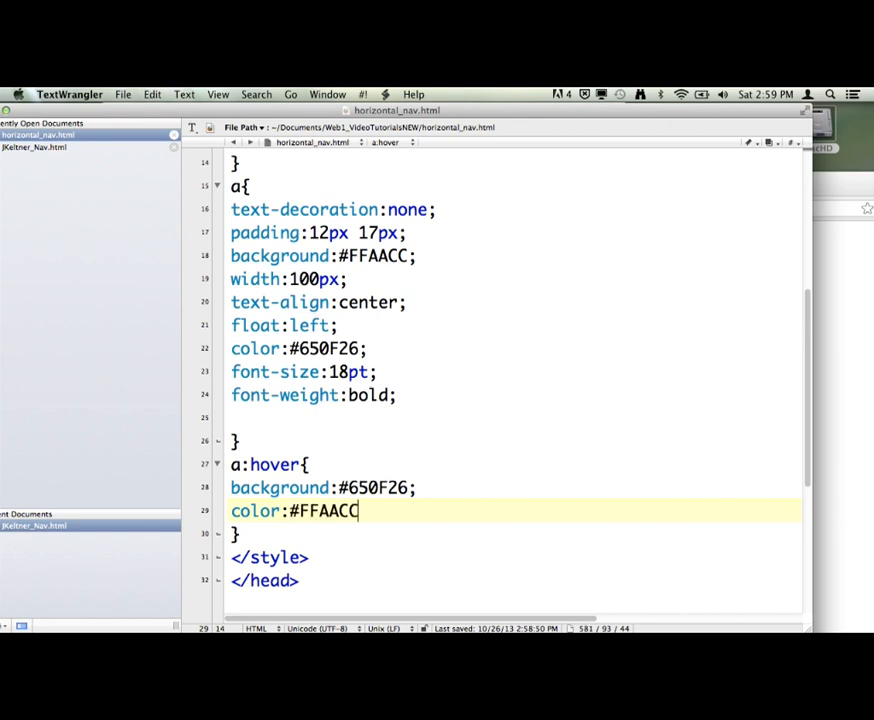
type(";")
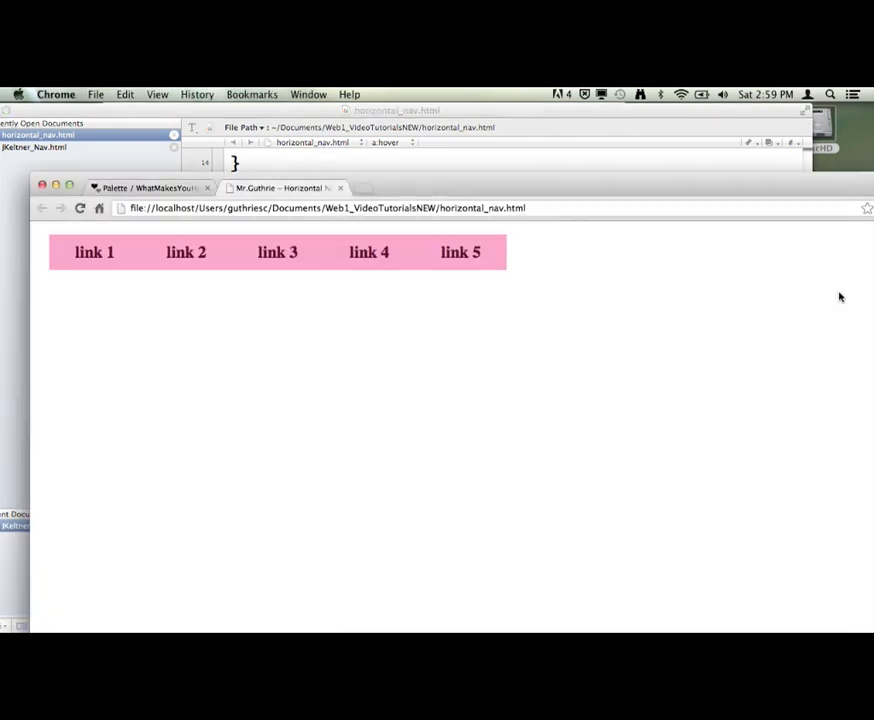
mouse_move(368, 330)
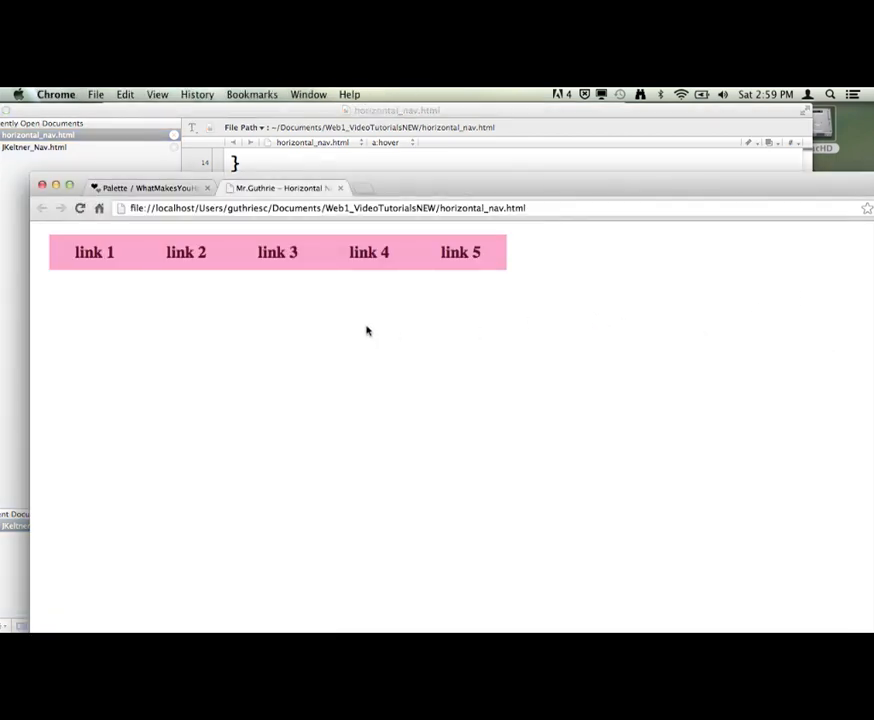
mouse_move(278, 262)
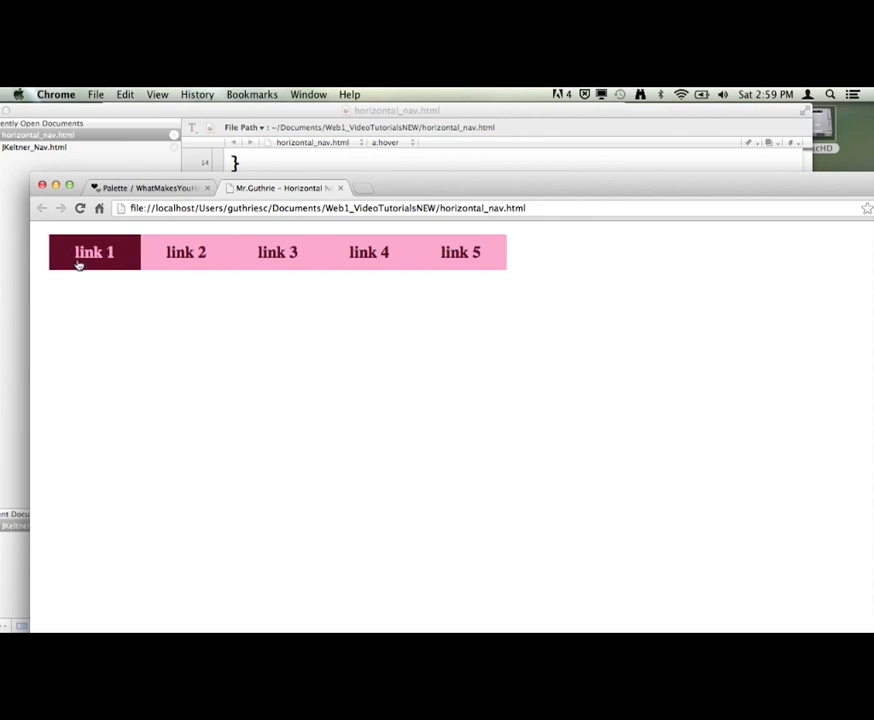
mouse_move(116, 308)
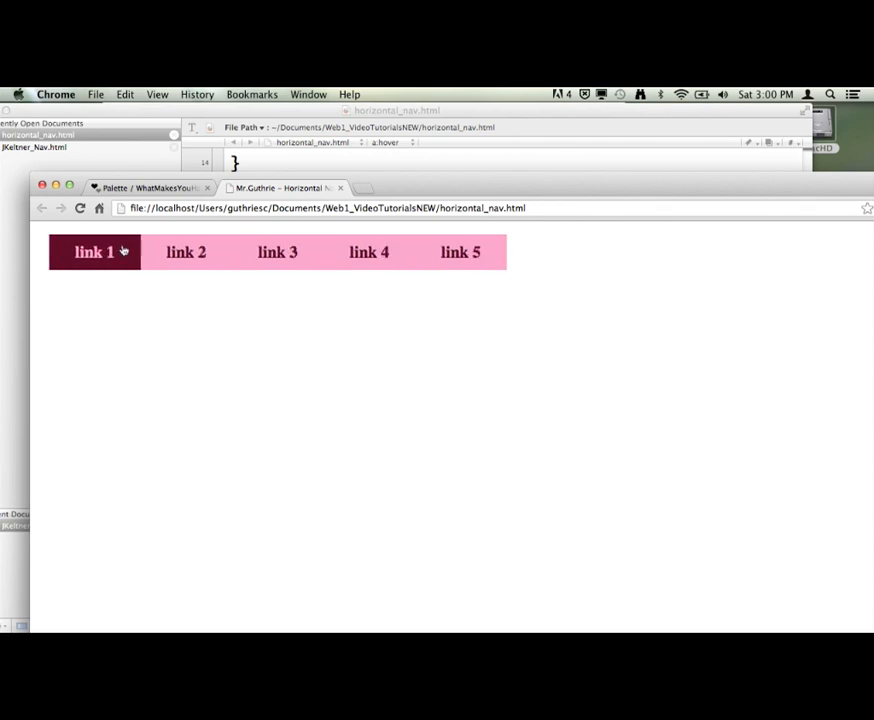
mouse_move(460, 252)
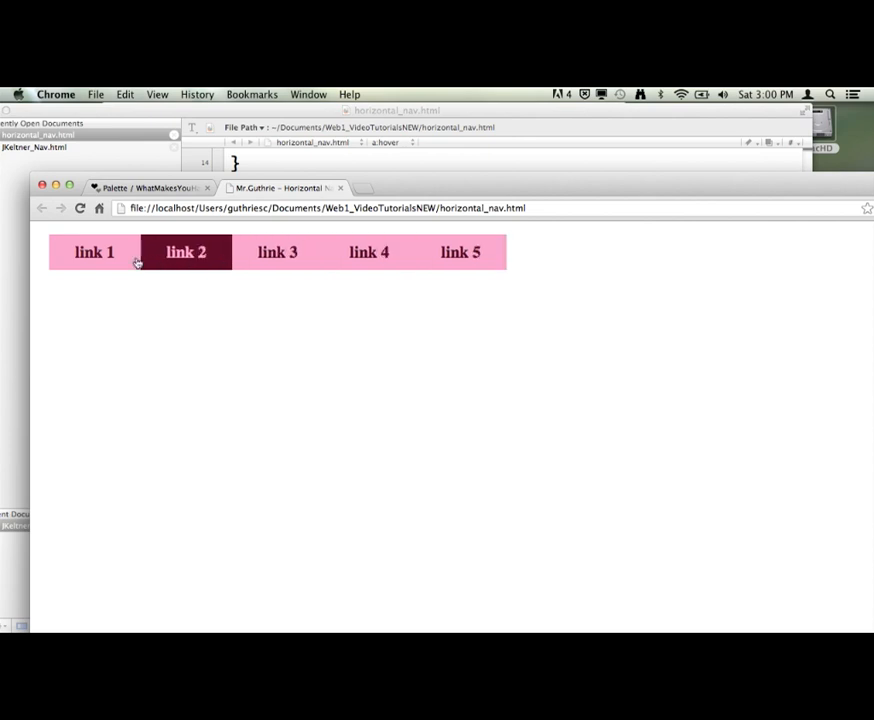
mouse_move(94, 252)
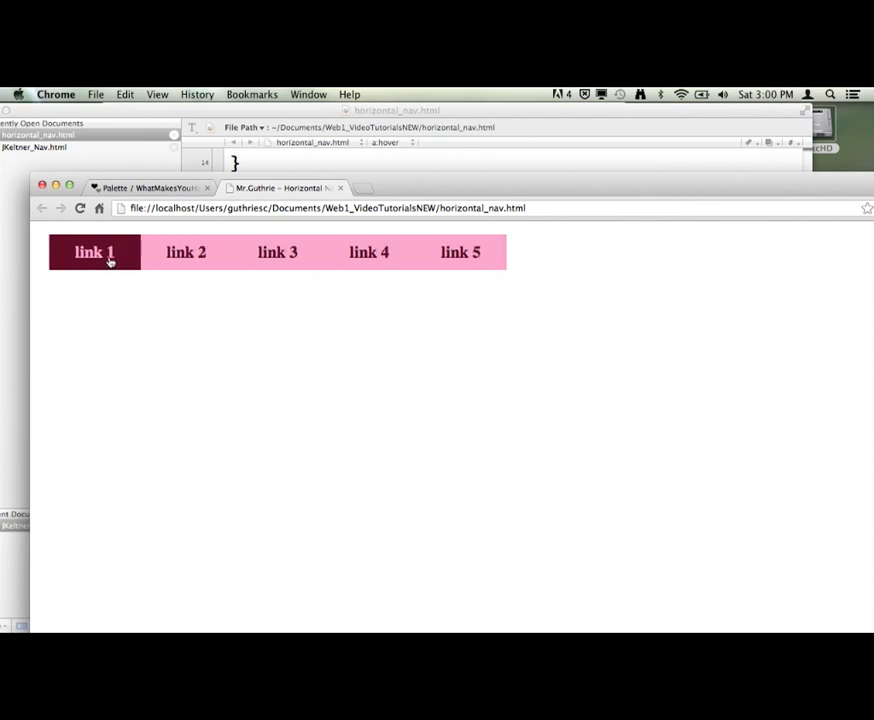
mouse_move(184, 252)
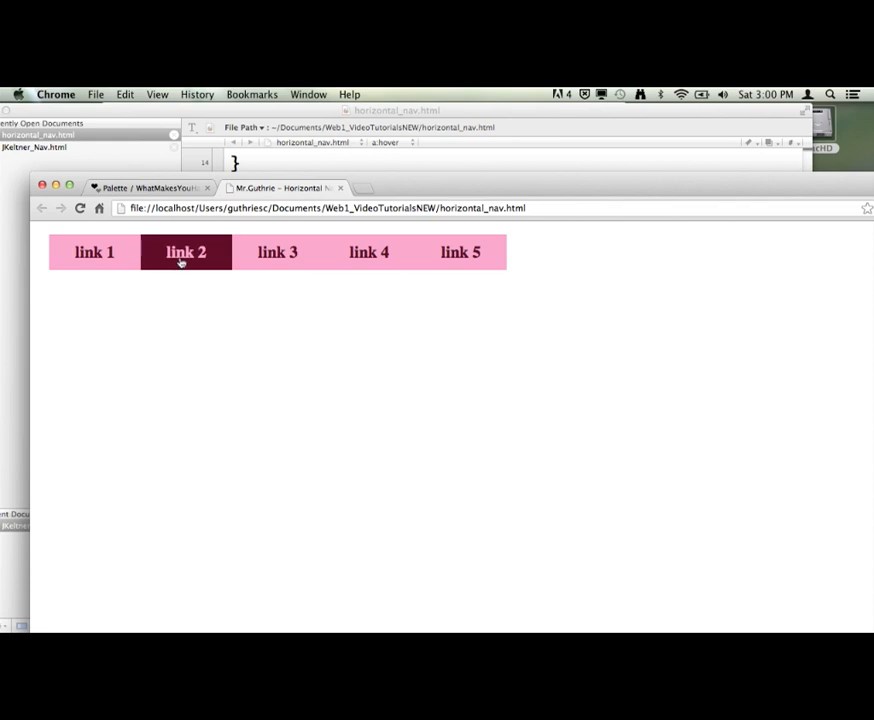
mouse_move(460, 252)
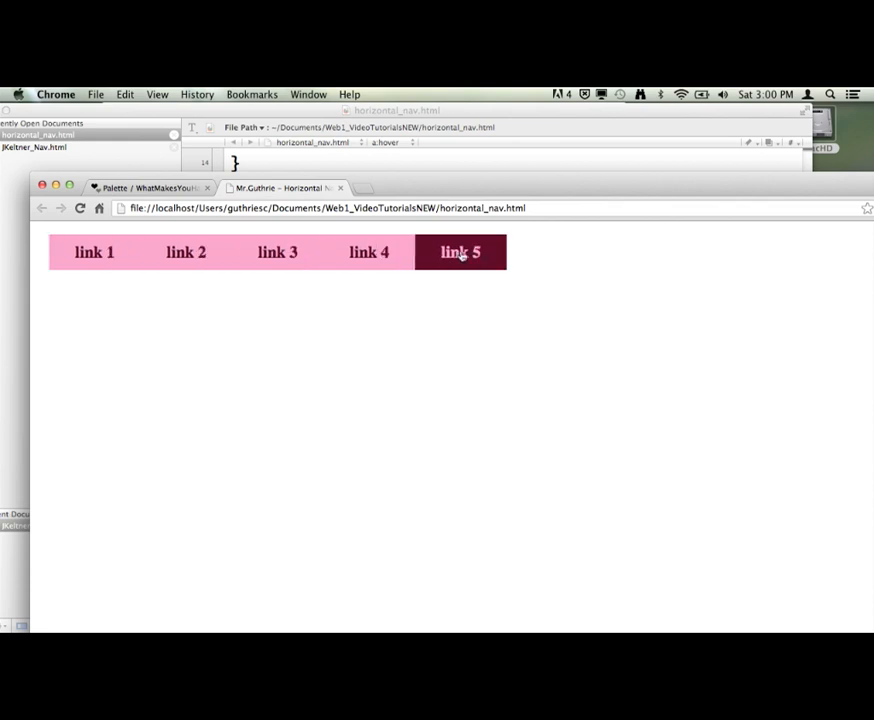
mouse_move(110, 296)
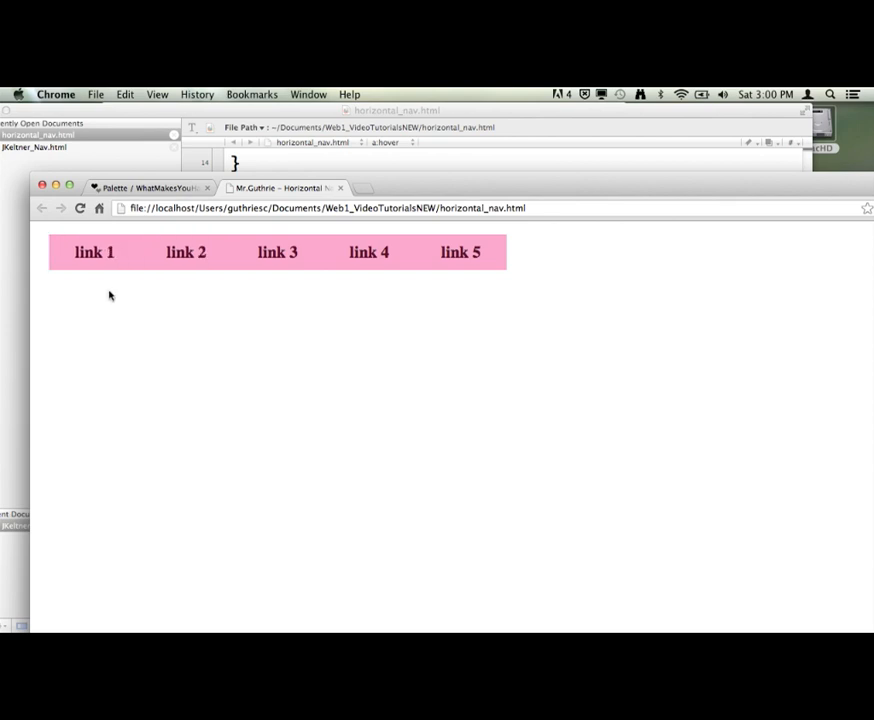